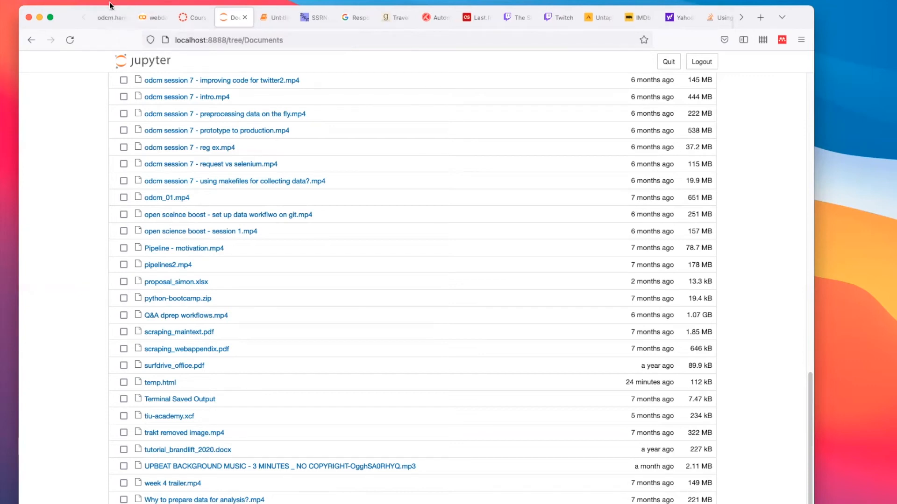
Navigate the course sidebar toward the weekly modules and Week 2 page
click(110, 17)
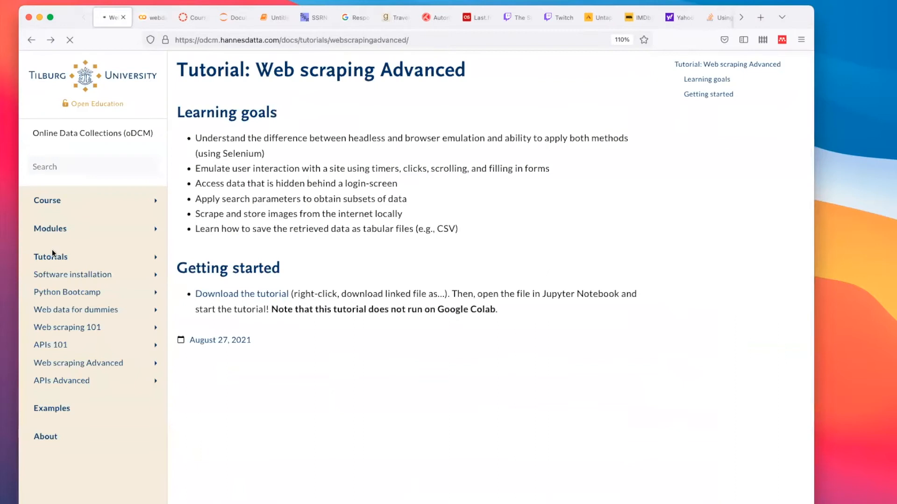
click(50, 228)
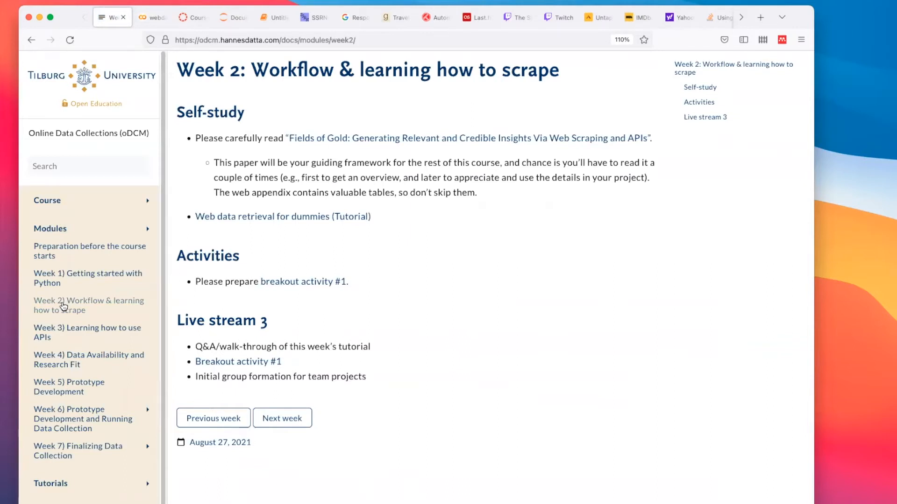
mouse_move(281, 309)
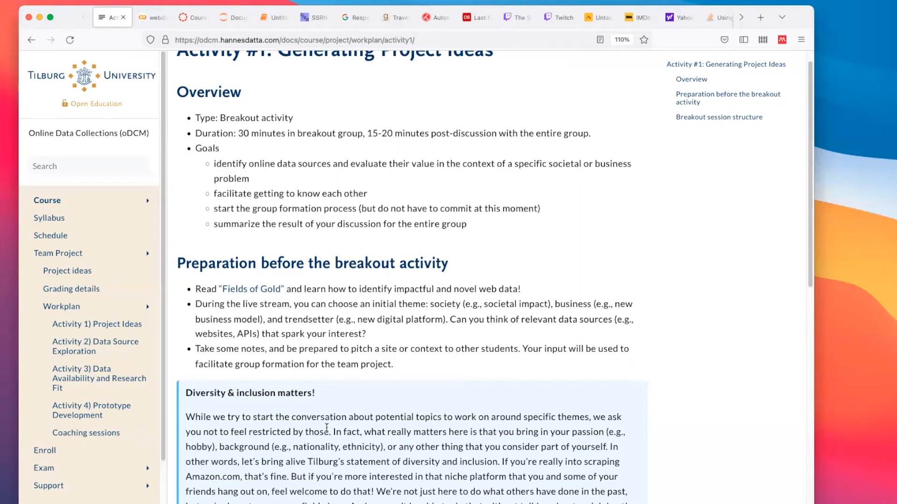
scroll(down, 3)
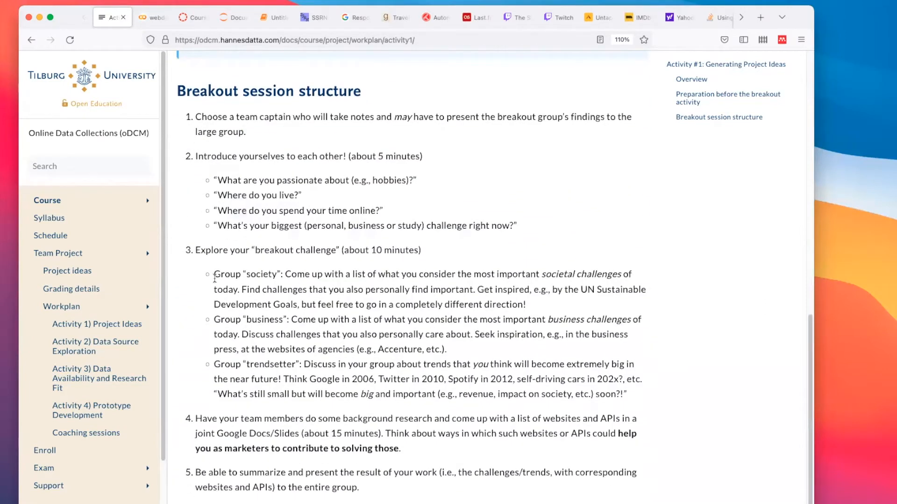
drag(213, 274, 626, 394)
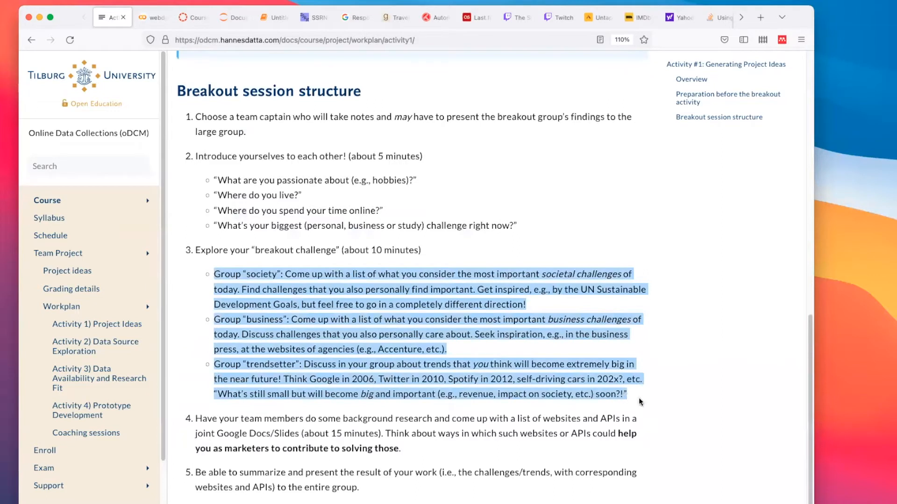
click(593, 411)
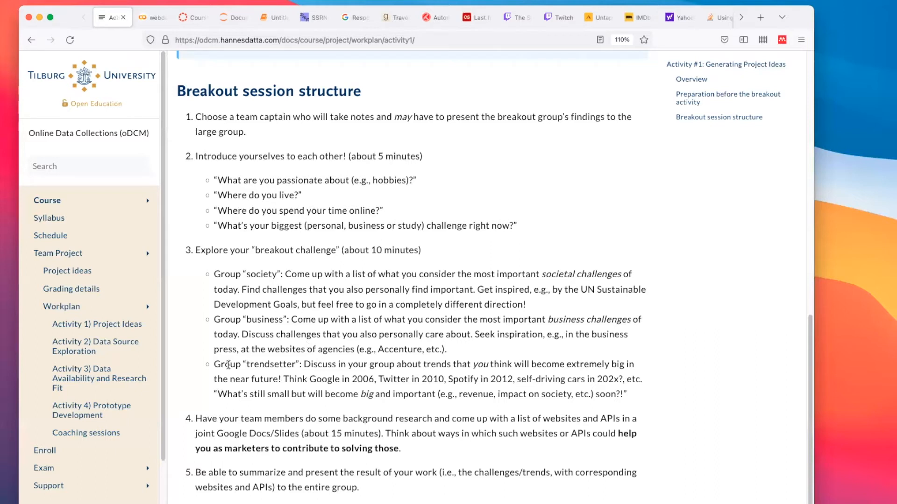
Select text within the Activity #1 breakout session structure
double_click(256, 364)
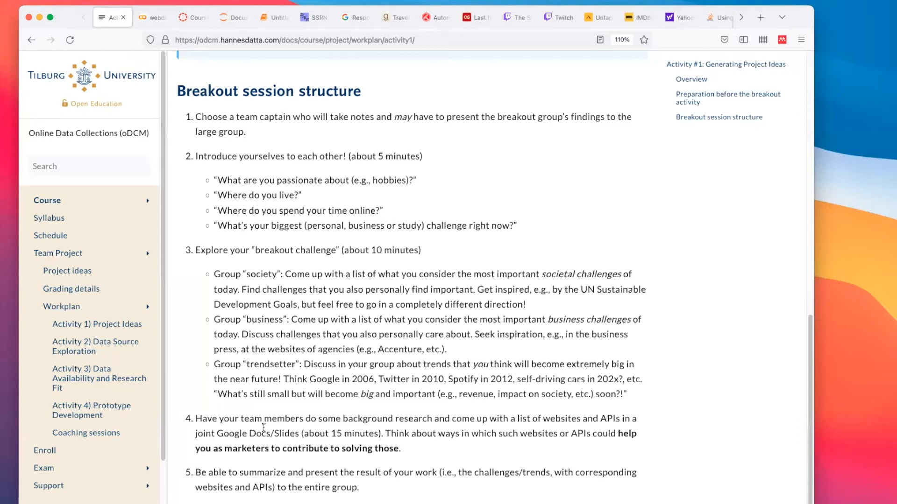
mouse_move(368, 383)
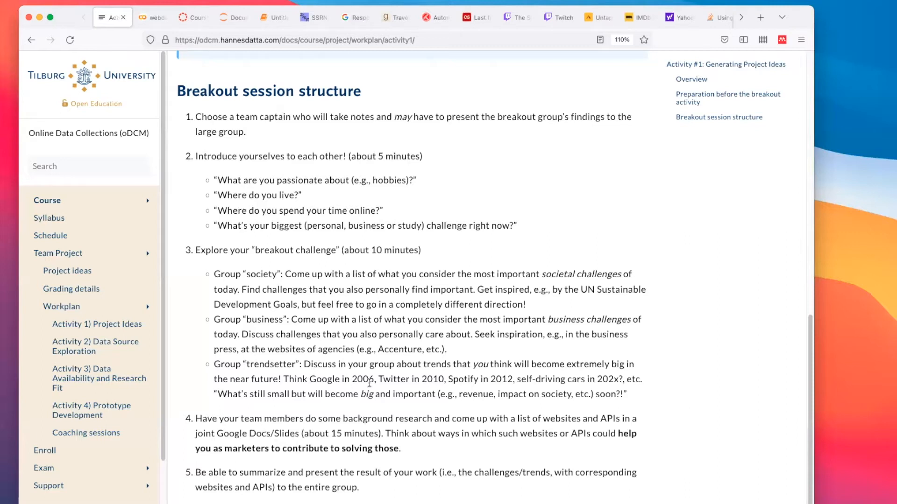
mouse_move(611, 393)
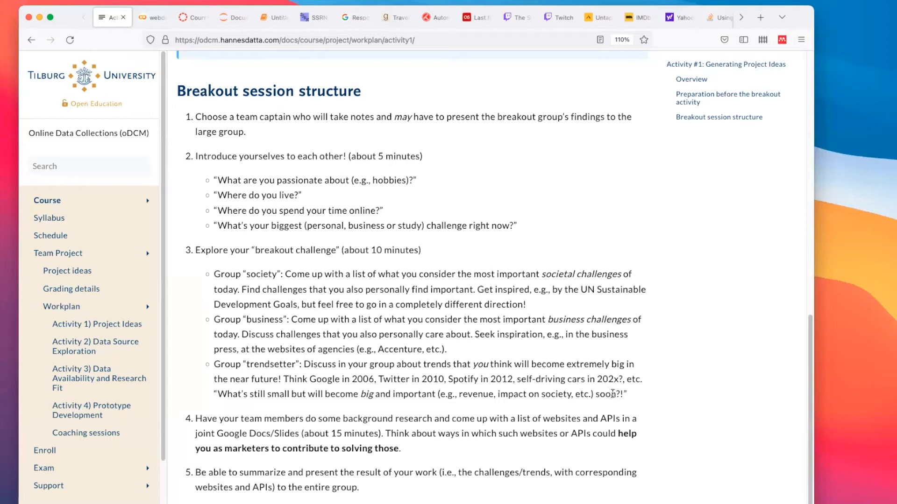
mouse_move(189, 348)
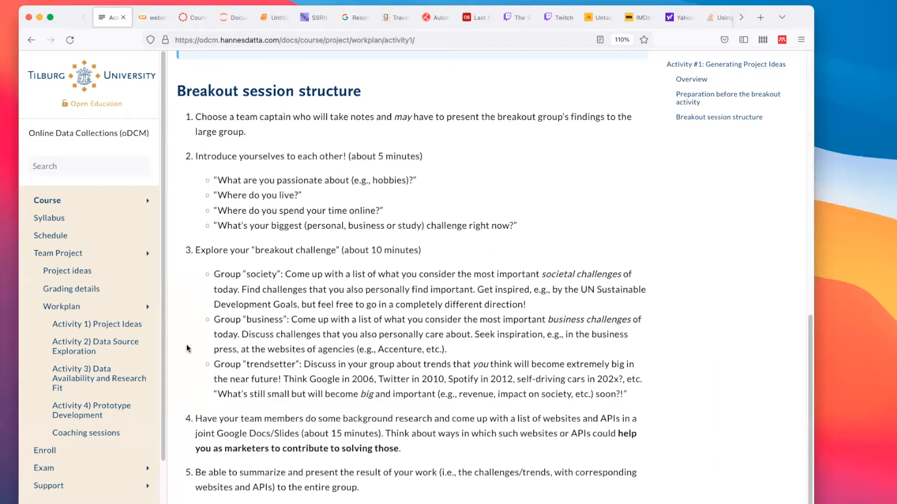
mouse_move(188, 348)
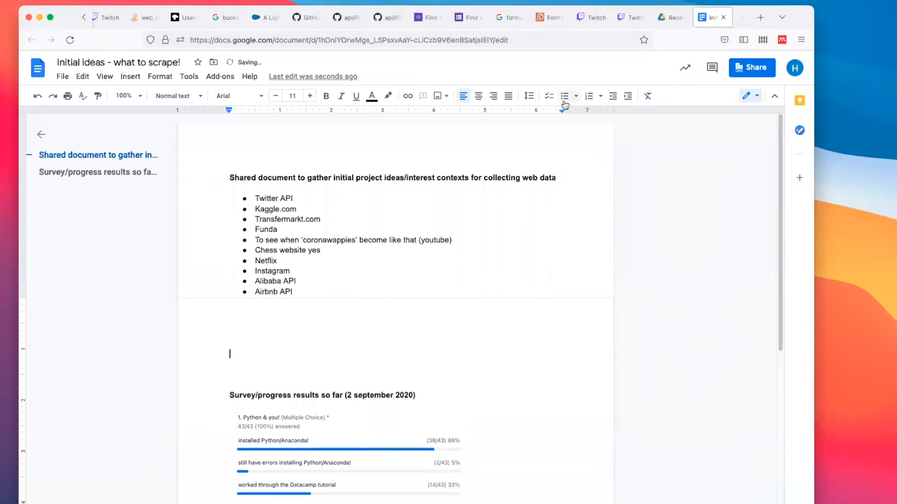
Add a Twitch bullet with sub-point 'How does the chat react to advertisements in stream?'
text(Twitch)
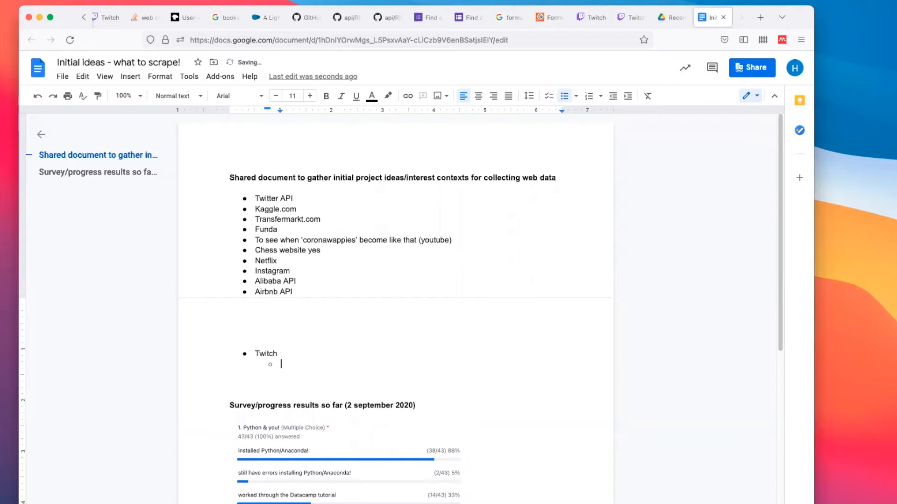
text(H)
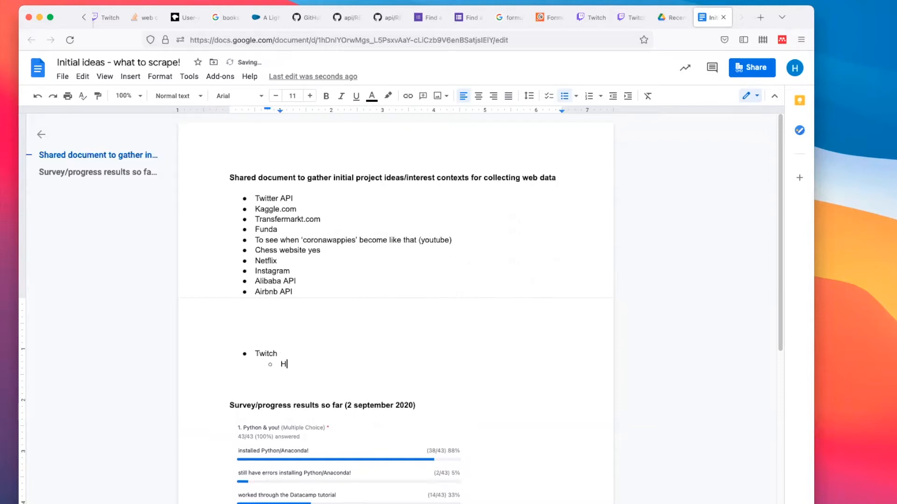
text(ow does the chat react)
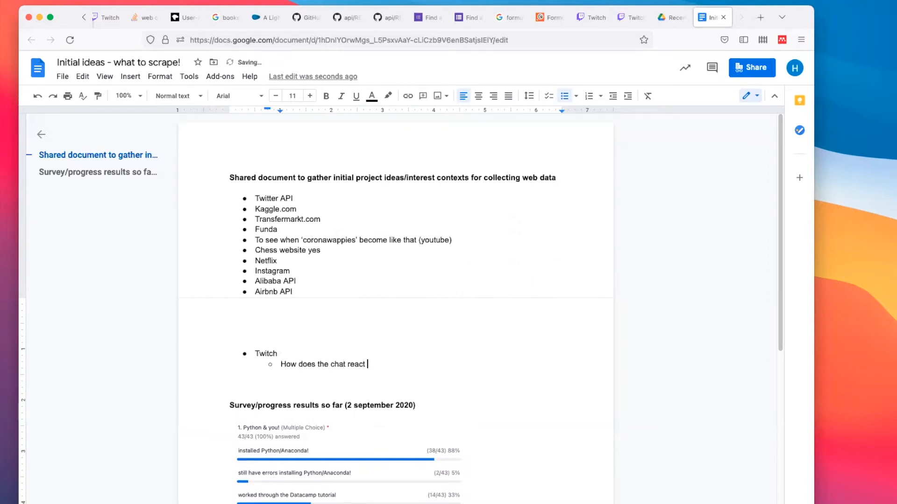
text(to advertisements)
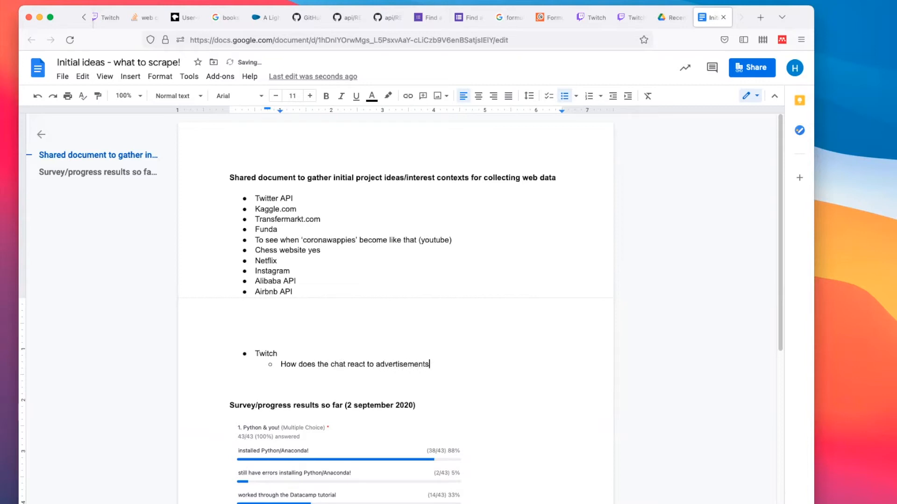
text(in team)
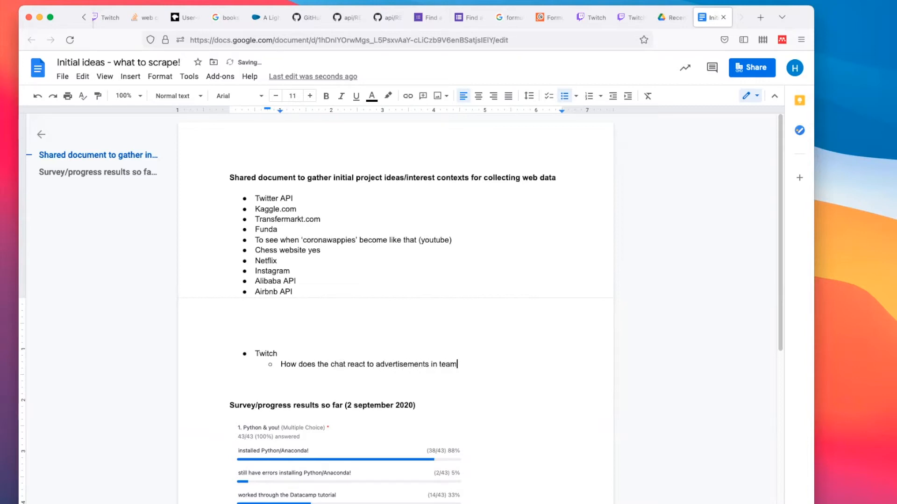
text(stream?)
text(U)
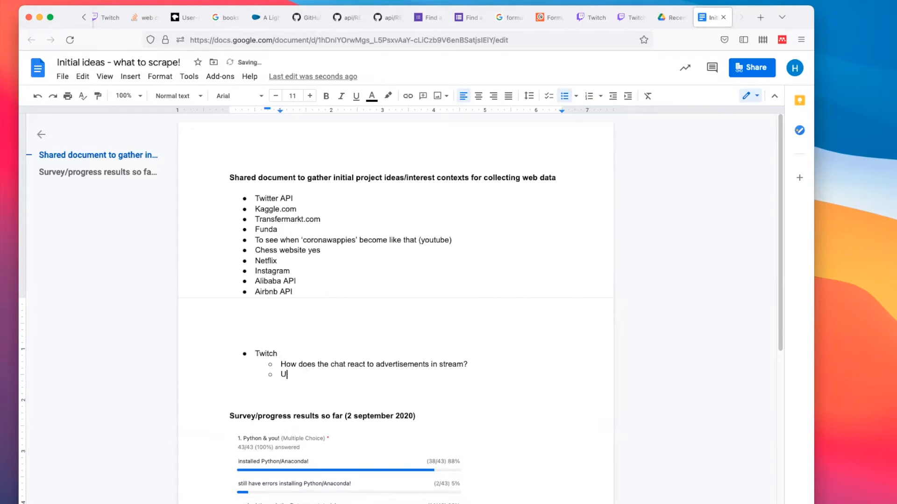
Add sub-points on when streamers should show advertisements and text gathering
text(When should st)
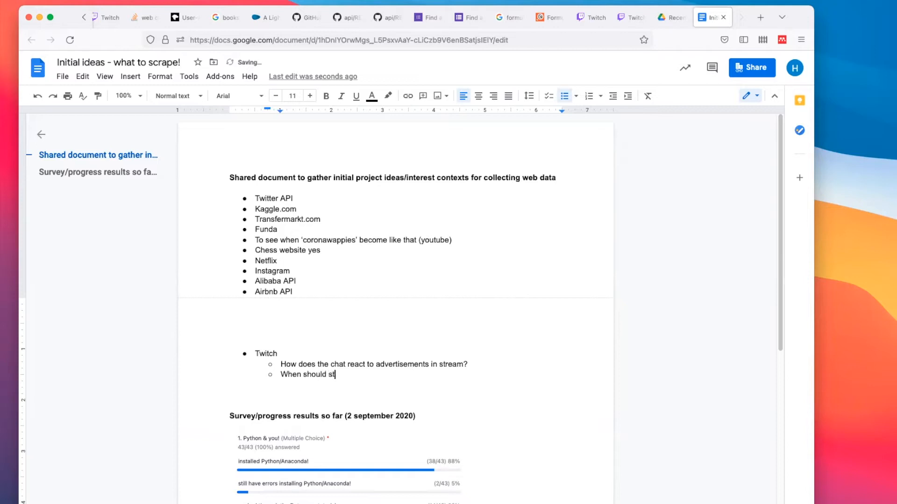
text(reamers show advertisements?)
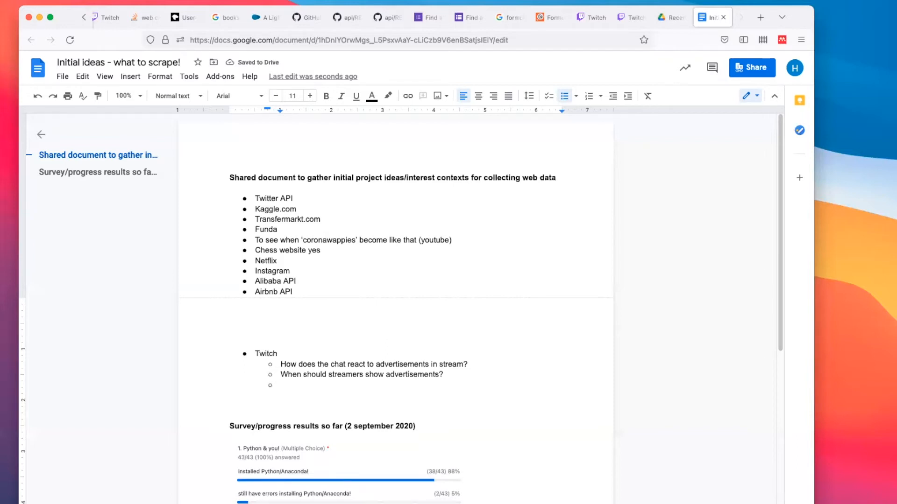
text(Should they show advertisements at all?)
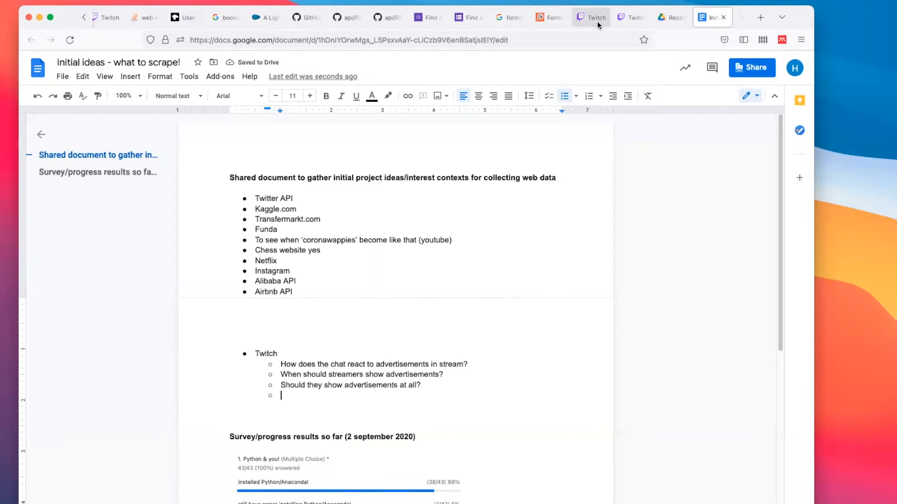
text(T)
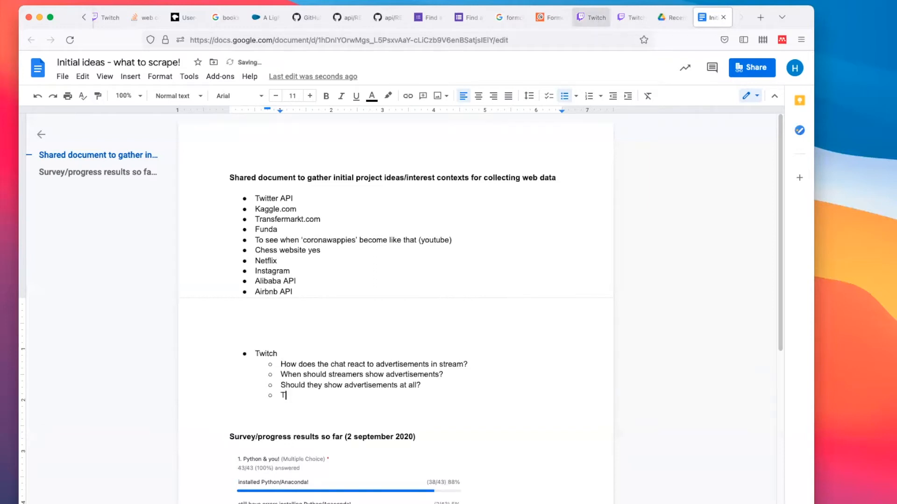
text(ext is import)
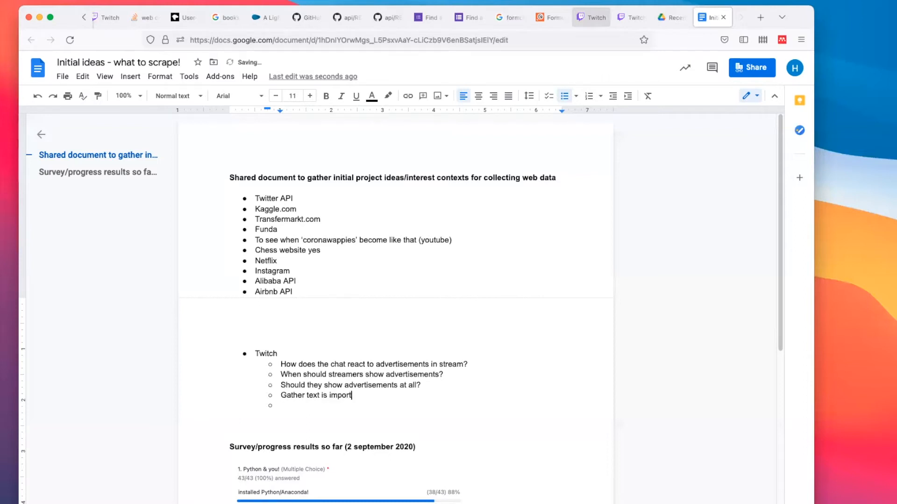
text(ant)
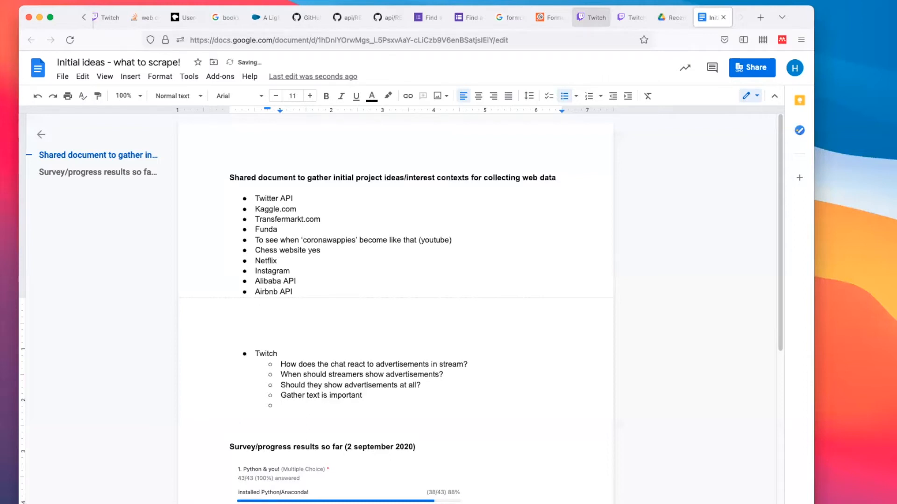
Add sub-point 'To see whether advertisements on twitch result in more traffic for the advertisee'
click(281, 405)
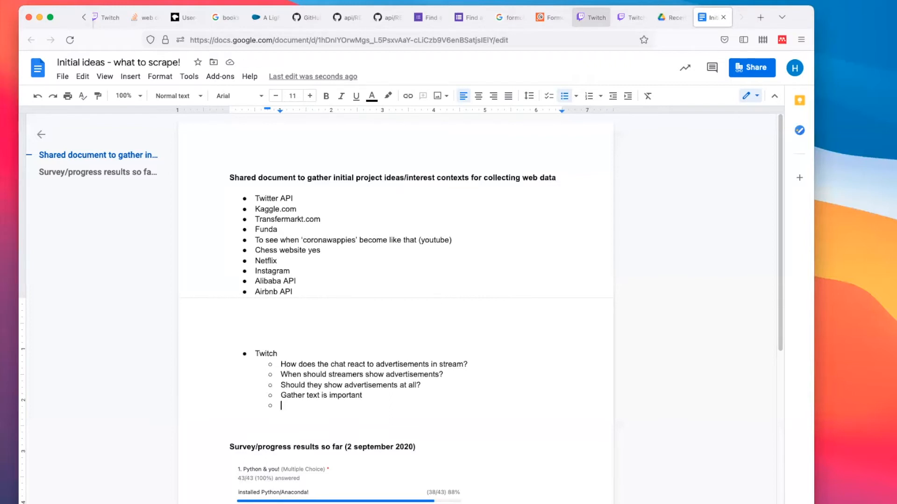
text(To see whether advertisements)
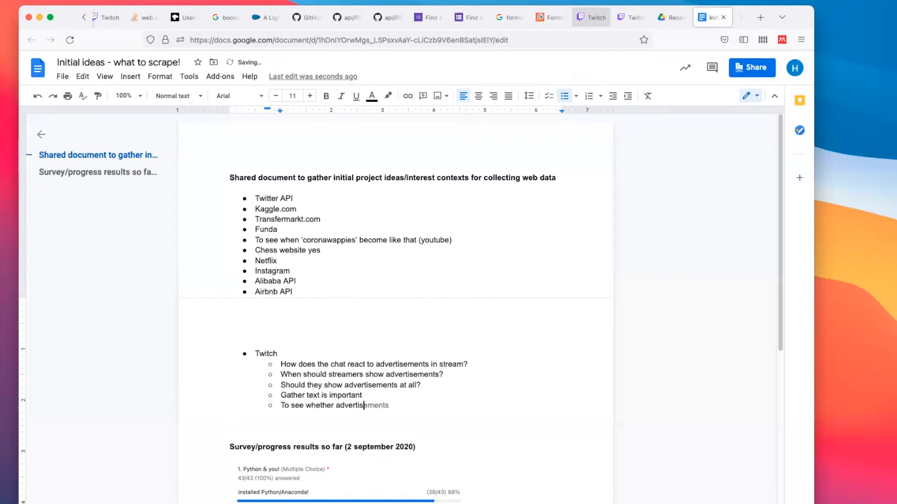
text(on twitch result)
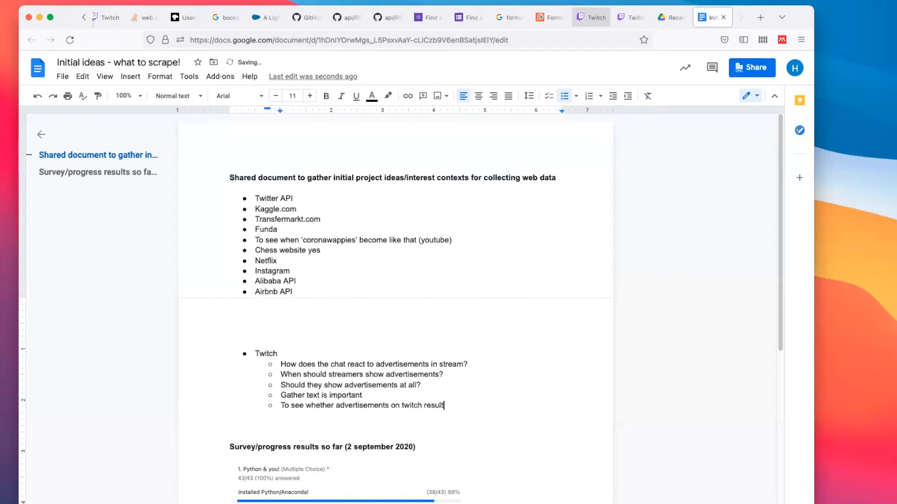
text(in more traffic for t)
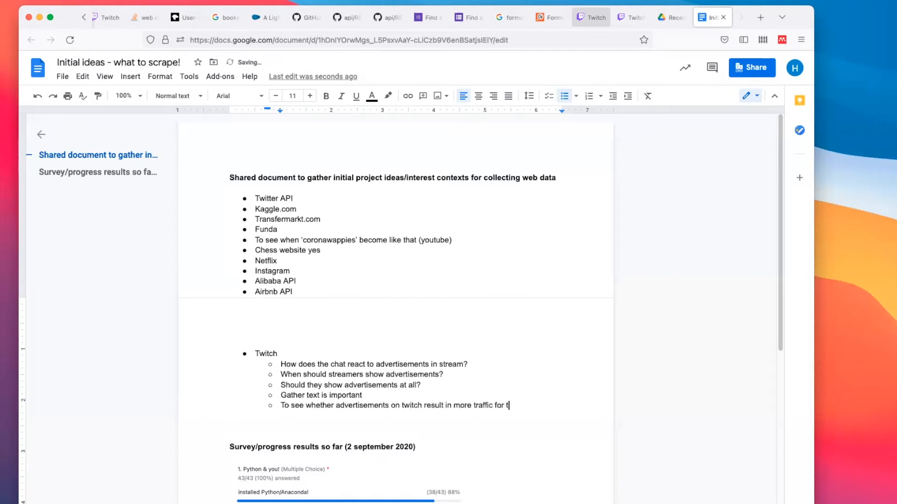
text(he advertisee)
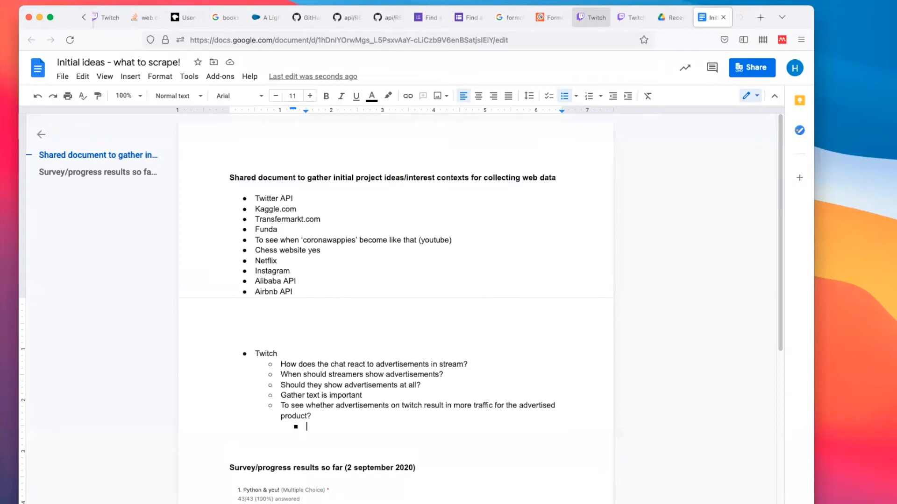
Add a Variables bullet listing Donations, Streamer names, Text of the chat and Ads
text(Compare streamres)
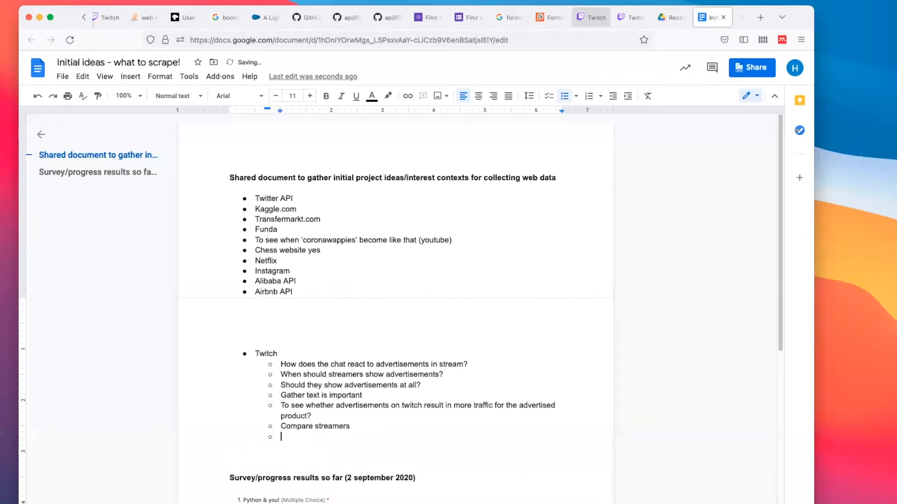
text(How advertisements influence donations?)
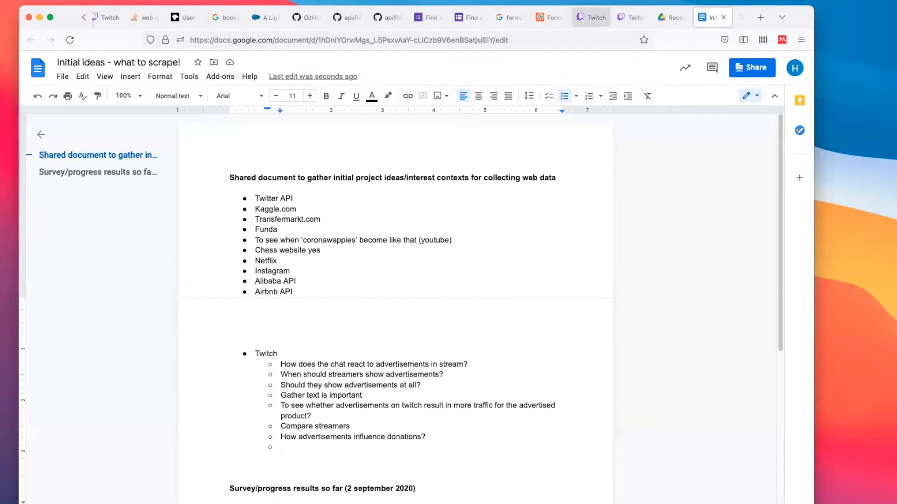
text(Variables)
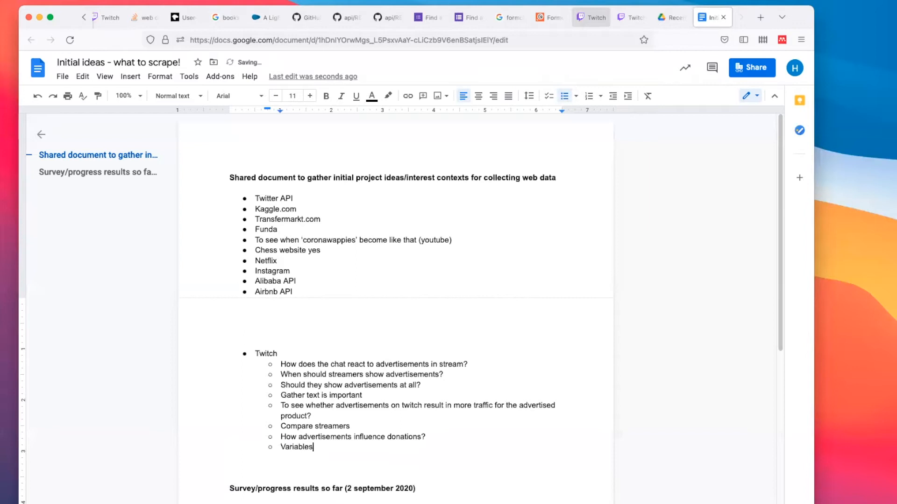
text(donation)
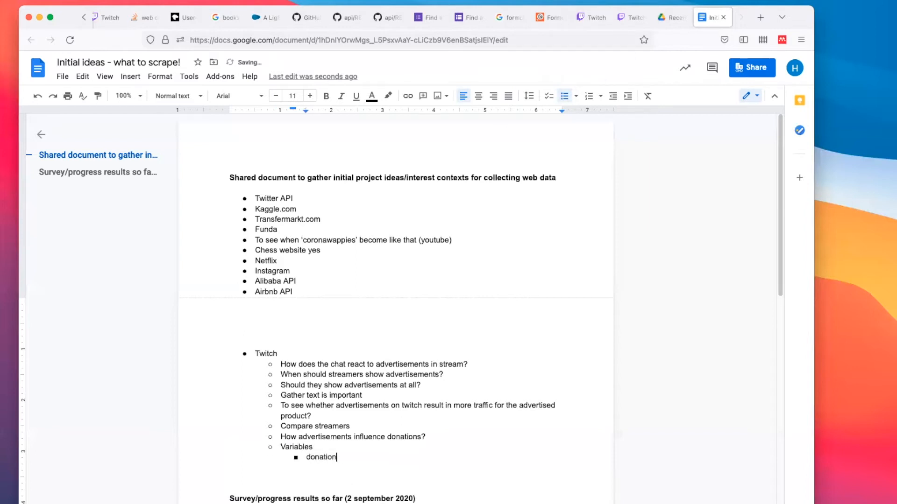
text(Donations)
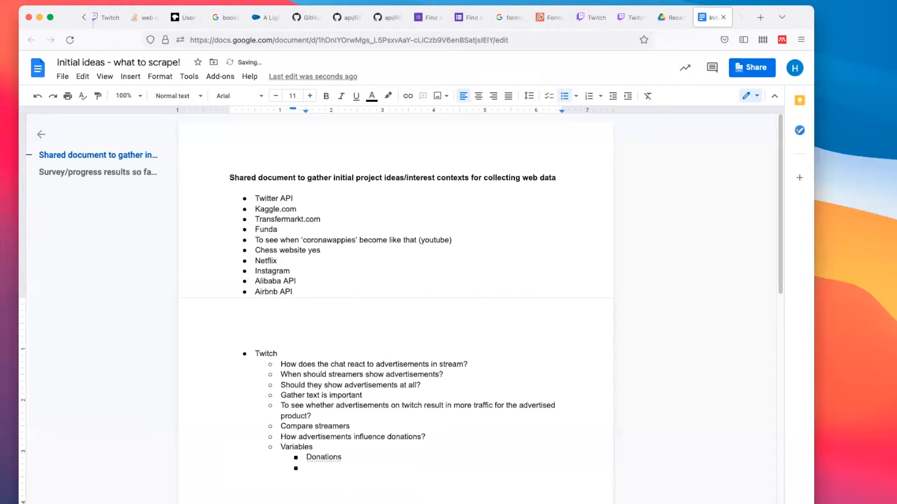
text(Streamer names)
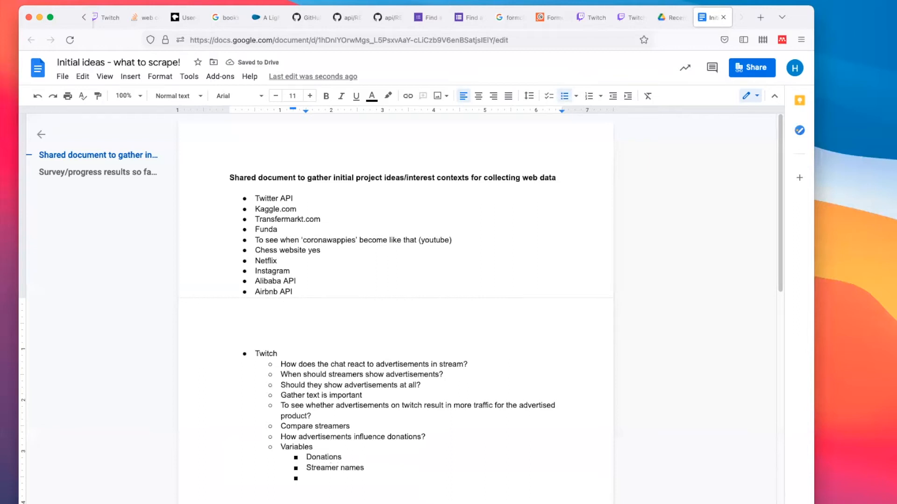
text(Text of the chat)
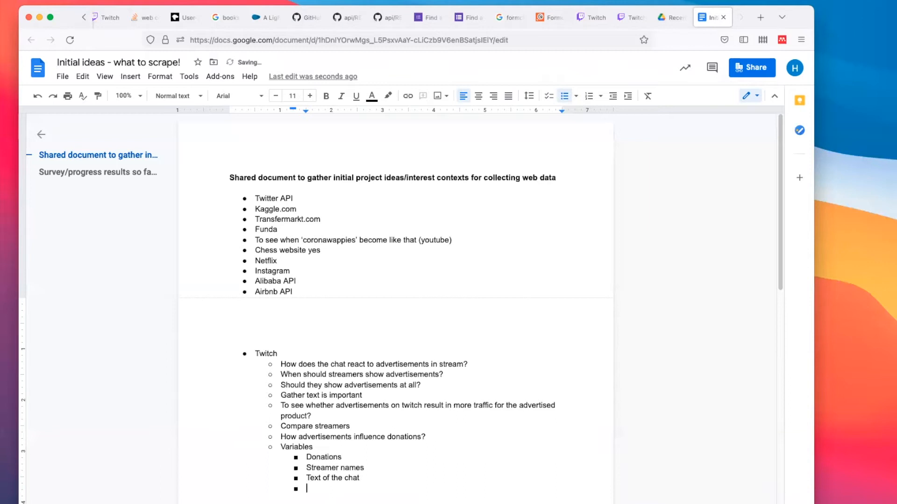
text(ad)
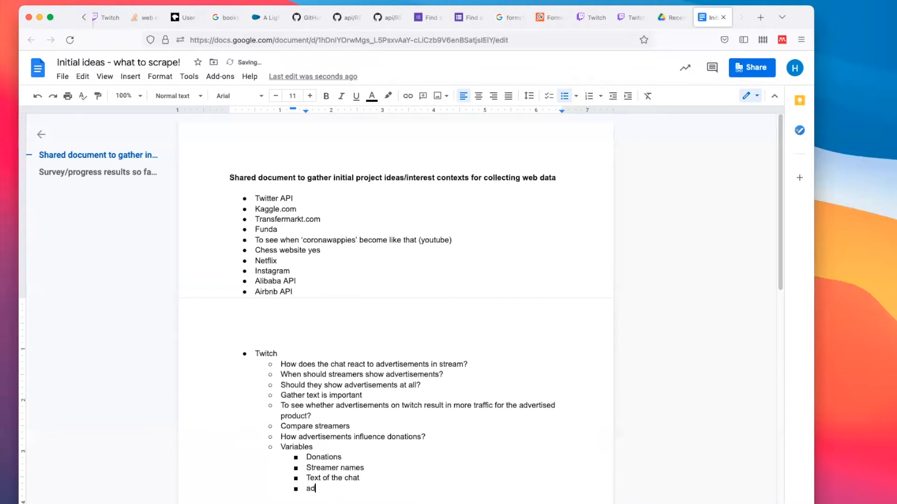
text(ds + timing)
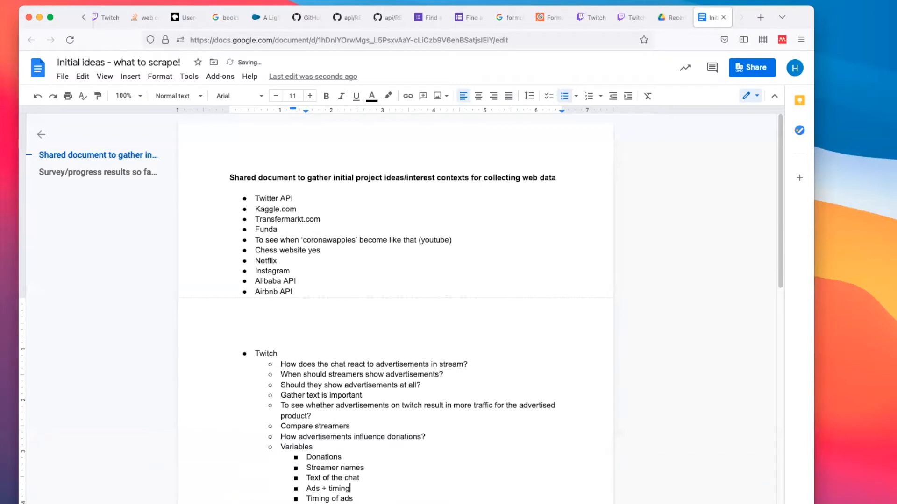
Add count of viewership, Meta characteristics and Live chat characteristics with User names
double_click(329, 499)
text(Live)
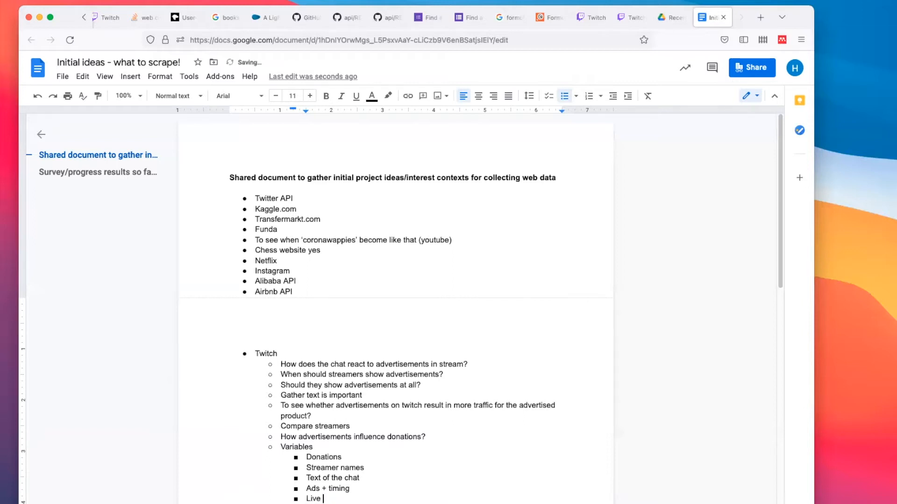
text(count of viewership)
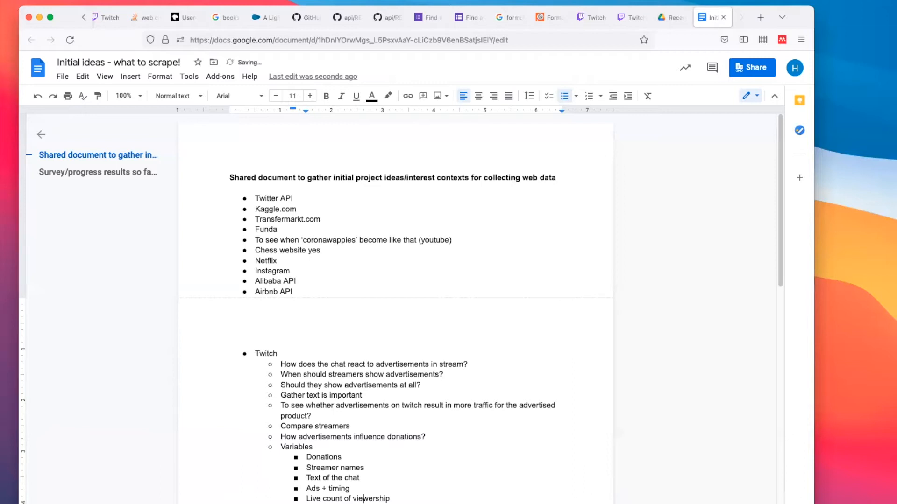
text(Meta characteristics of a stream)
text(Subs of a stream)
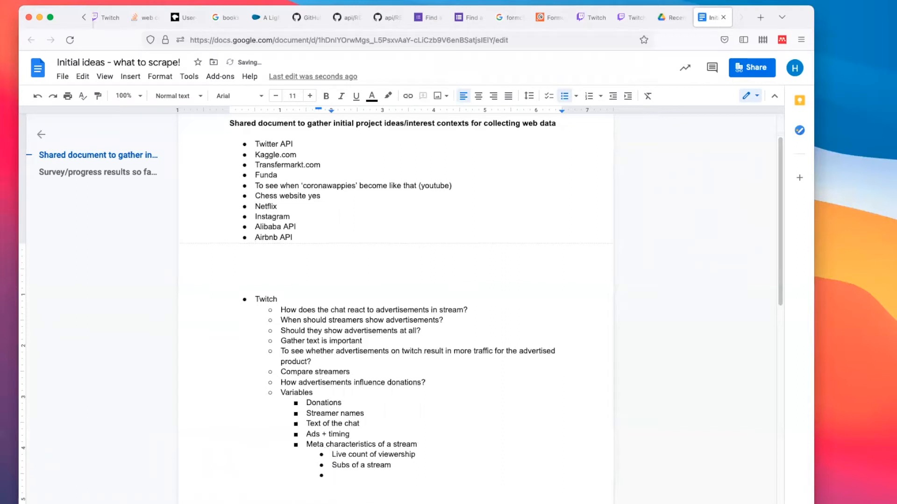
text(Live characteristics of the chat)
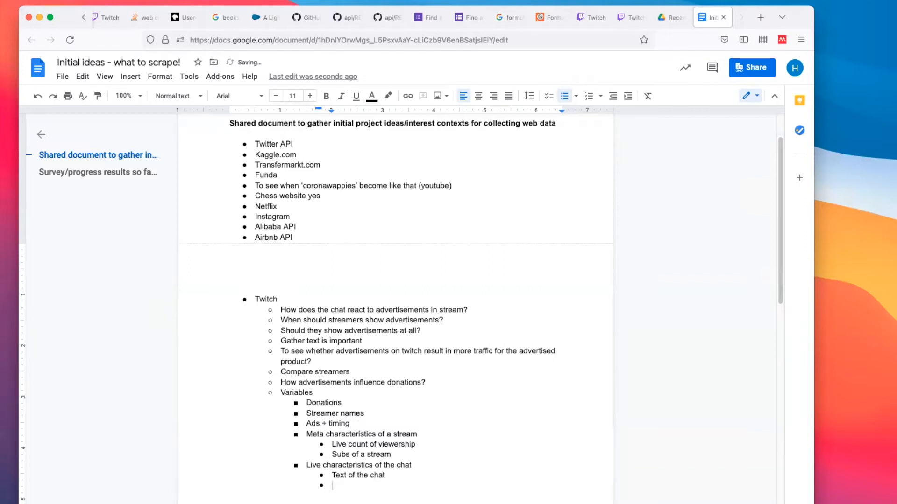
text(User)
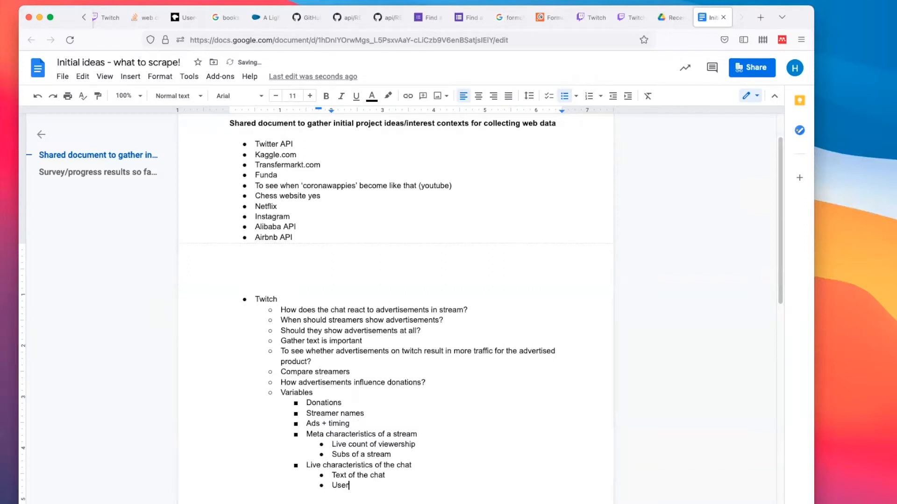
text(names)
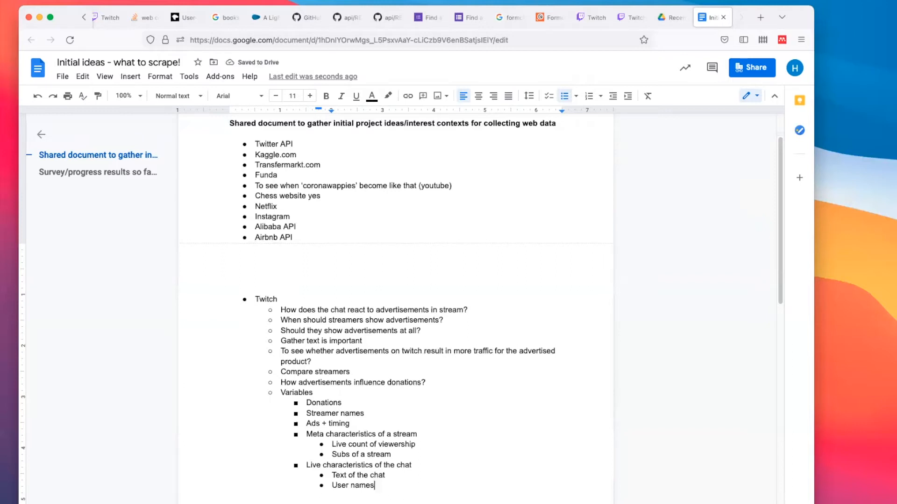
key(enter)
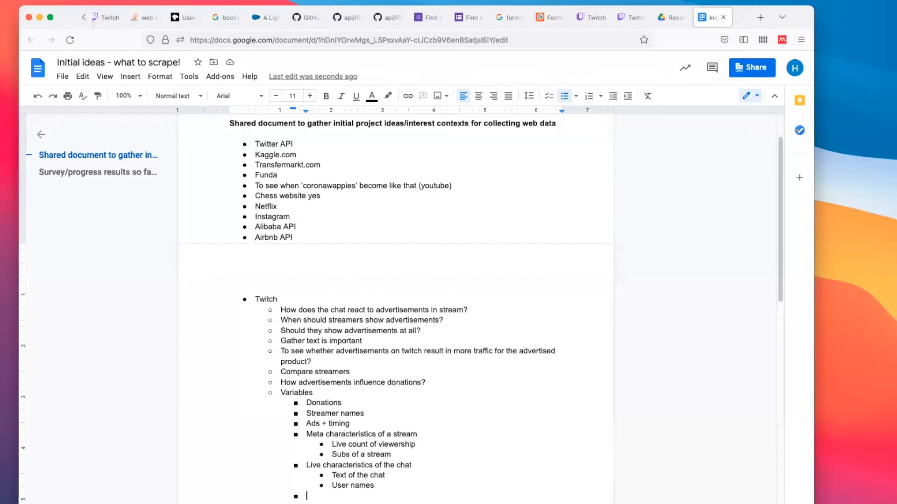
mouse_move(631, 29)
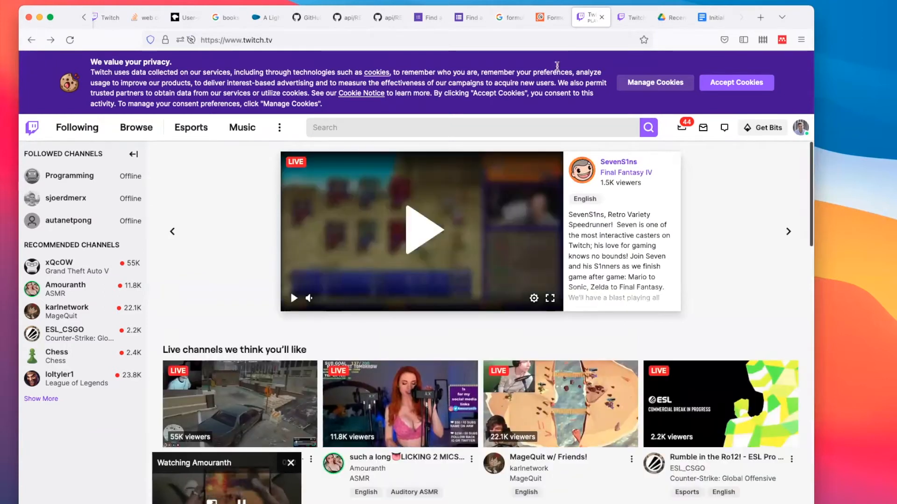
Mute the Twitch tab's autoplaying stream via the tab's context menu
right_click(300, 299)
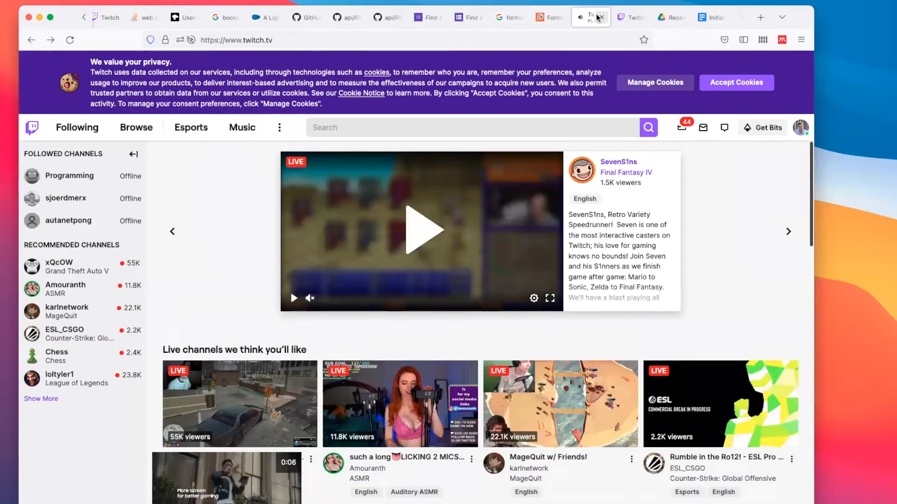
click(711, 17)
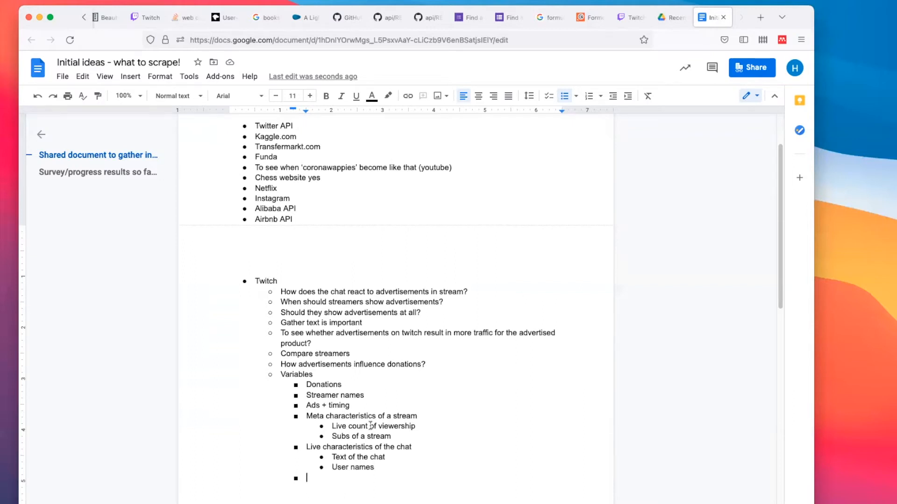
Replace the Donations and Ads bullets with 'Can ads actually be captured?'
text(Can)
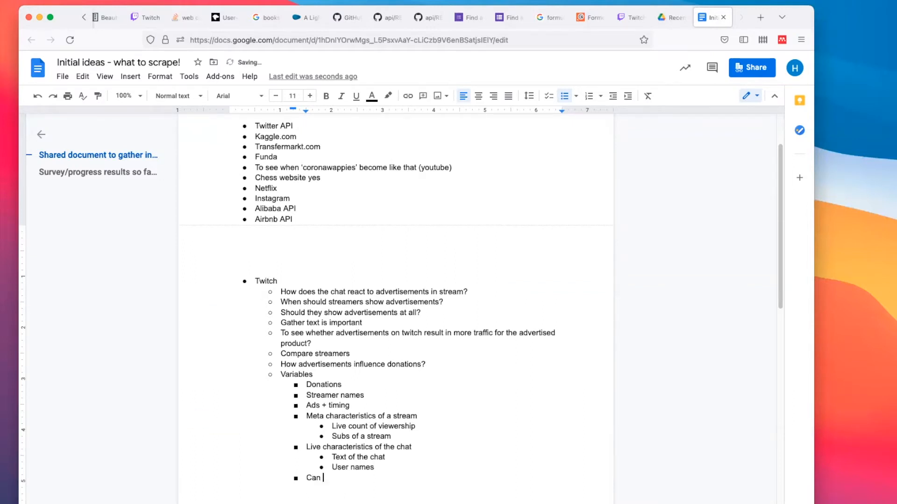
text(ads actuall be)
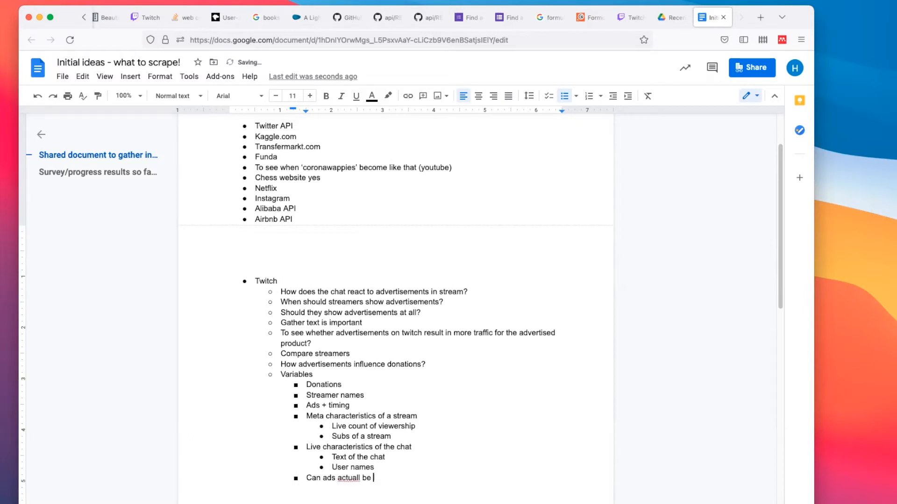
text(captured?)
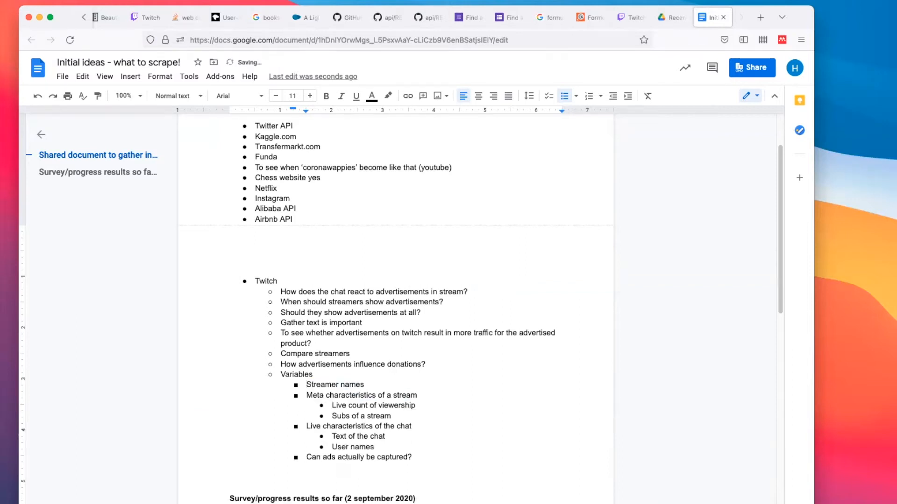
Rename to 'Channel/streamer names' with sub-questions on which list and streamers to capture
text(Channel/streamer n)
text(Which)
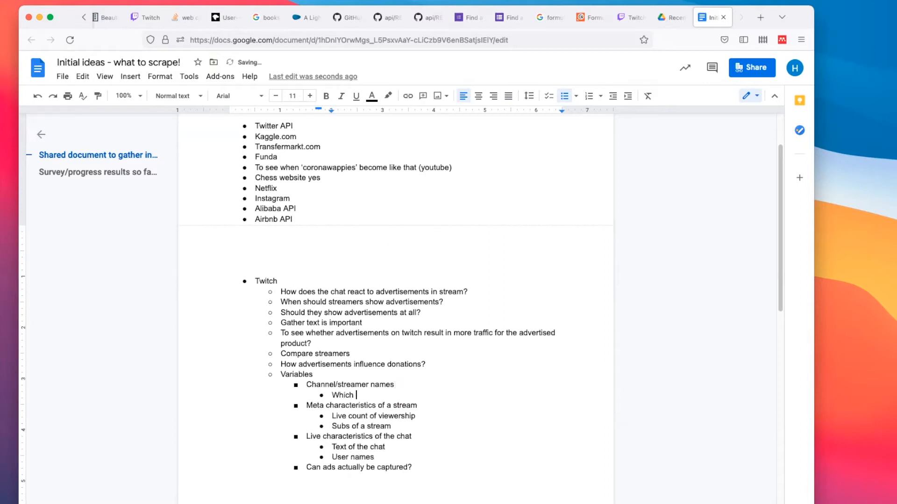
text(list to focus on?)
text(Which strea)
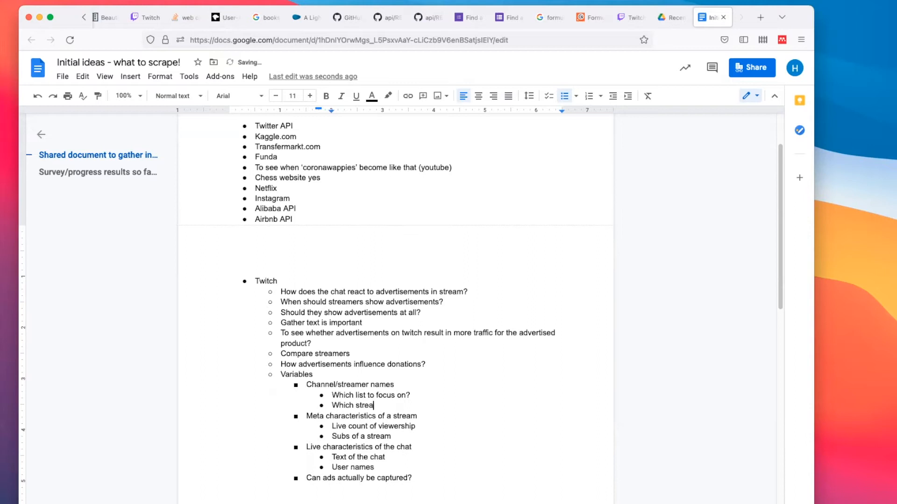
text(mers to capture?)
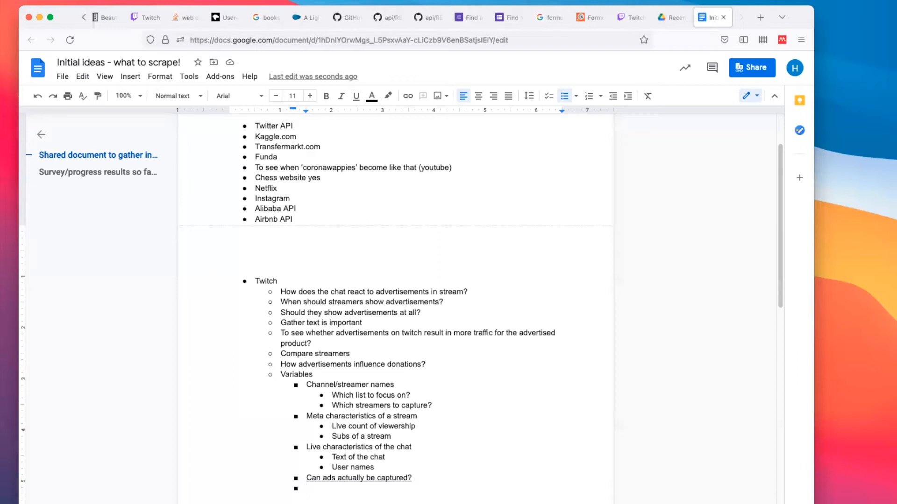
Add 'Alternative platforms' listing YouTube, Facebook, Instagram, Vimeo and Twitter
text(Alternative platforms)
text(Vimeo)
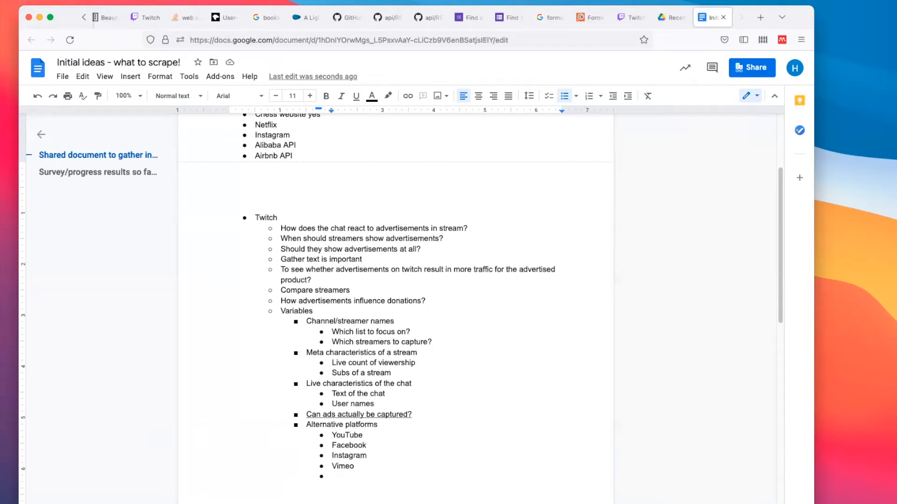
text(Twitter)
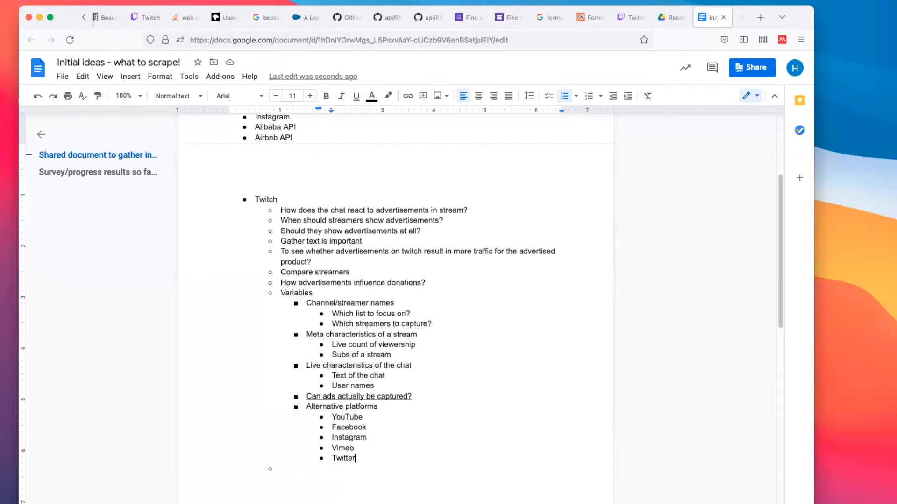
Add 'Why is it new or interesting?' point contrasting with linear TV
text(Why)
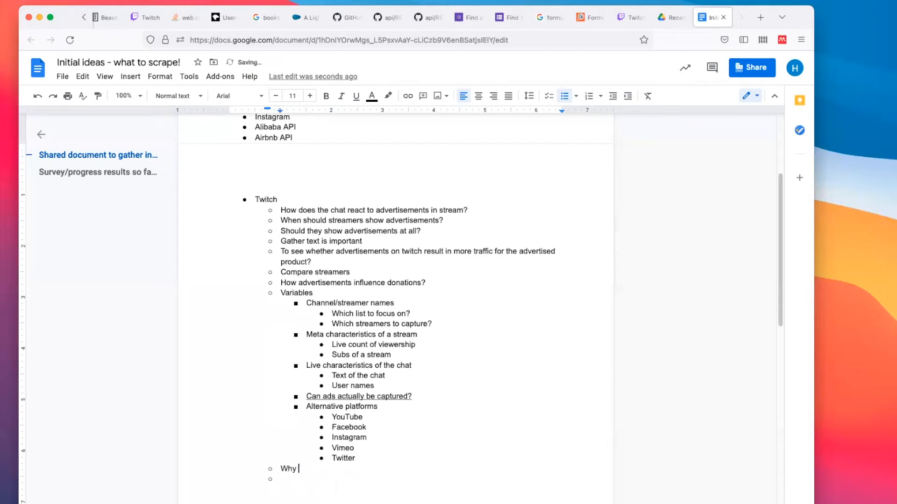
text(is it new po)
text(It's not l)
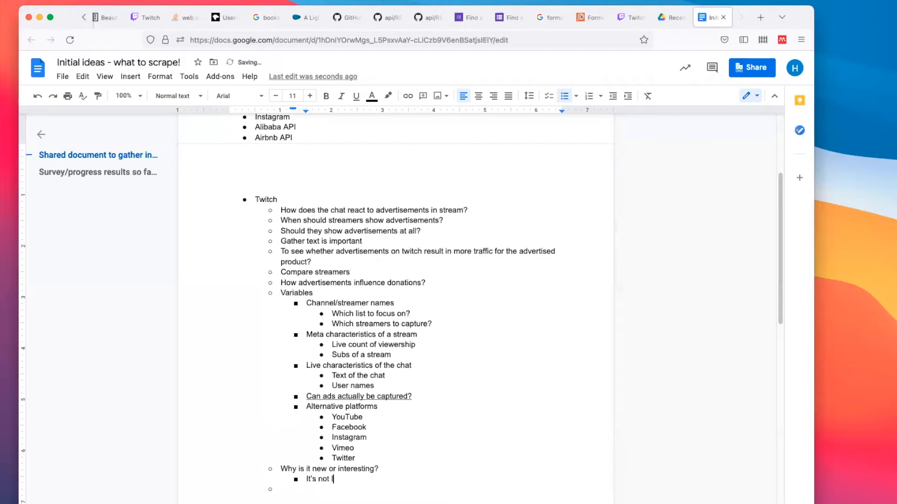
text(inear TV where)
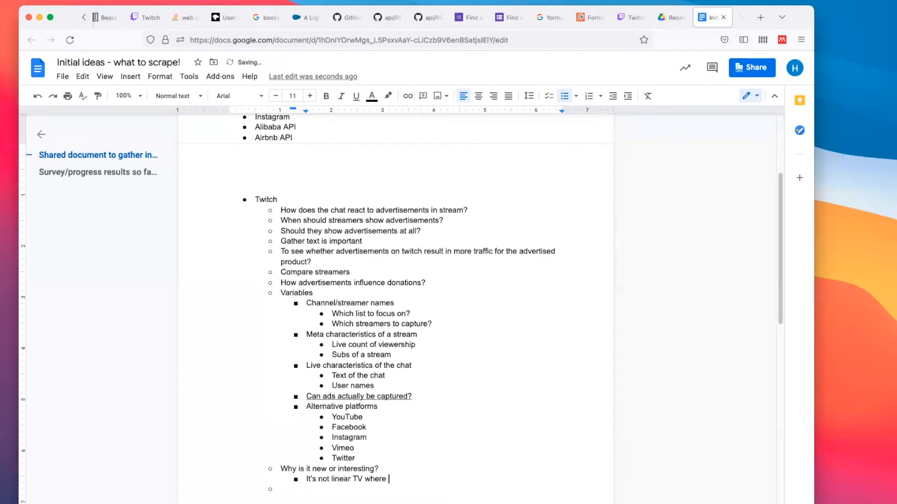
text(people can't interact)
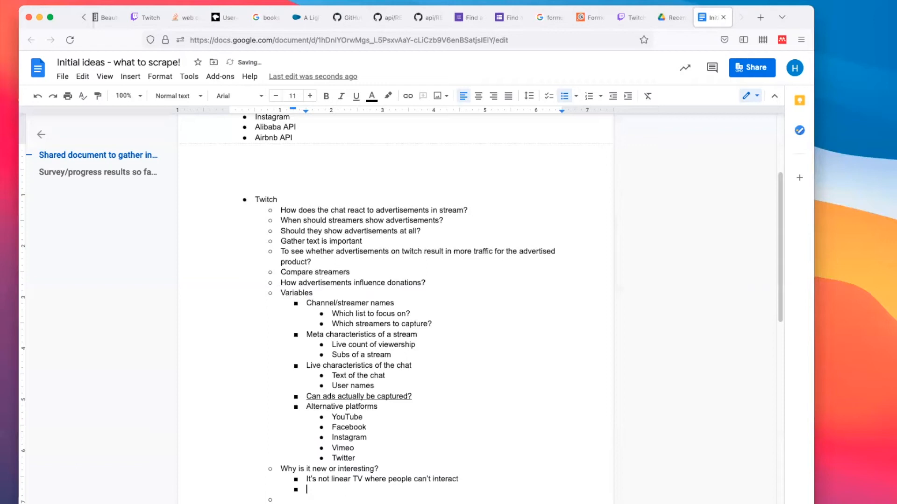
Write that unlike YouTube 10 years ago with no chat, here we have live interaction
text(It's not like Y)
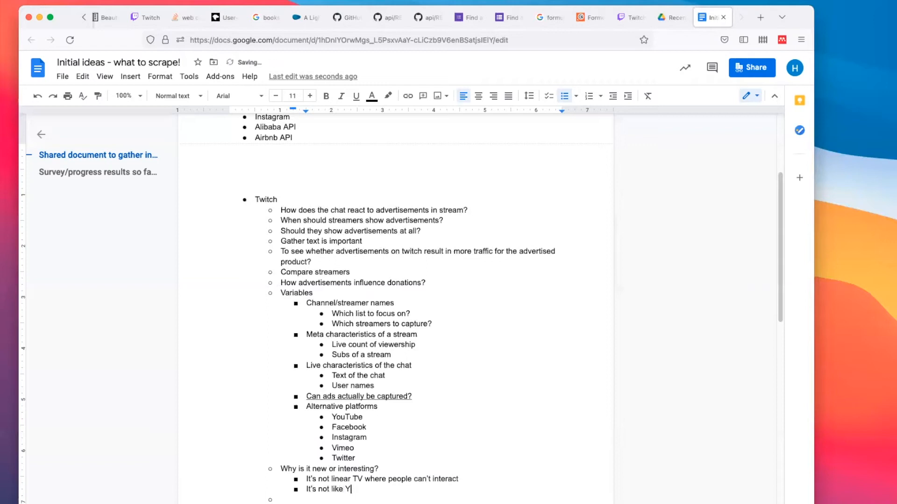
text(ouTube (10 years ago)
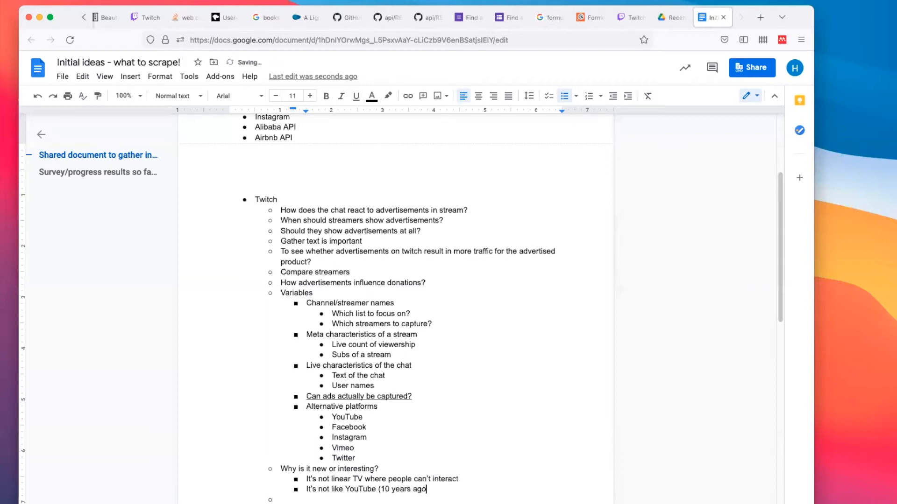
text(, where there was no ch)
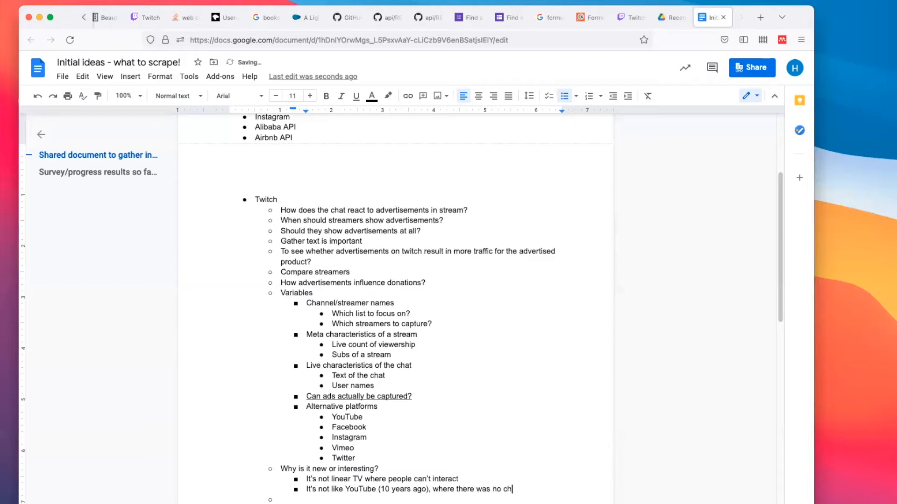
text(at and interaction;)
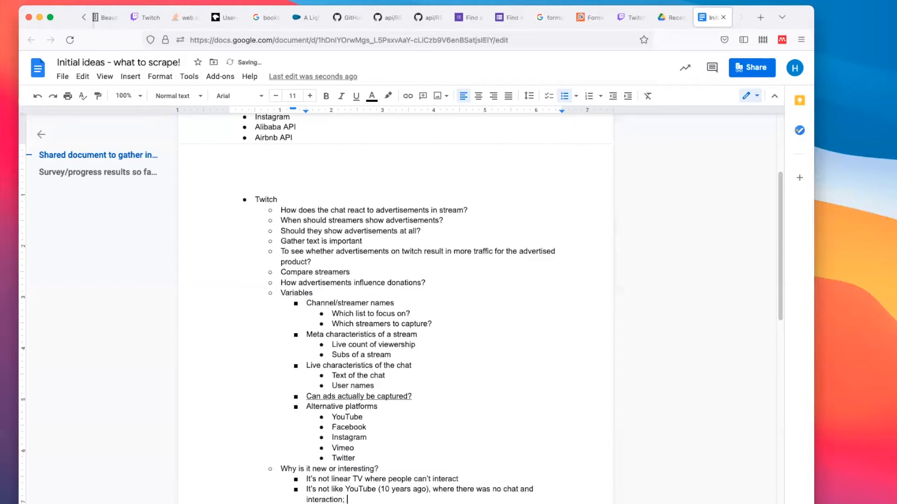
text(here, we h)
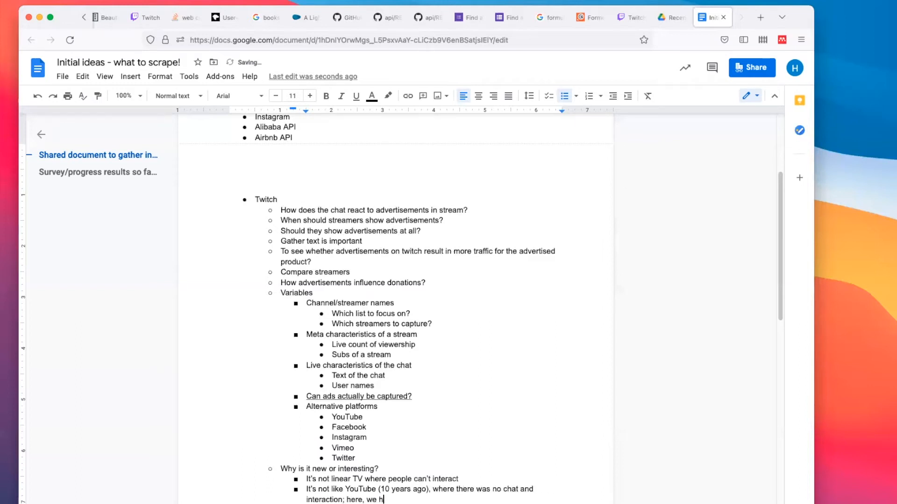
text(ave live interaction)
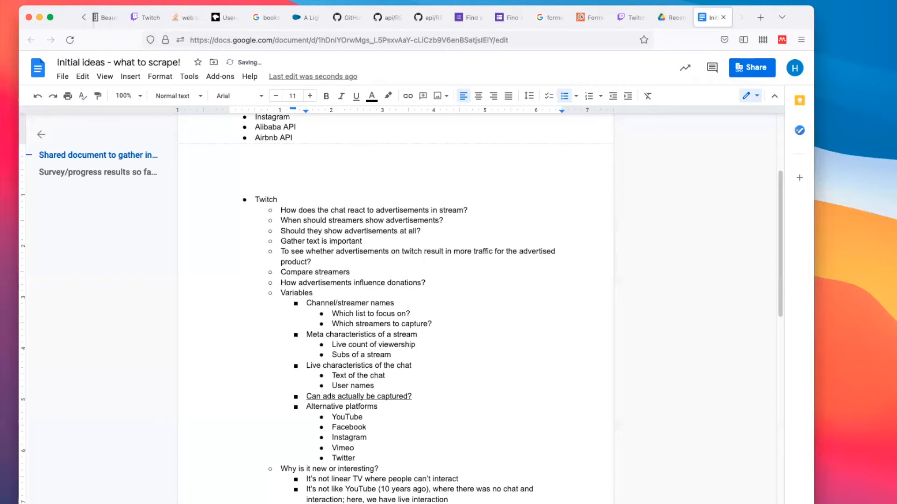
Add bold ad-reaction points and TikTok and Reddit livestreams as alternative platforms
click(326, 95)
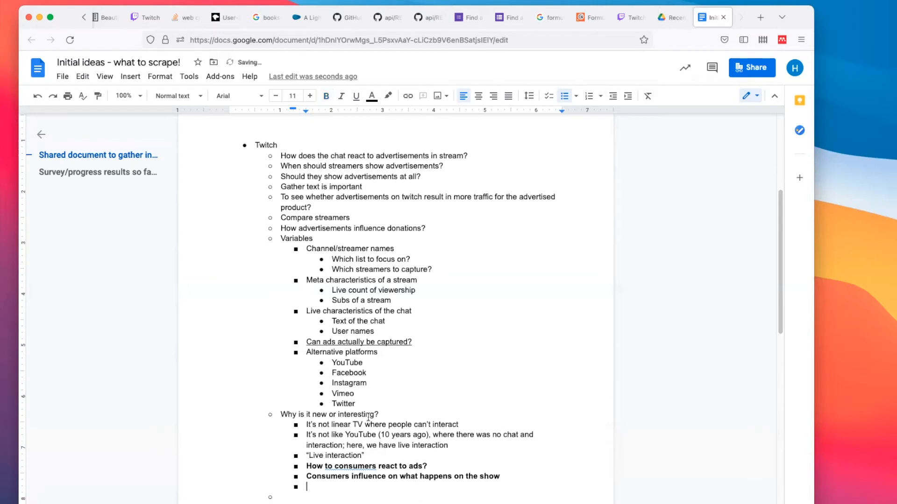
text(TikTok)
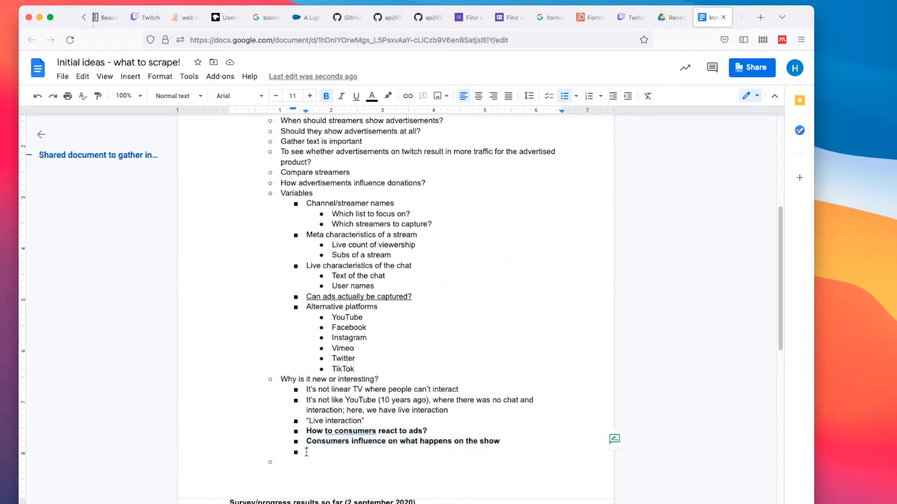
text(Re)
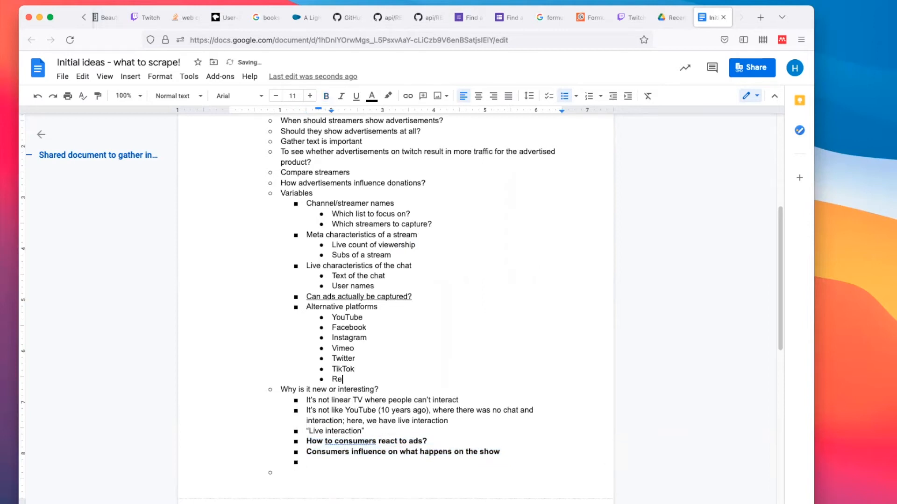
text(ddit livestreams)
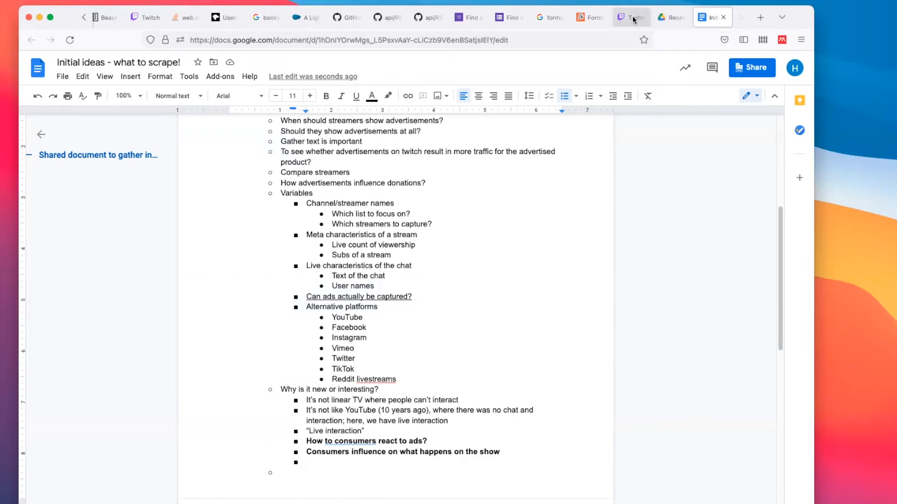
click(760, 17)
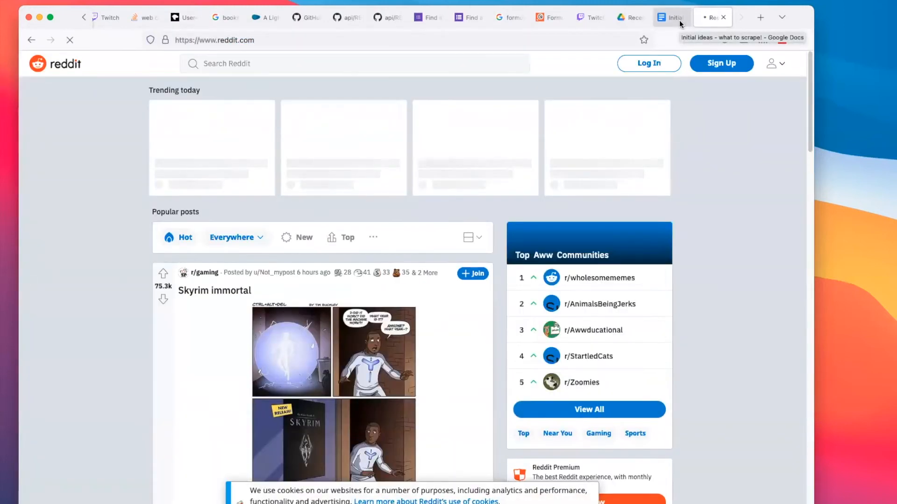
Add 'Theme: innovative ways of advertisement / how to consumers influence streamers?' under Twitch
click(669, 16)
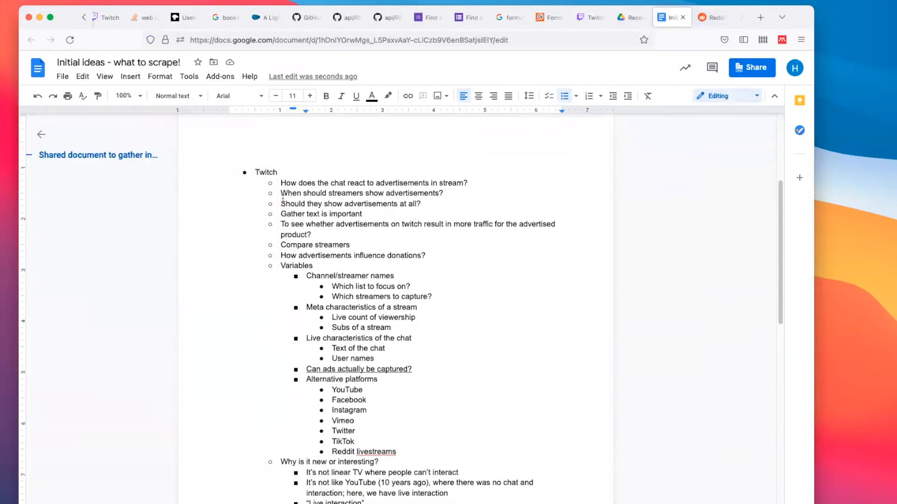
text(Theme: Tra)
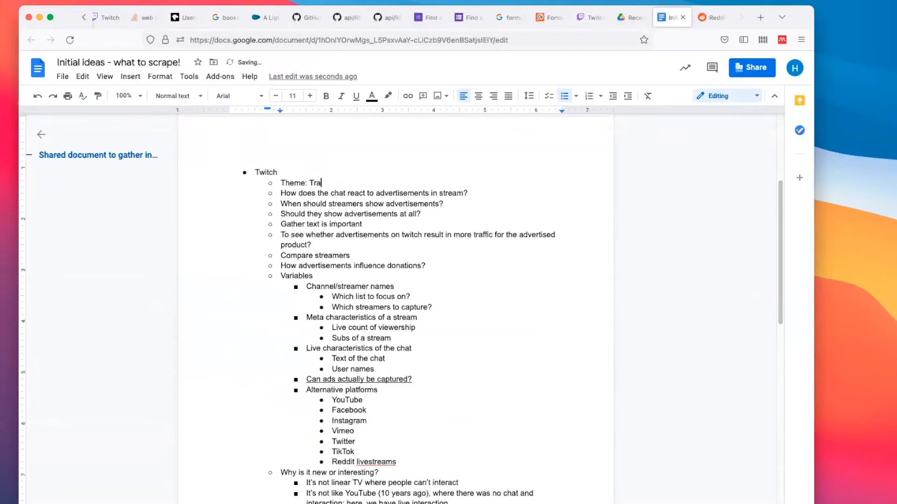
text(innovative ways)
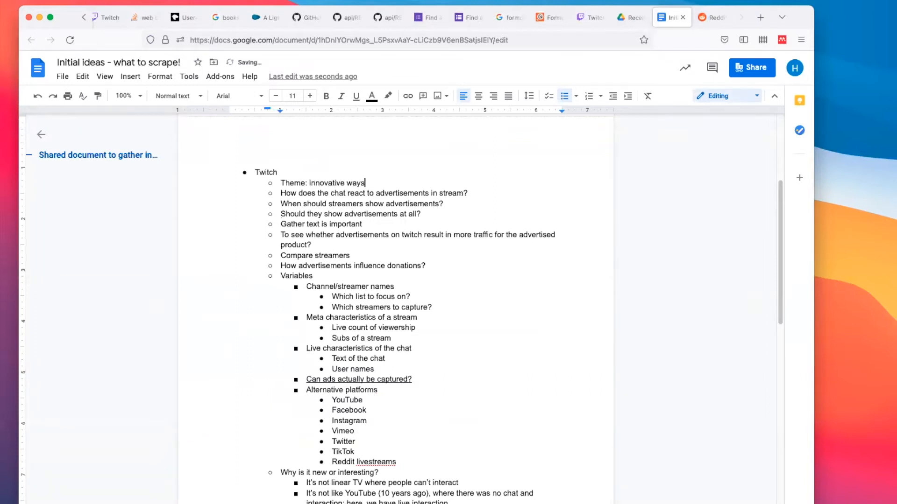
text(of advertisement /)
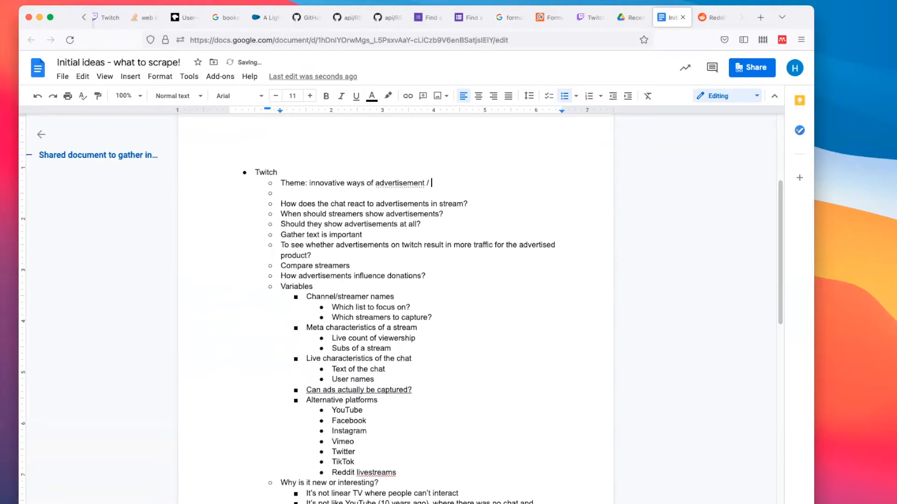
text(how to consumers influence streamers?)
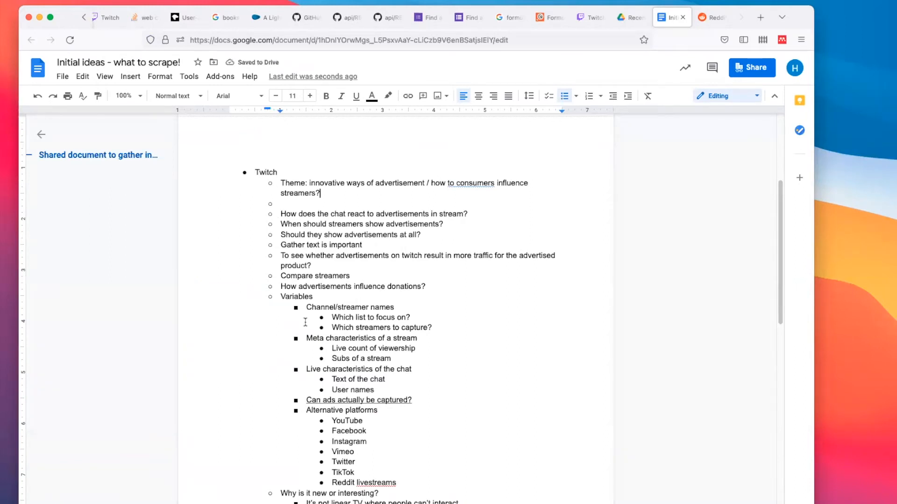
mouse_move(54, 421)
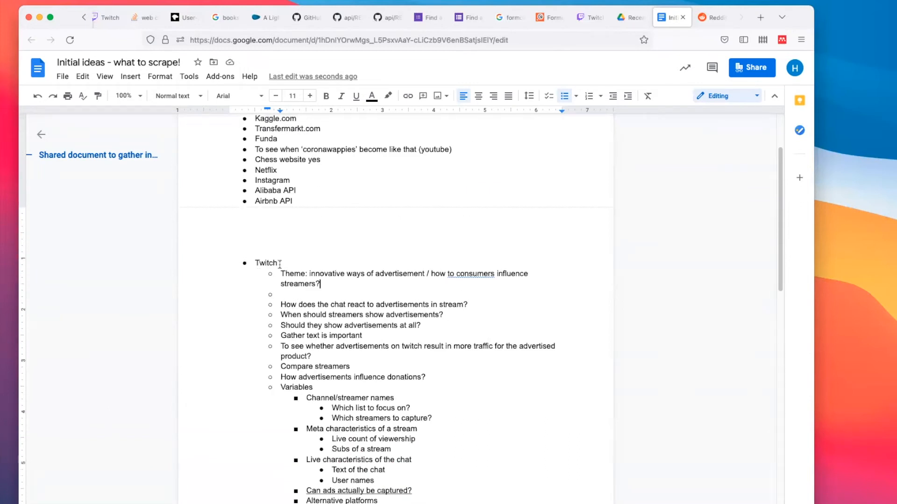
Remove the stray empty sub-bullets after the Twitch notes and start a fresh top-level bullet
scroll(down, 3)
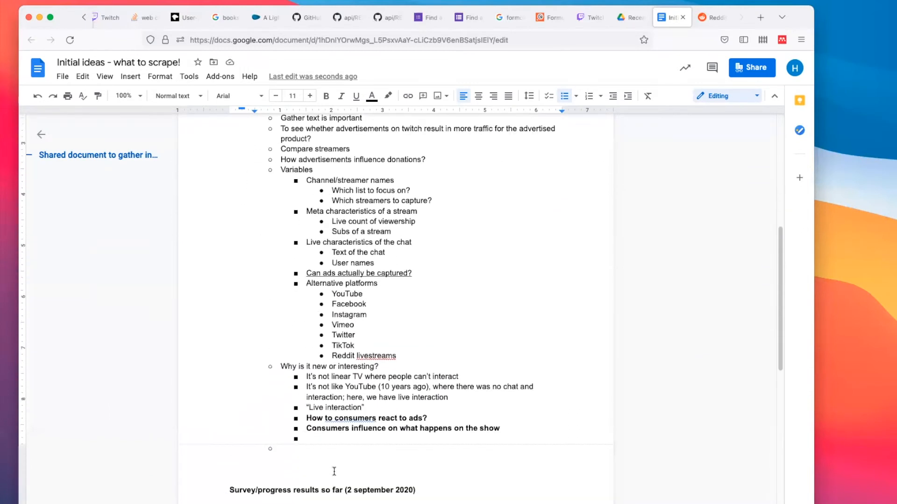
click(307, 438)
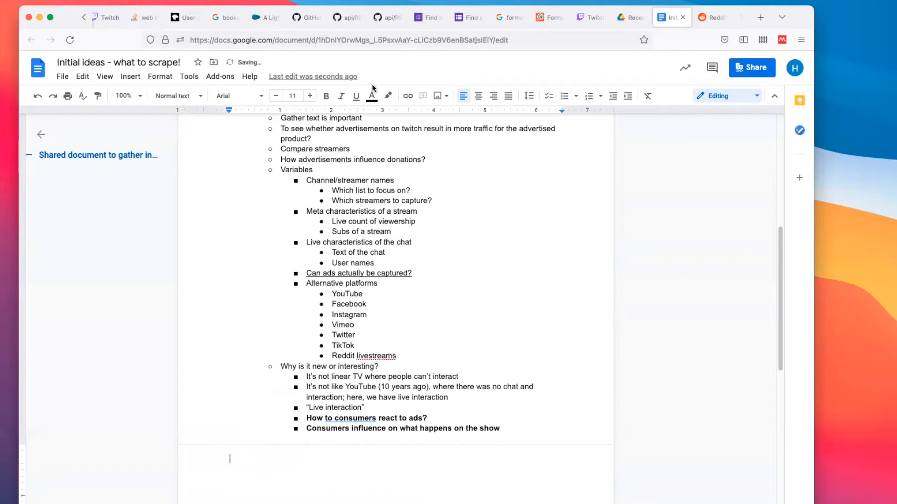
click(563, 96)
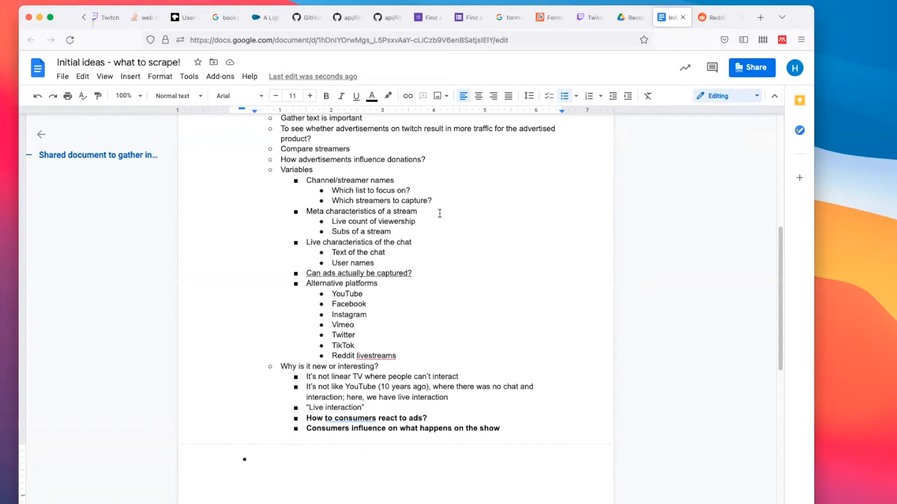
Outline Topics (ending with Texas abortion law) and Stakeholders with a Consumers item
text(Topics)
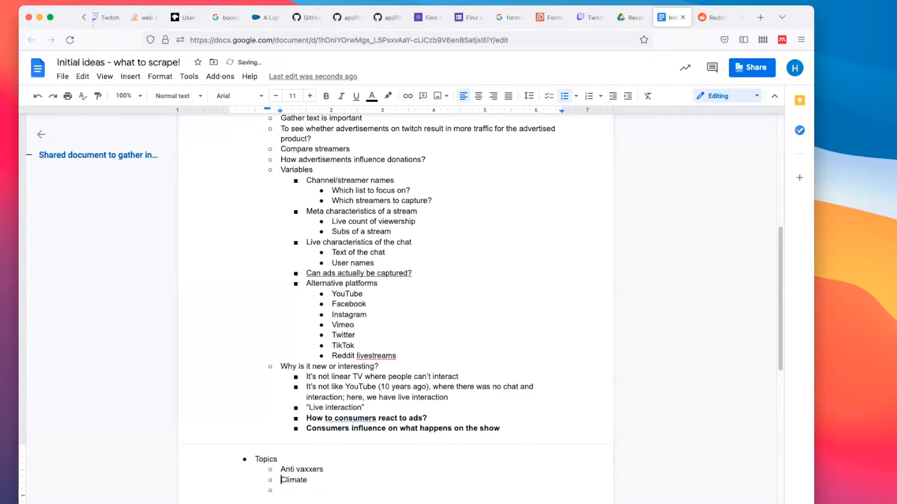
text(Stakeholders)
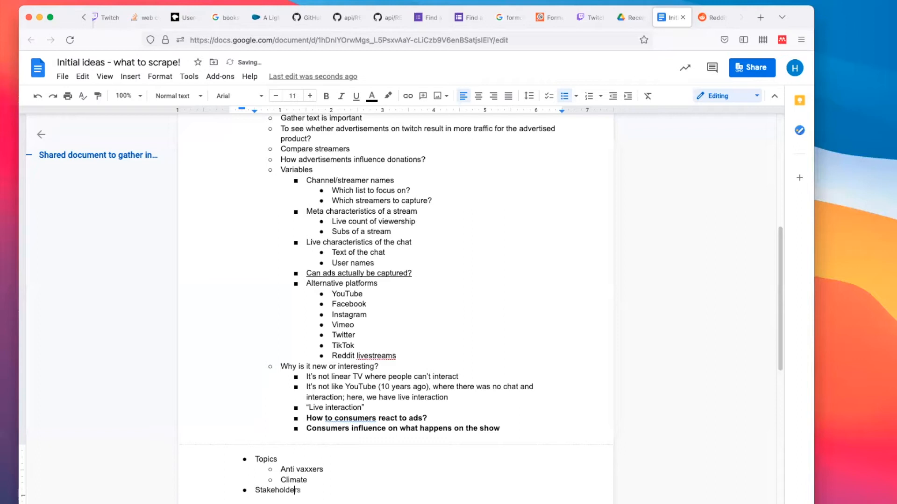
text(Consumers)
text(Politics)
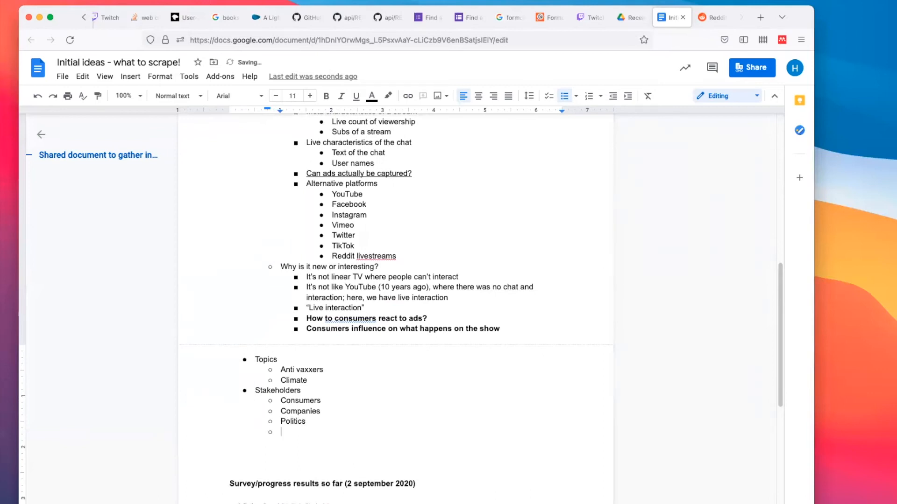
text(Texa)
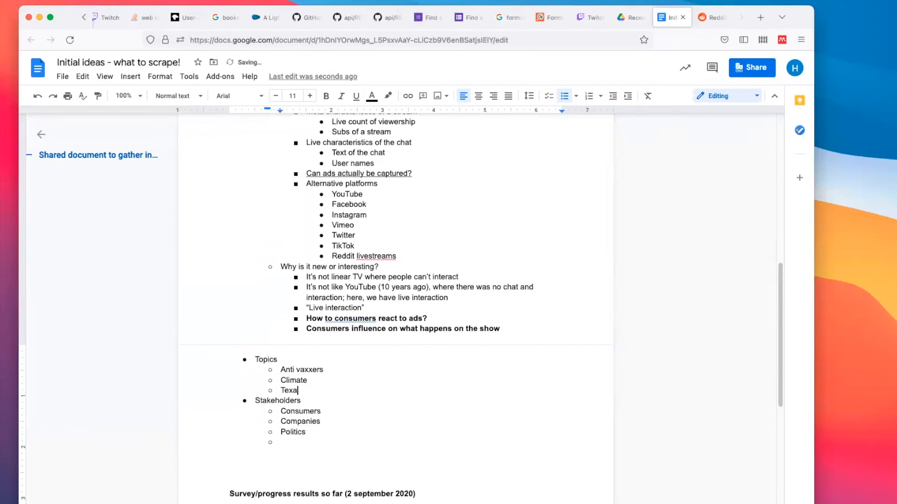
text(s abortion law)
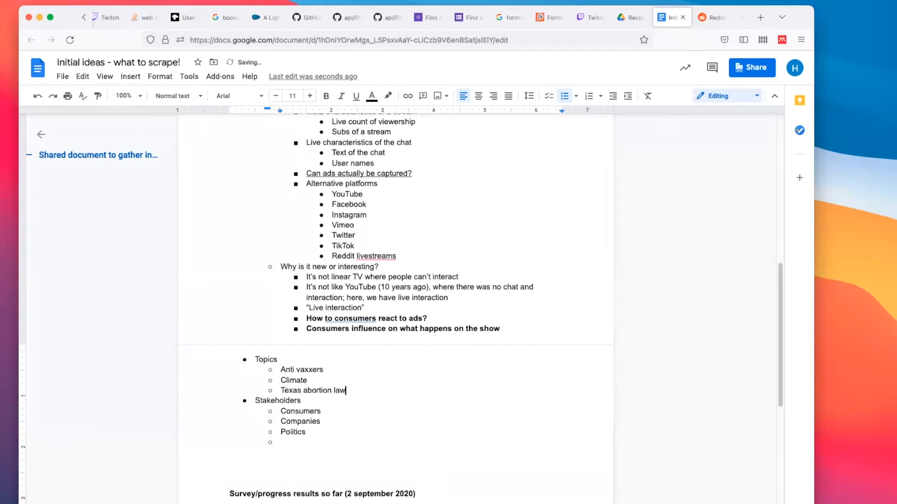
Add 'Affected population: pregnant women' and a '(right versus left) & how real' note under Stakeholders
click(321, 411)
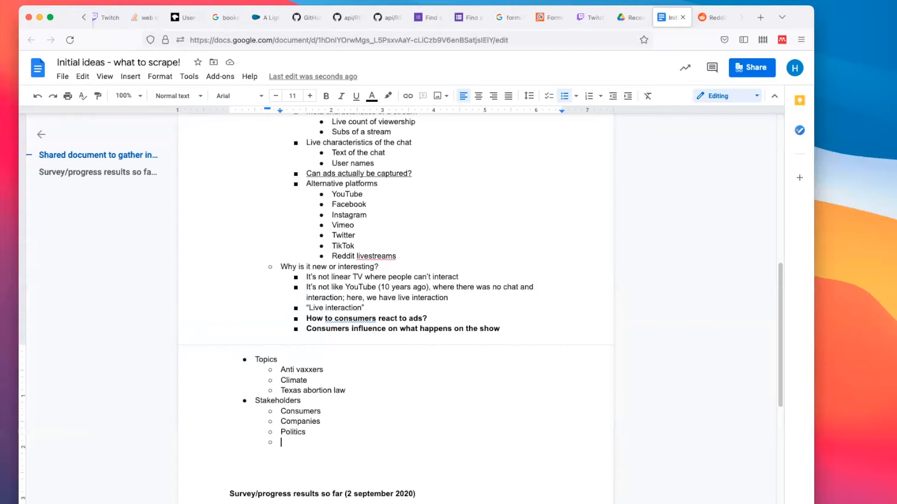
text(Affected popu)
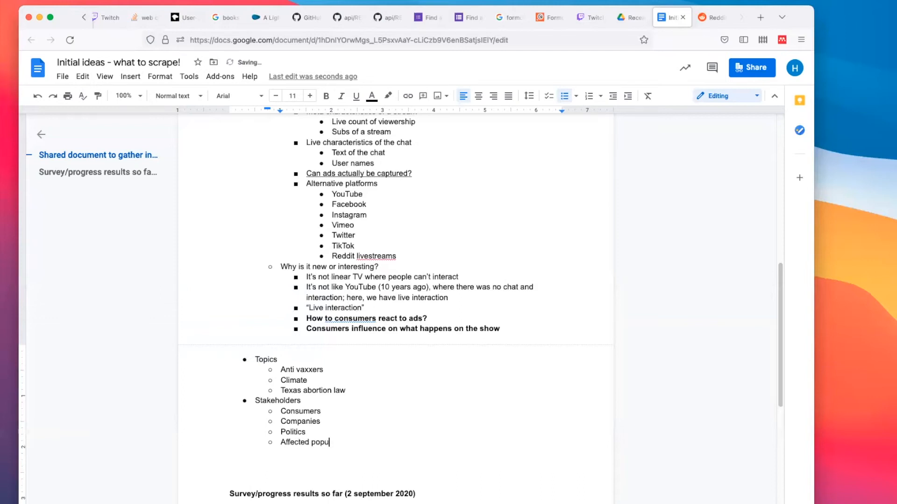
text(lation: pregnant)
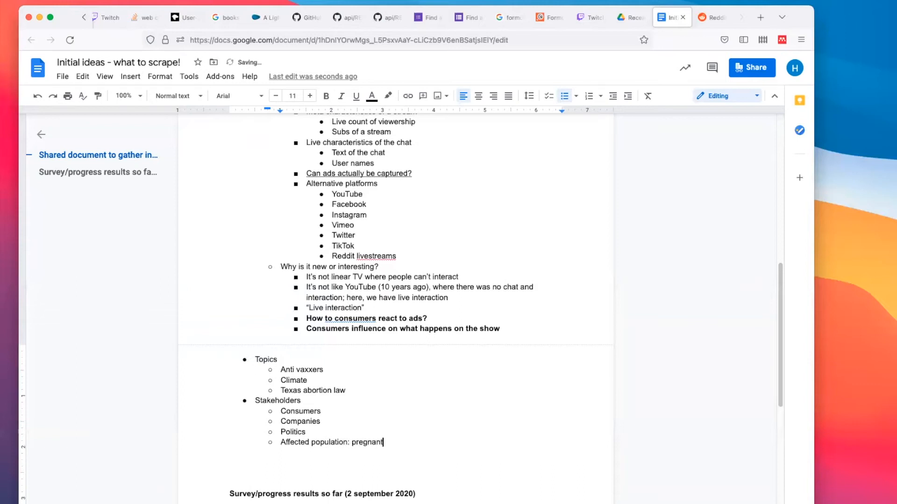
text(women)
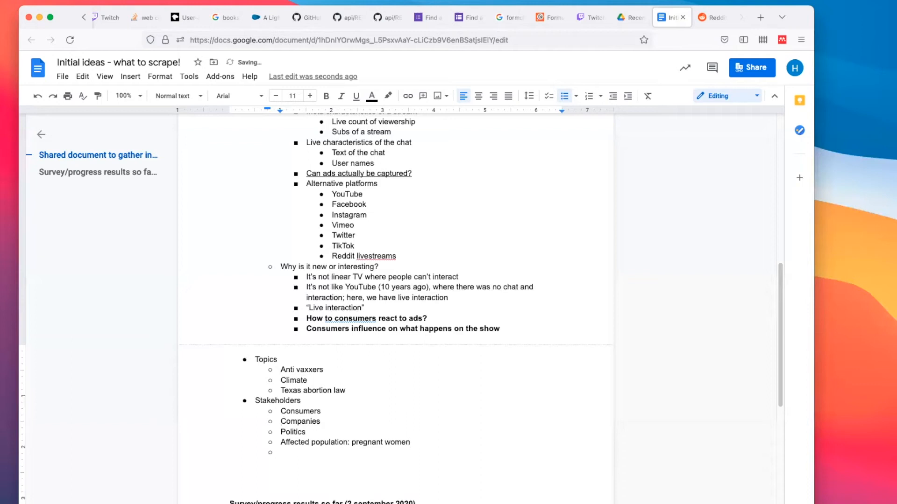
text((r)
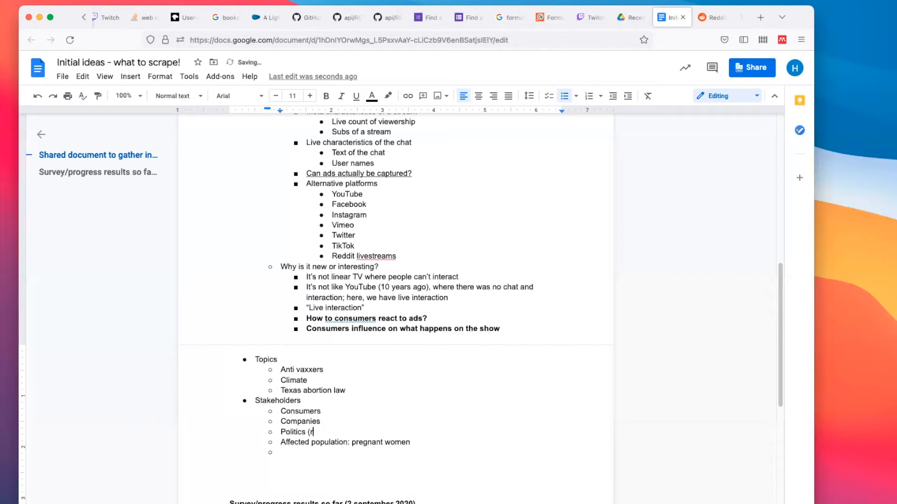
text(ight versus left))
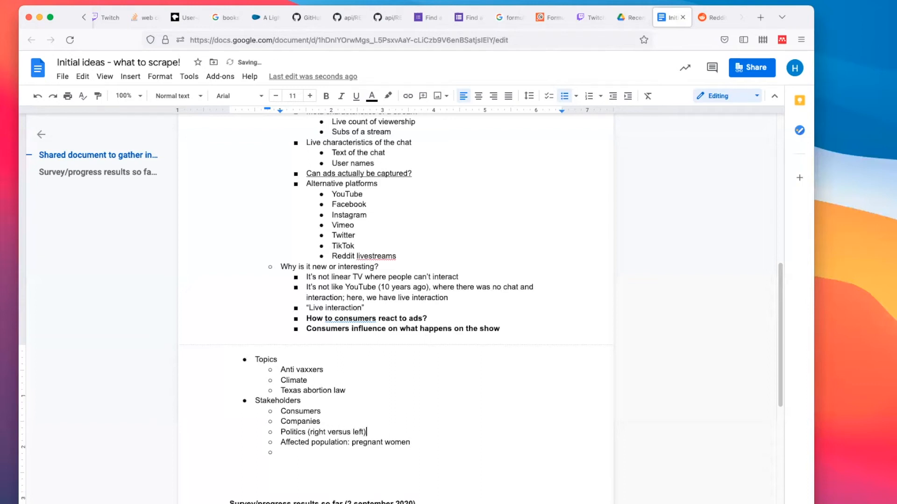
text(& how real)
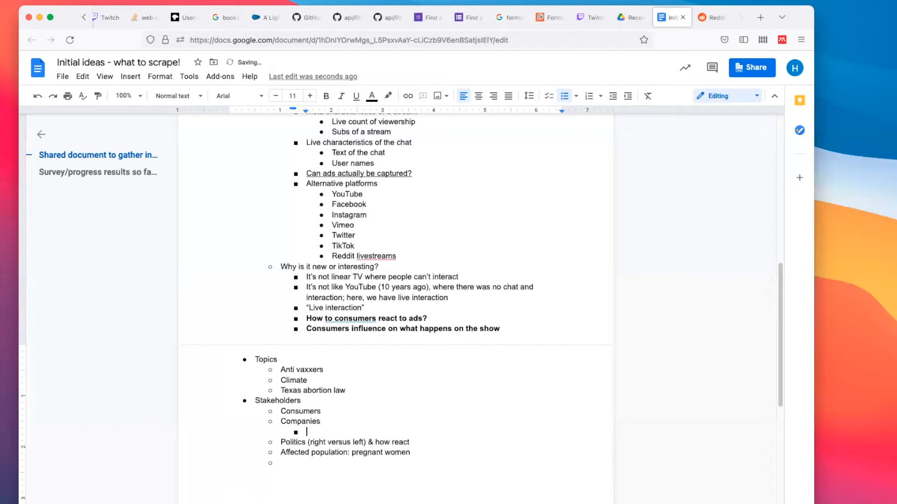
Note 'How companies react to it? (some companies are more political than others)' under Companies
text(How com)
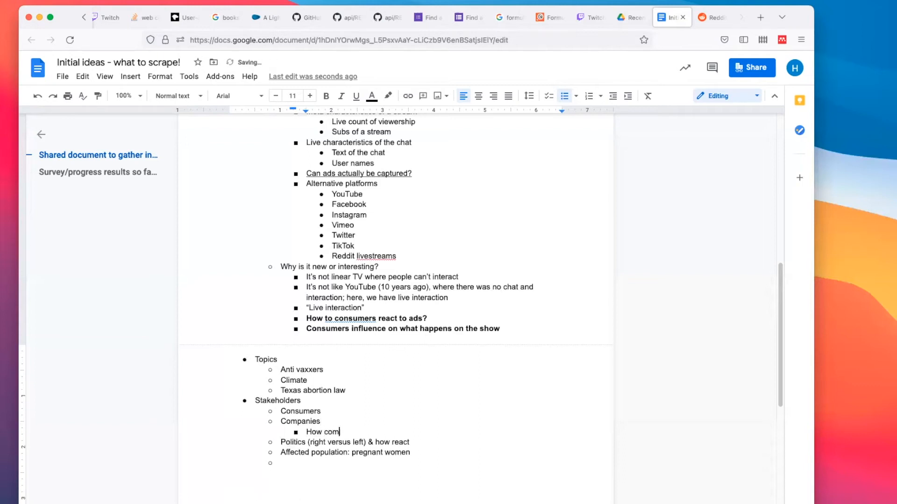
text(panies react to it)
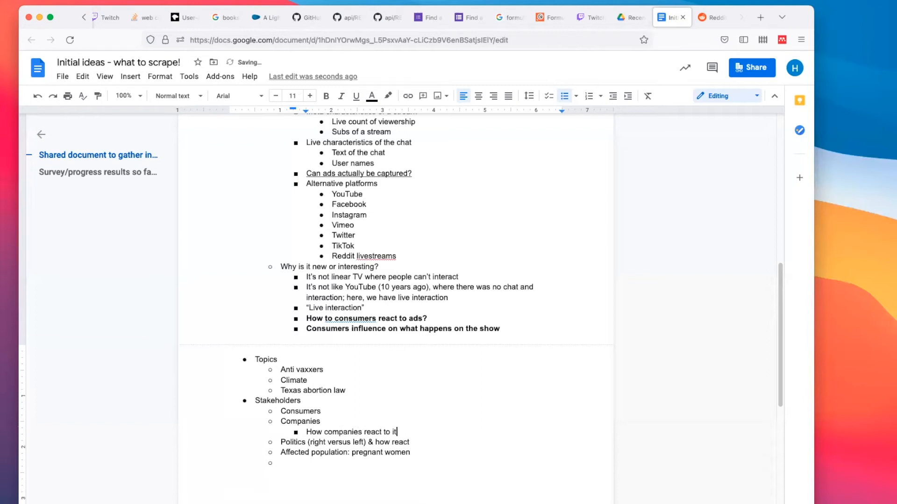
text(? ()
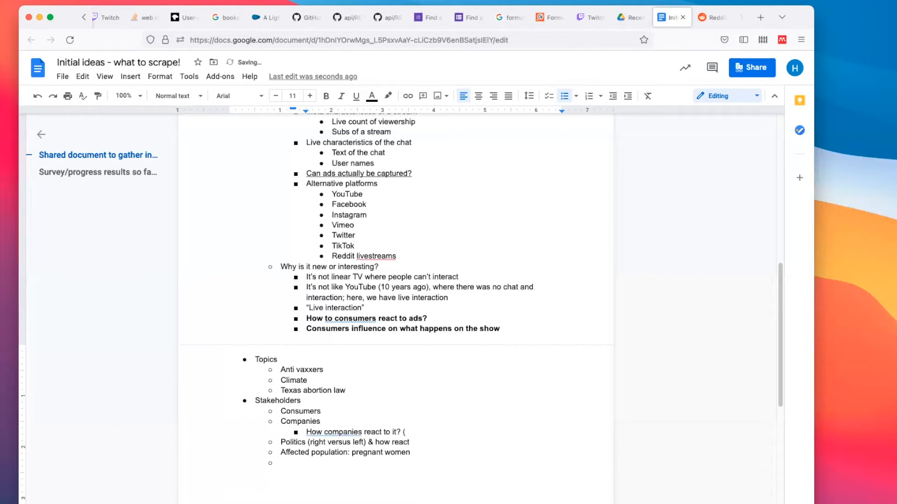
text(some companies)
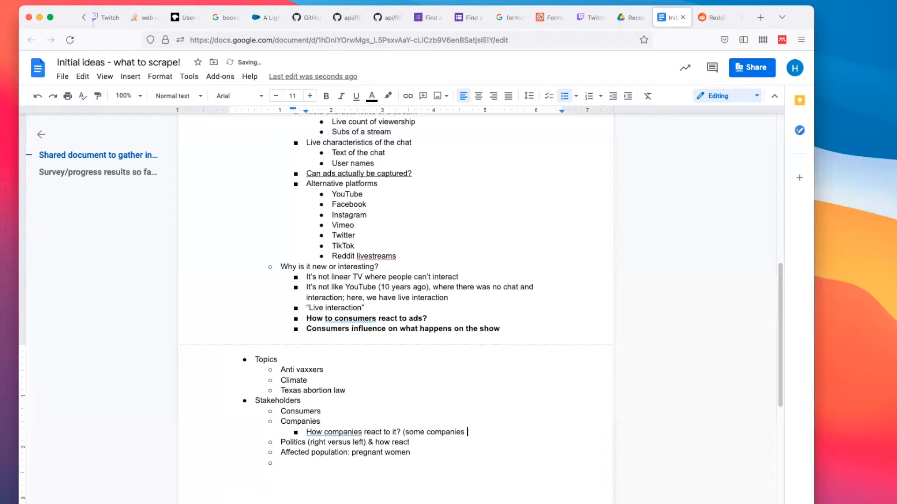
text(are more political than others)
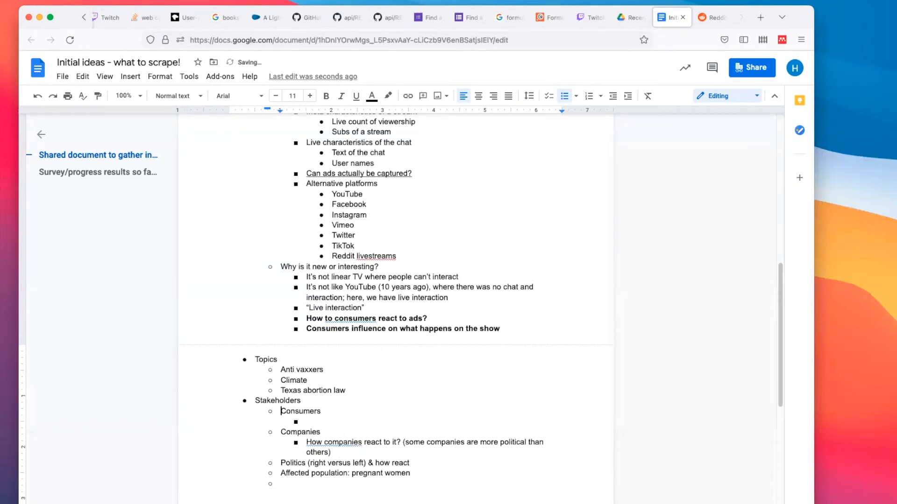
Replace Consumers with Public, add 'Reaction to policy' beneath it, nesting pregnant women under Affected population
double_click(300, 411)
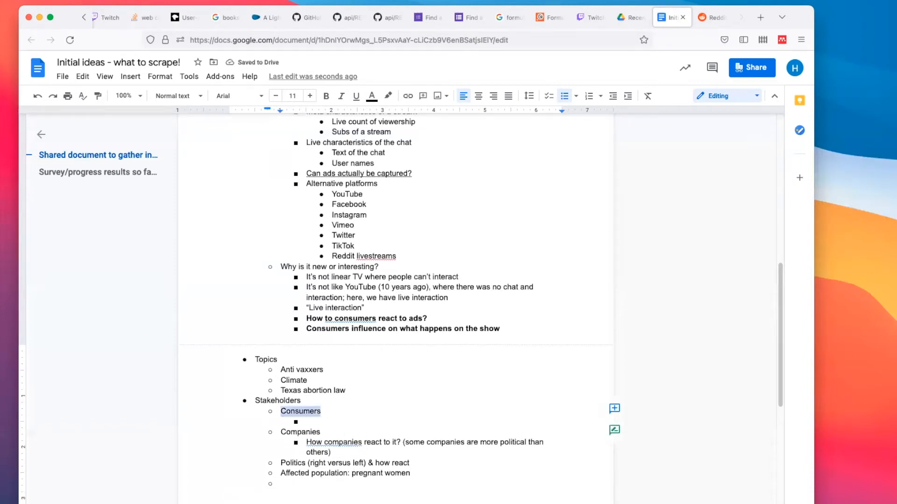
text(Public)
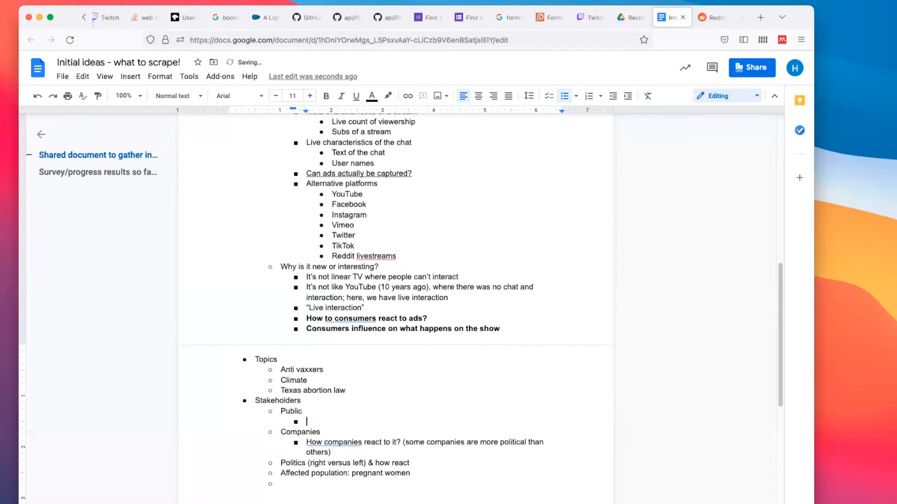
text(Reaction to policy)
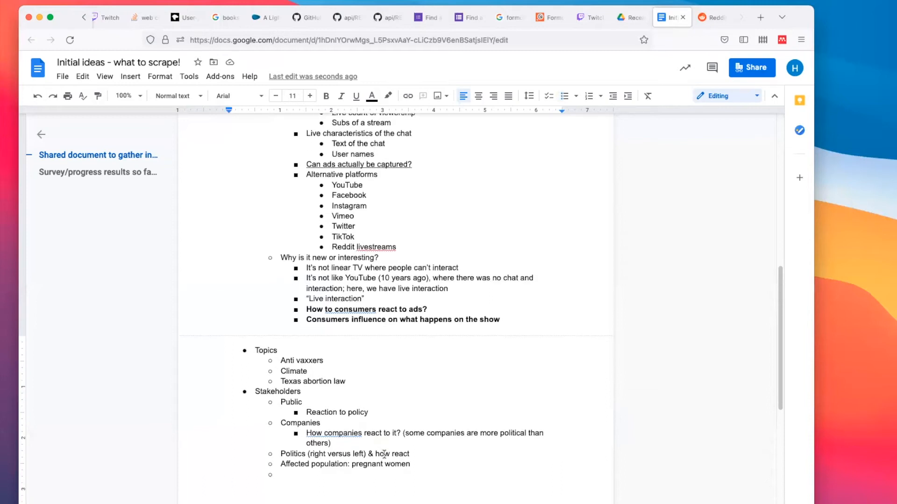
scroll(down, 3)
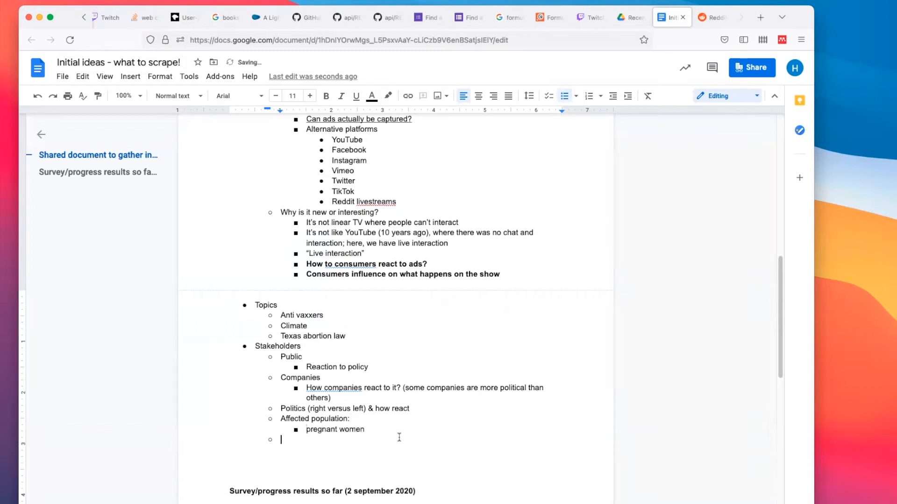
Add Affected organizations listing pro abortion, against abortion, Catholic church and church communities
text(Affected organizations)
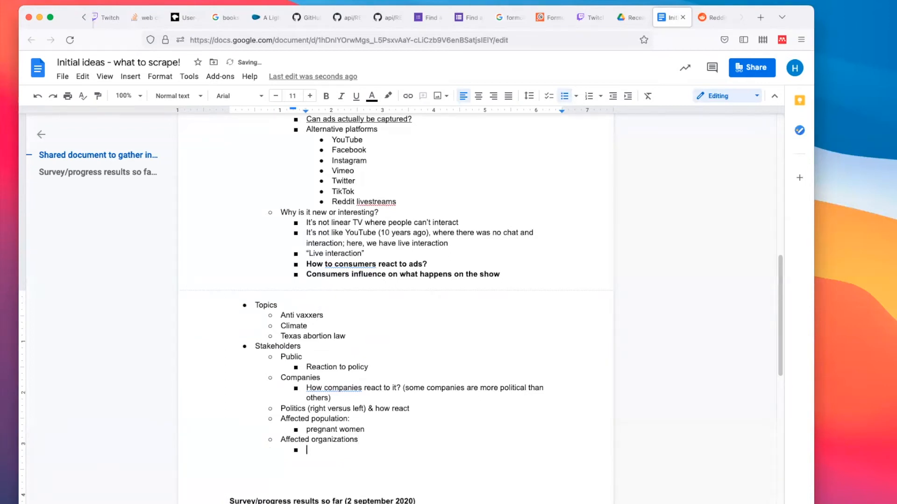
text(Pro abortion organization)
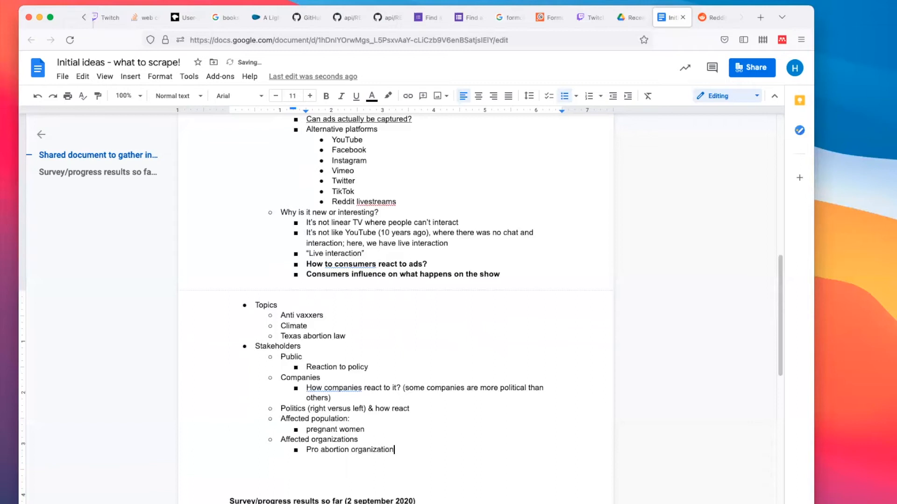
text(Again)
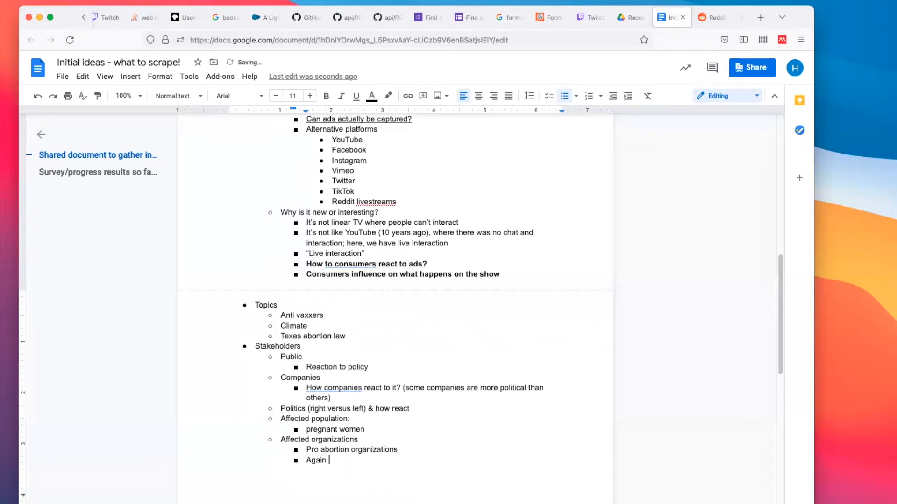
text(Against abortion organizations)
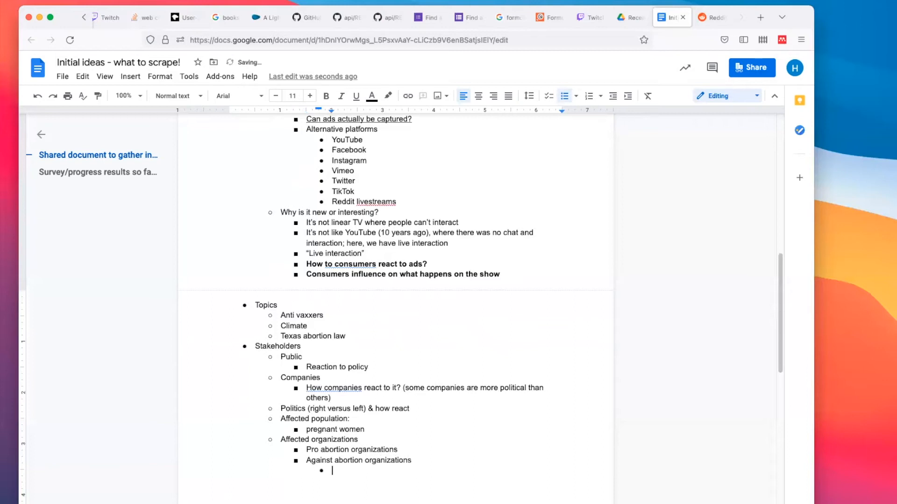
text(Catholic church)
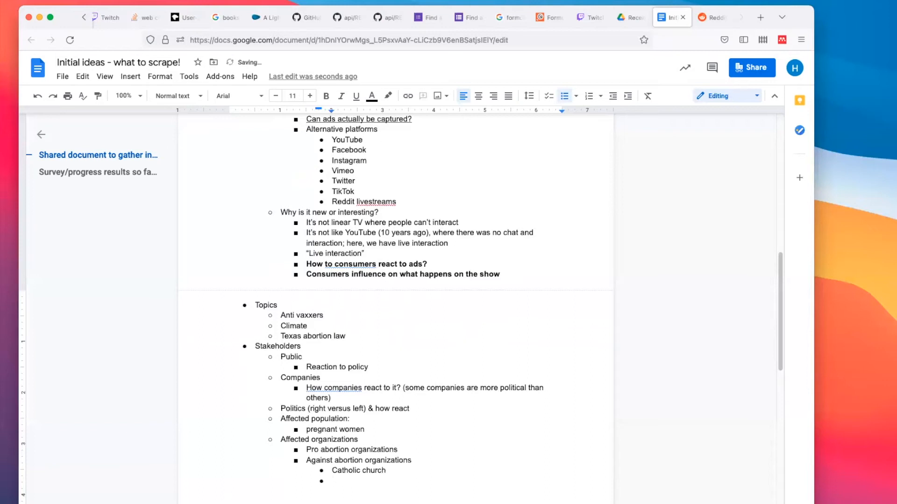
text(Church communities?)
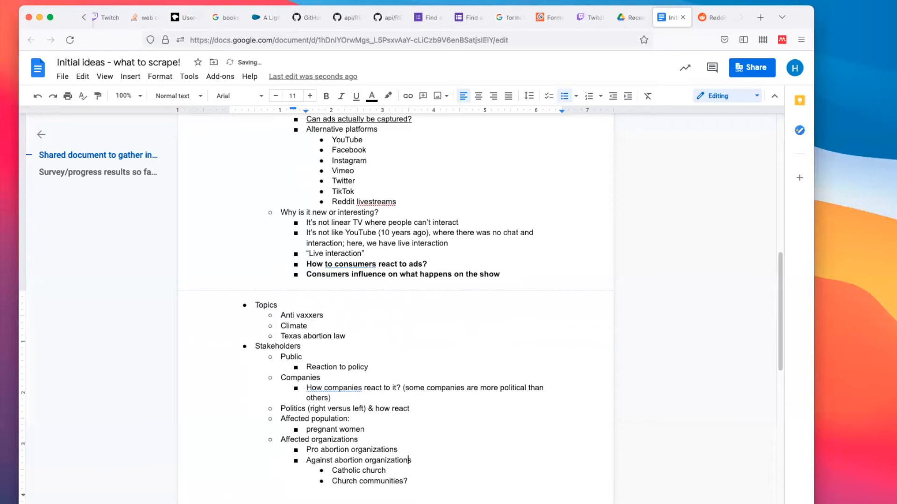
Regroup them into 'Type: supportive or not' and Potential organizations, add Supportive communities, bold Texas abortion law
drag(307, 449, 411, 461)
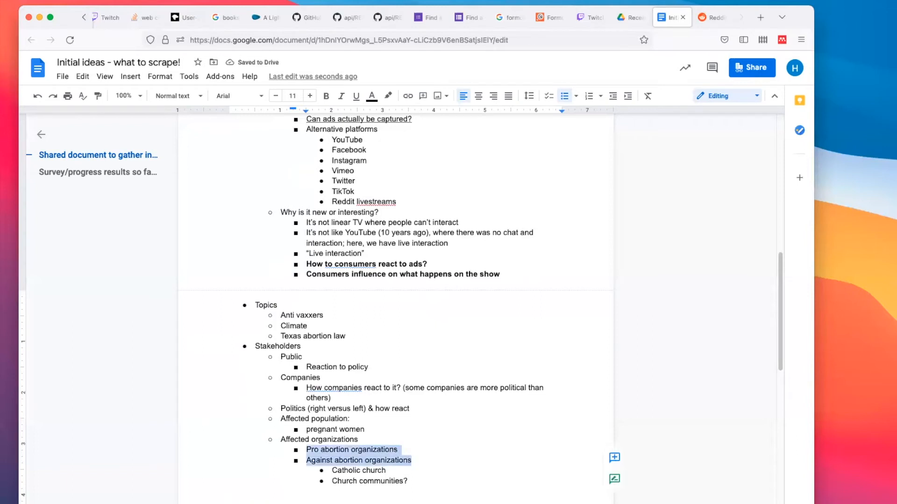
text(Type: supportive or not)
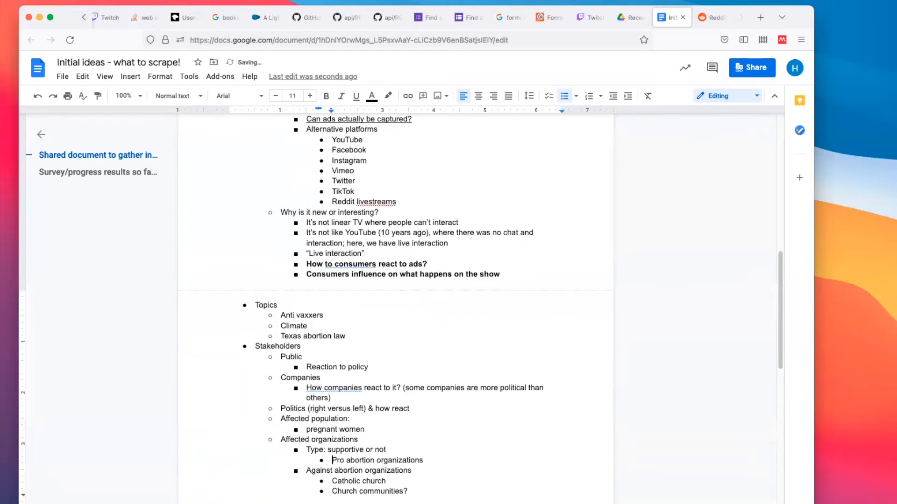
text(Potential organizations)
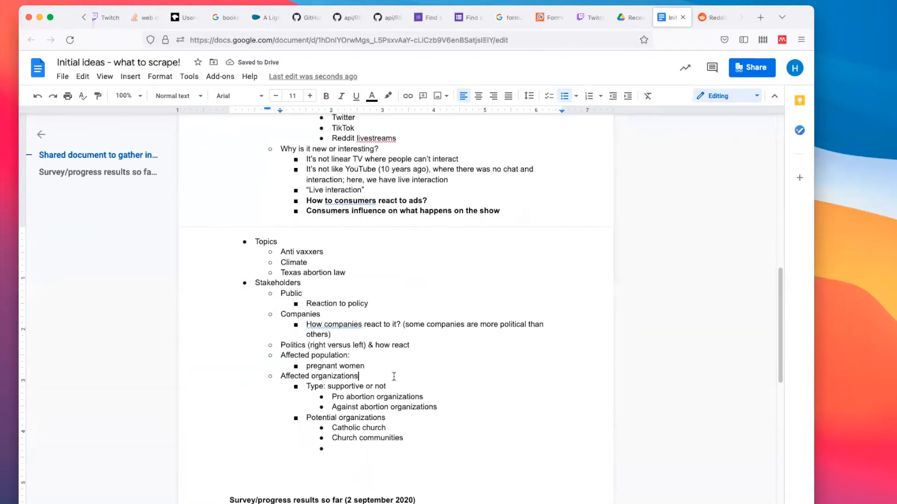
text(Supprtive communities)
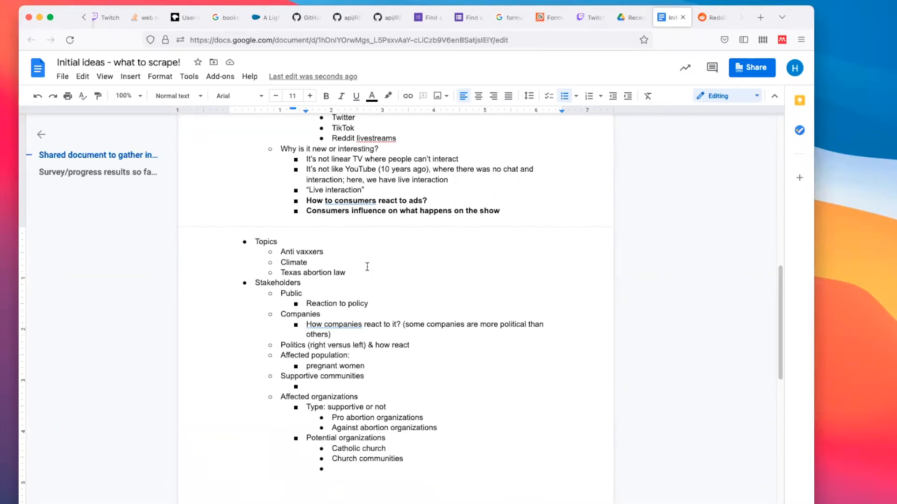
double_click(312, 271)
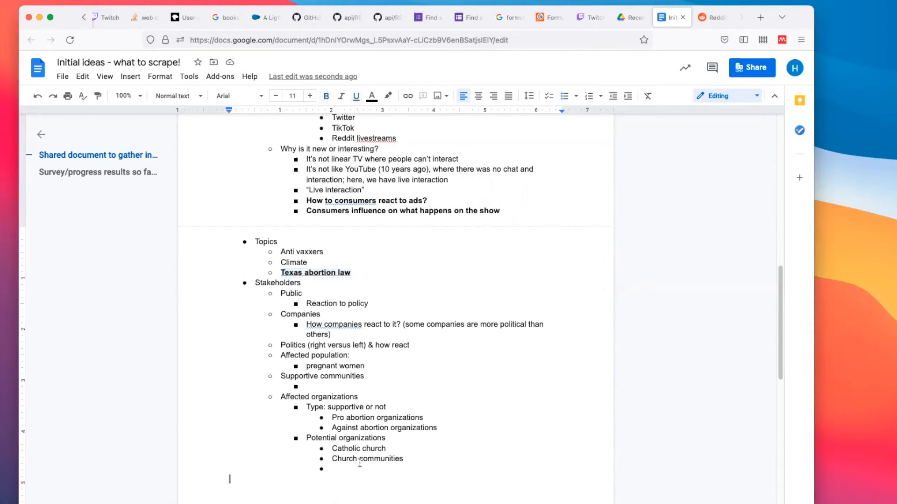
Add Activism with new initiatives, plus Charities and 'New organizations that are formed' as potential organizations
text(Activism)
text(New i)
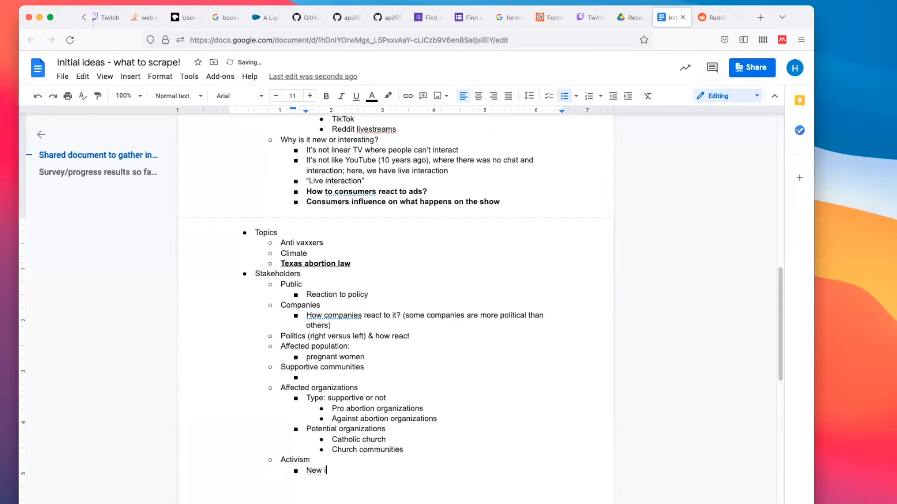
text(nitatives of pro or against)
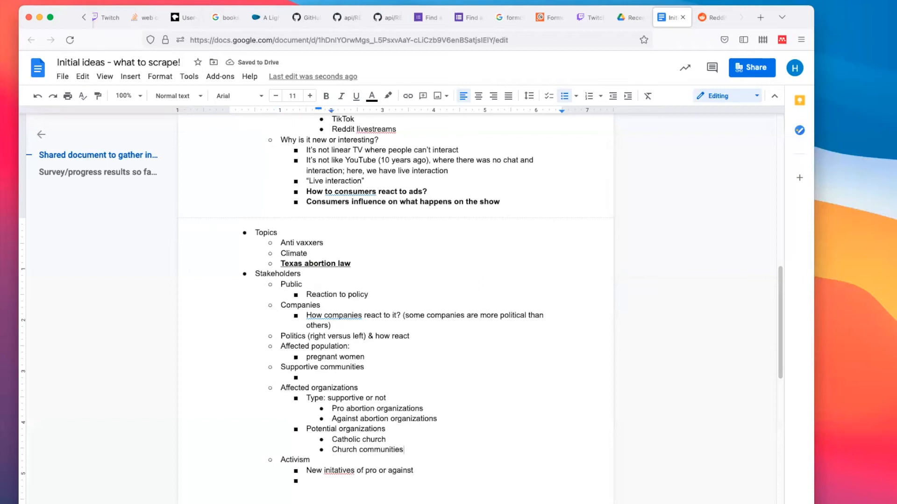
text(Charities)
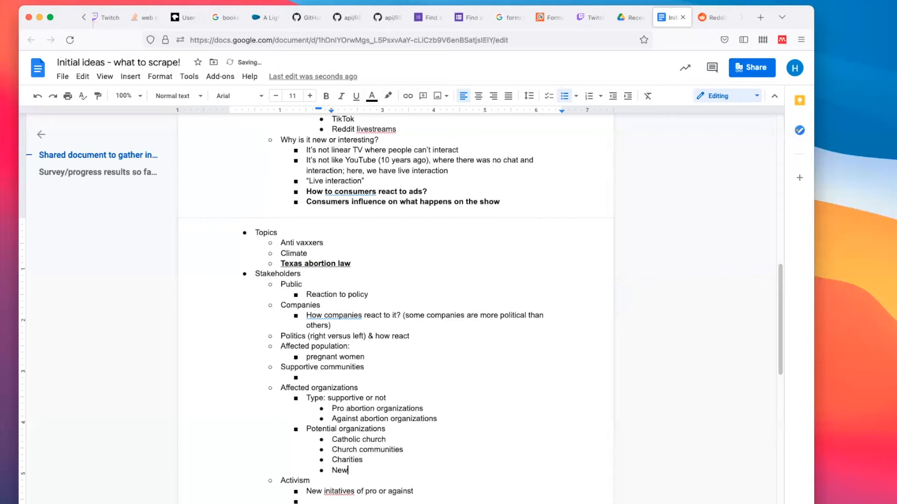
text(organizations)
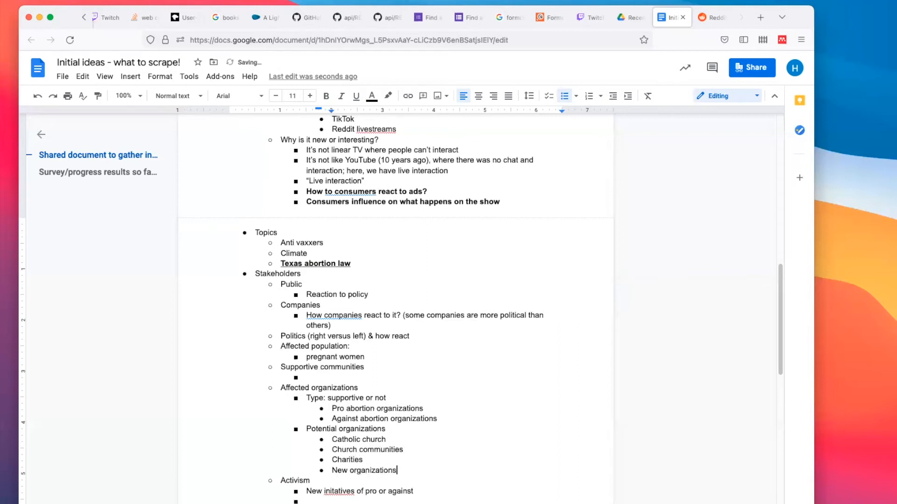
text(that are formed)
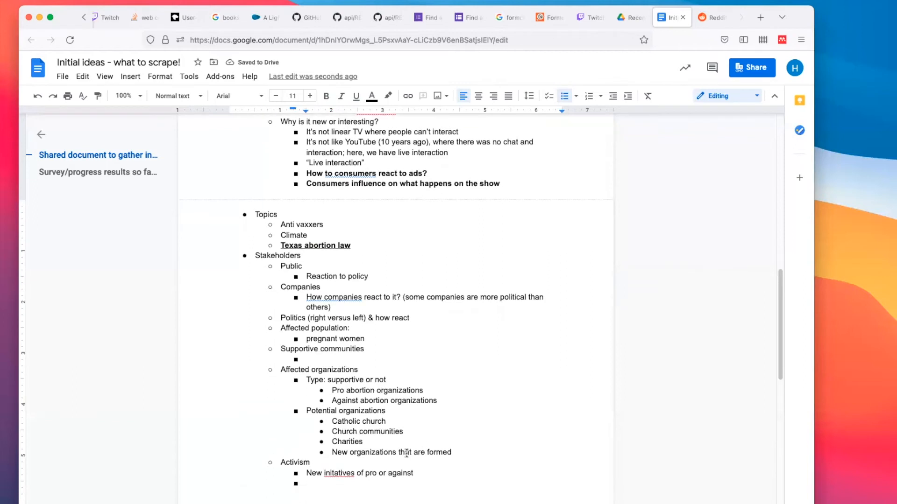
Rename the heading to Supportive/related communities and add 'Situation in Poland?' under it
click(309, 359)
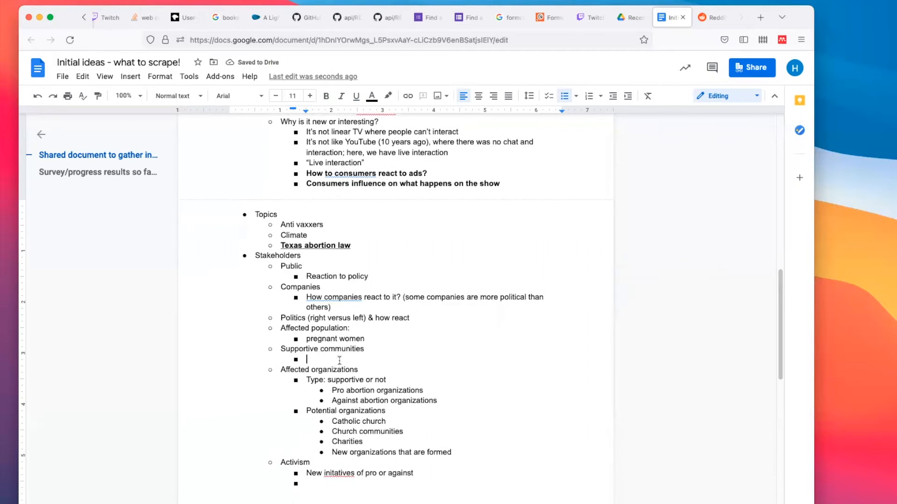
text(/related)
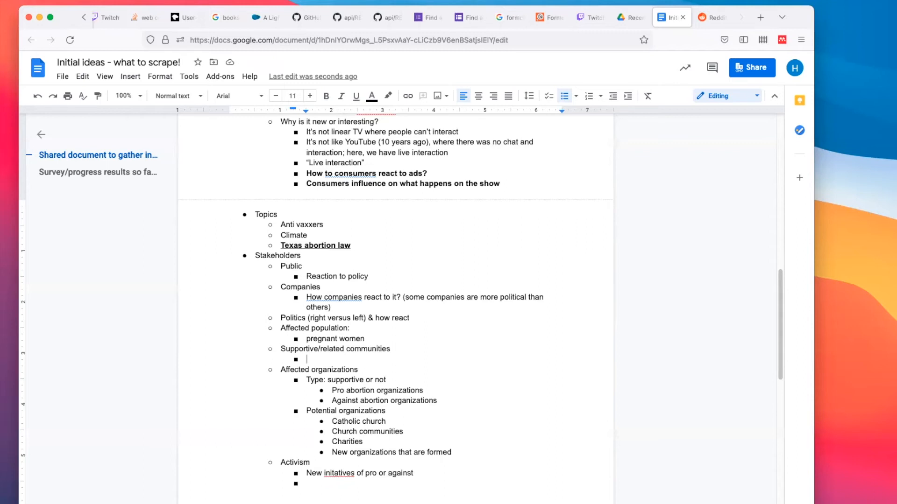
text(Situation in)
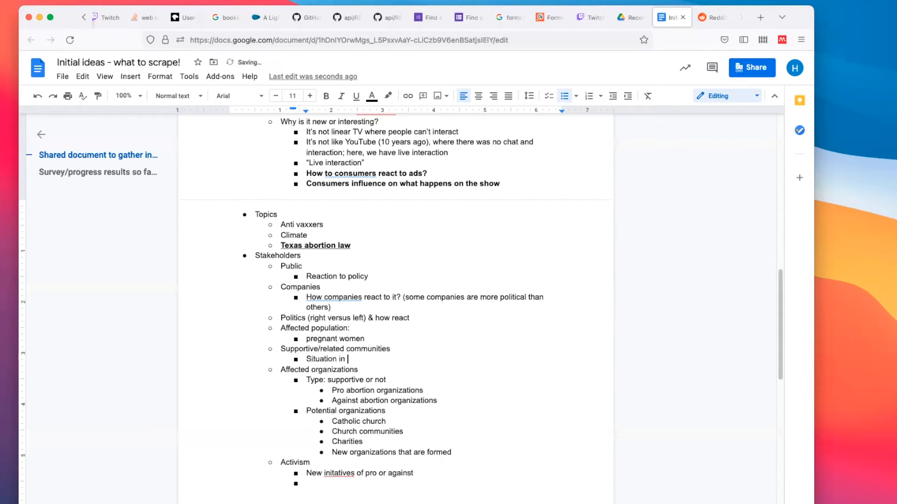
text(Poland?)
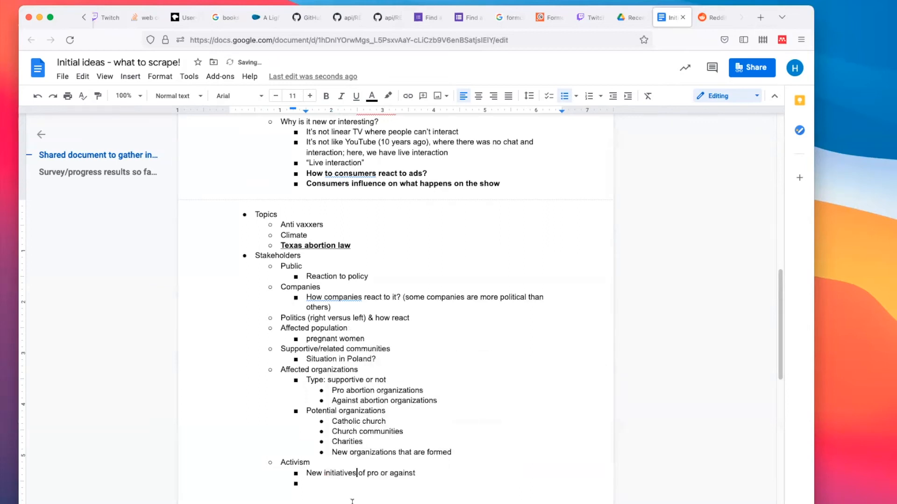
Add a 'Marketing perspective?' stakeholder with Boycot politicians and paid Facebook promotions beneath it
key(enter)
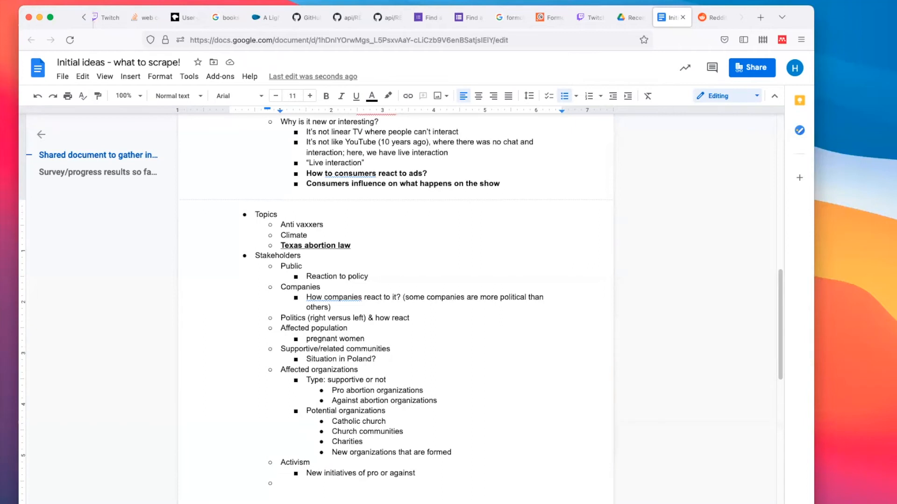
text(Marketi)
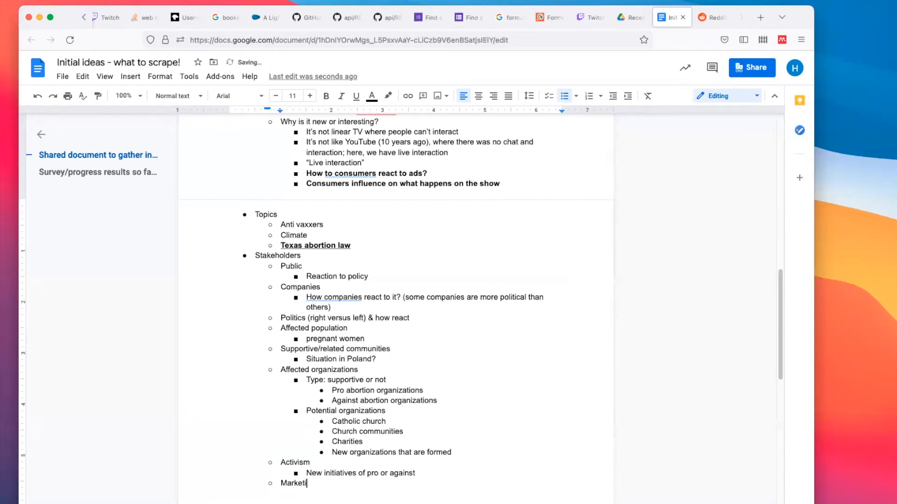
text(ng perspective?)
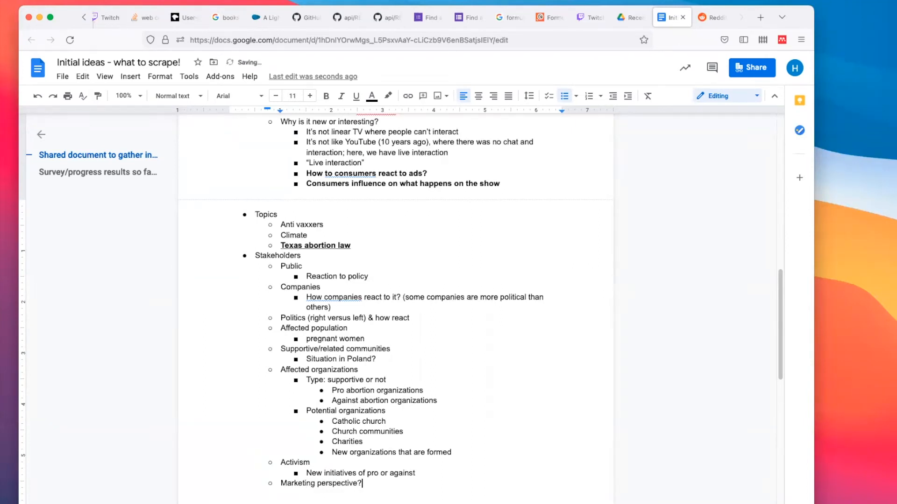
text(Boyc)
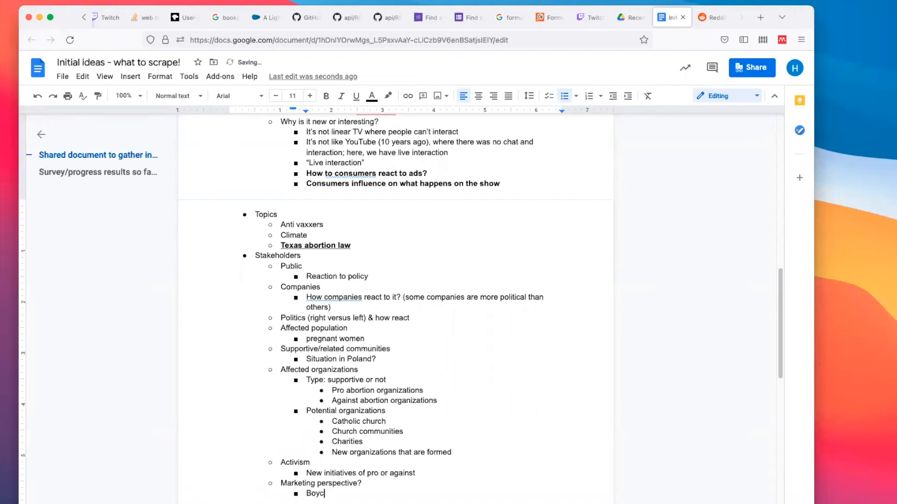
text(ot)
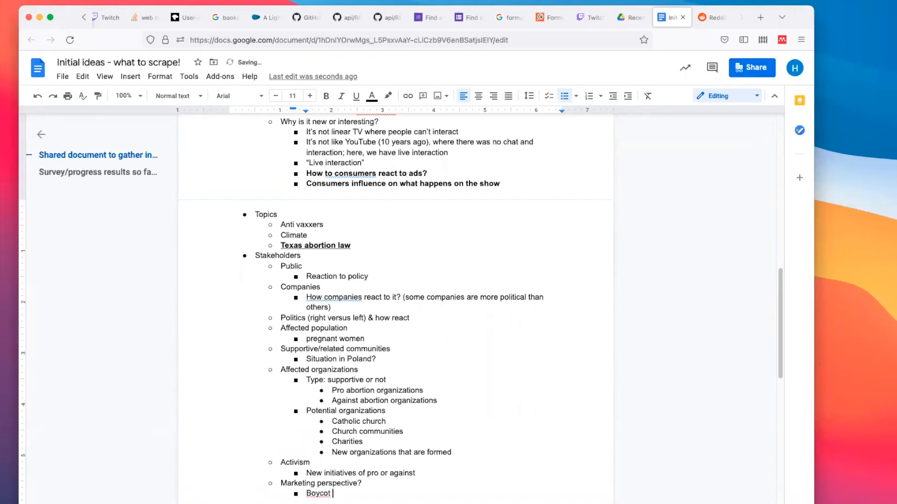
text(poliiticians)
text(Paid promotions / ads on Facebook?)
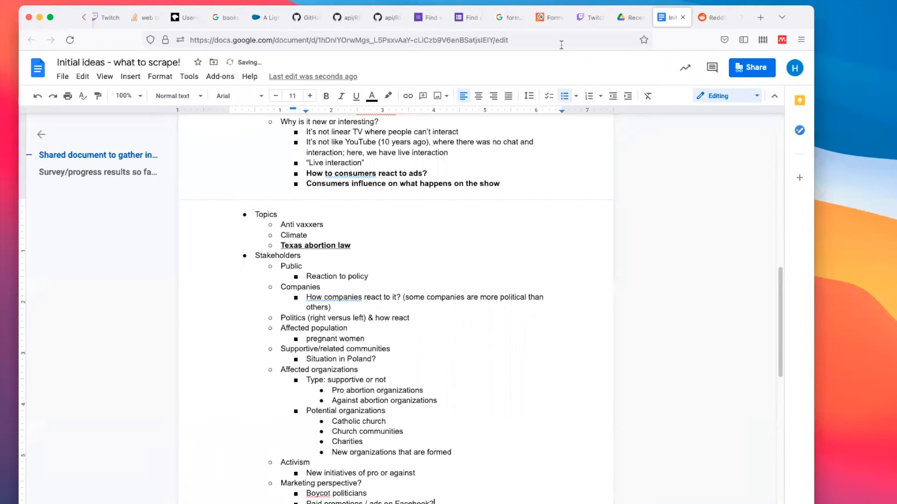
click(760, 17)
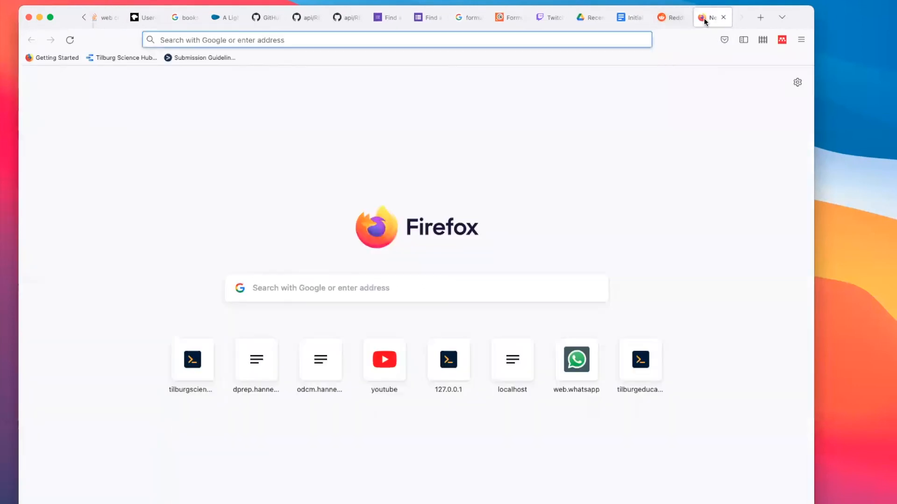
Search Google for Facebook ads archive campaigns and open the Facebook Ad Library result
text(facebook ads)
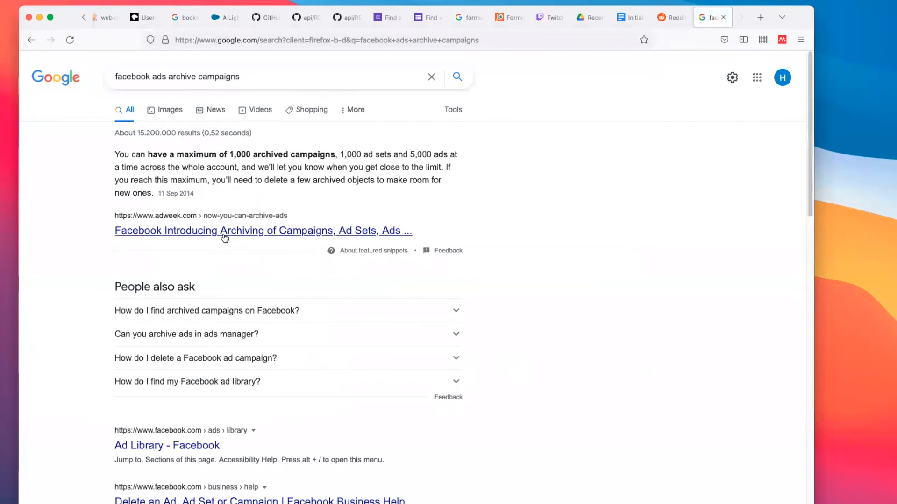
click(263, 231)
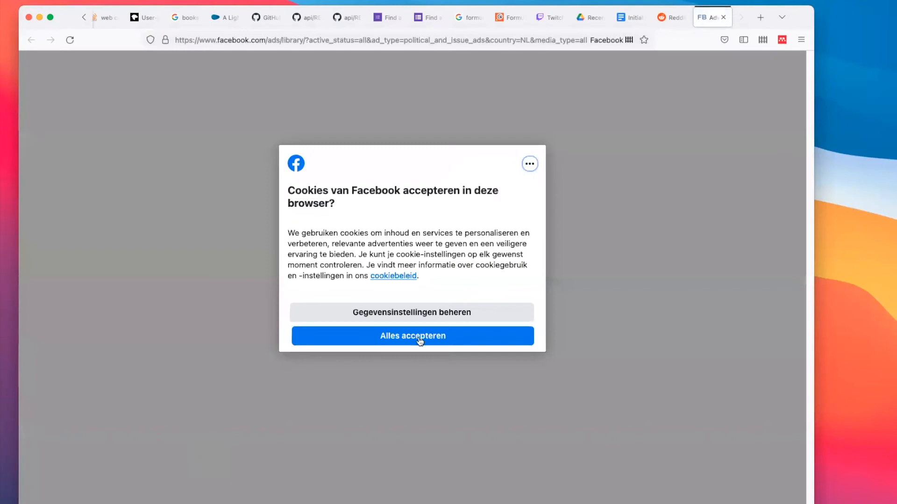
Accept Facebook's cookies and set the Ad Library country to Verenigde Staten (United States)
click(412, 335)
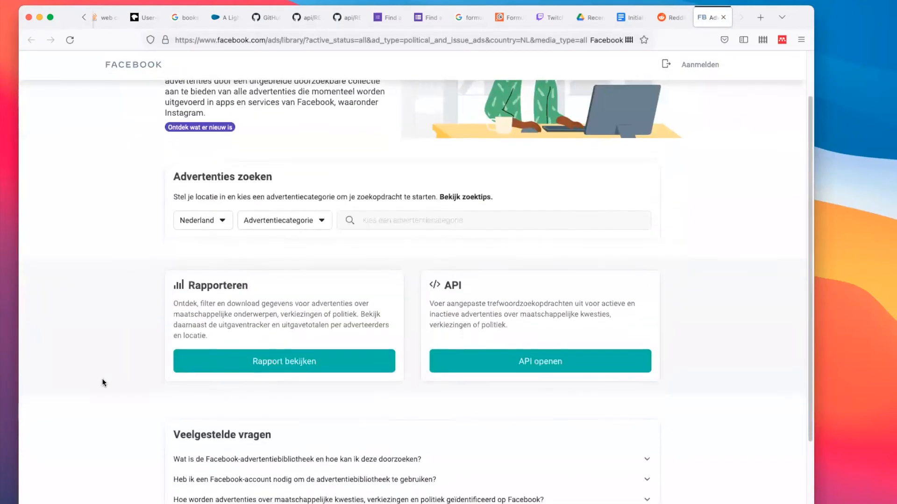
scroll(up, 3)
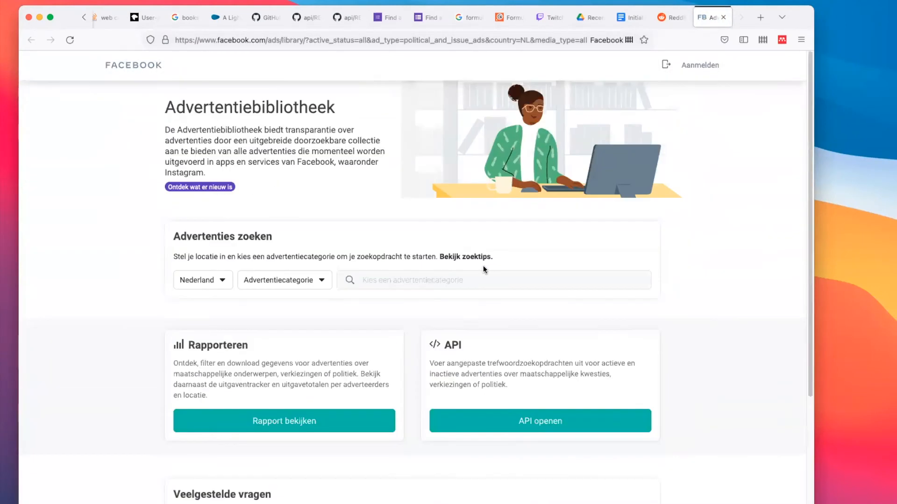
click(202, 279)
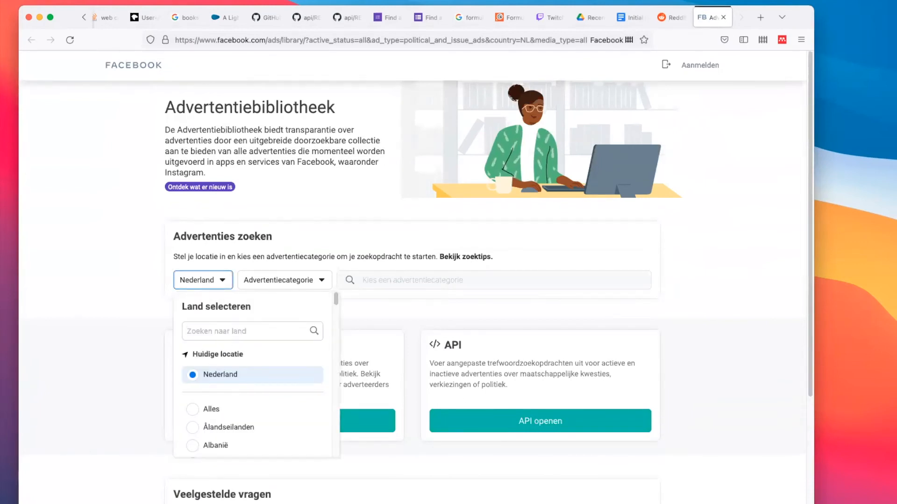
text(Vere)
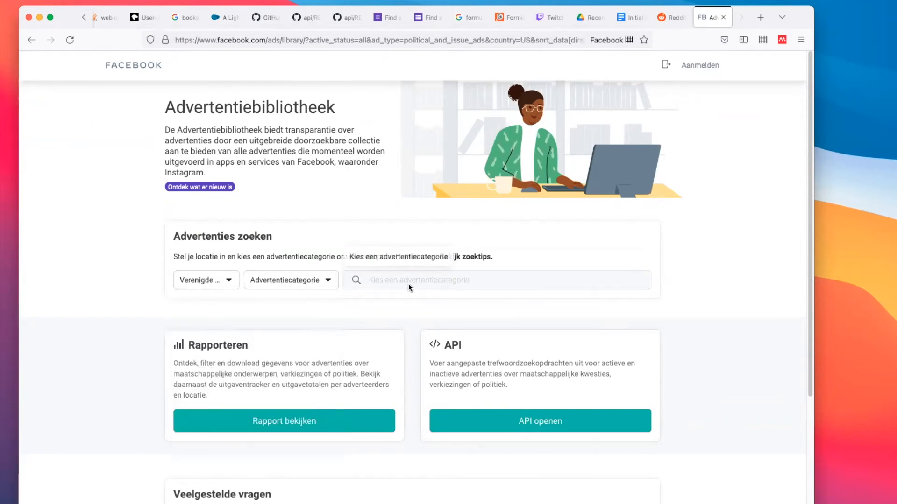
click(289, 279)
text(abortion)
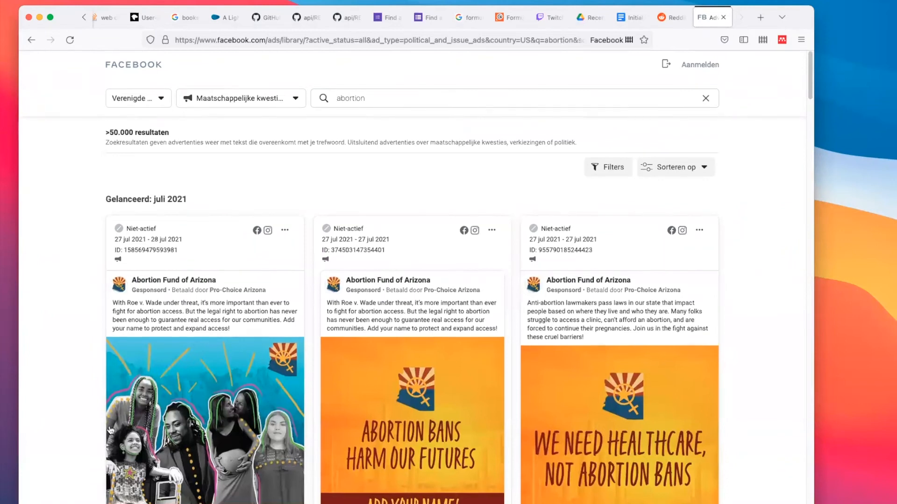
Browse the US social-issue ads matching abortion, such as the Abortion Fund of Arizona ads
scroll(down, 3)
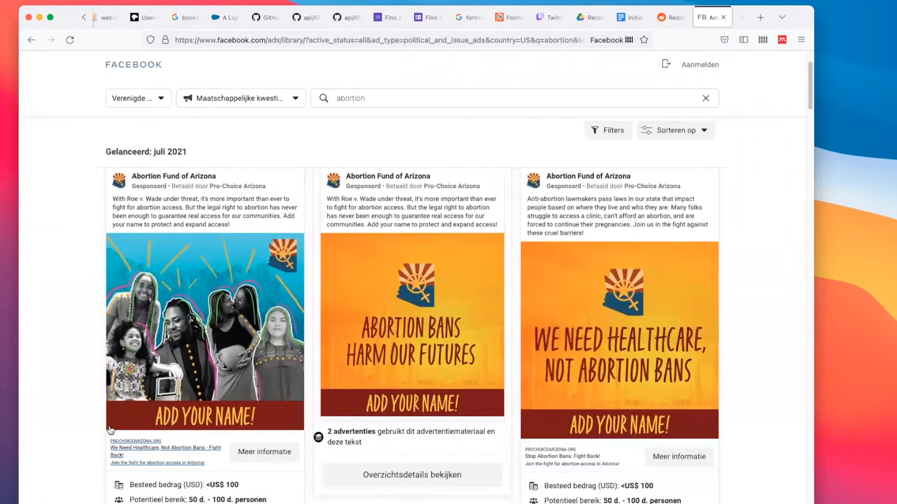
scroll(down, 3)
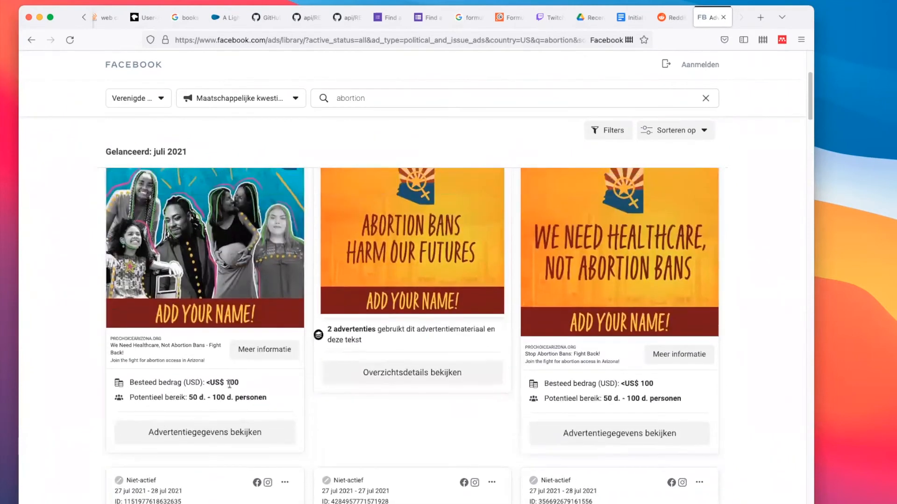
scroll(down, 3)
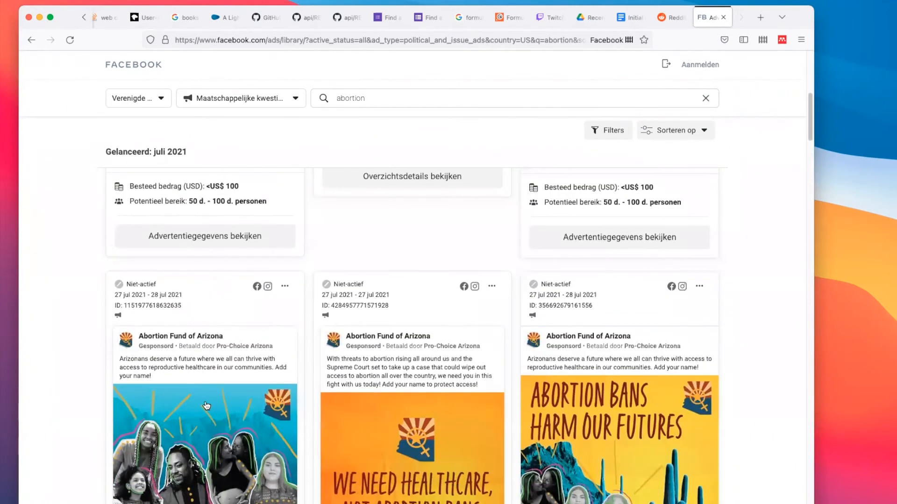
scroll(down, 3)
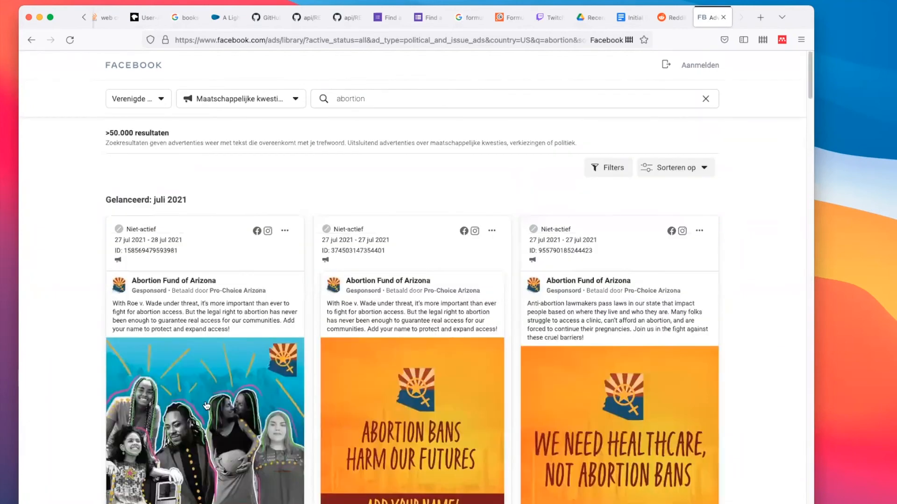
scroll(down, 3)
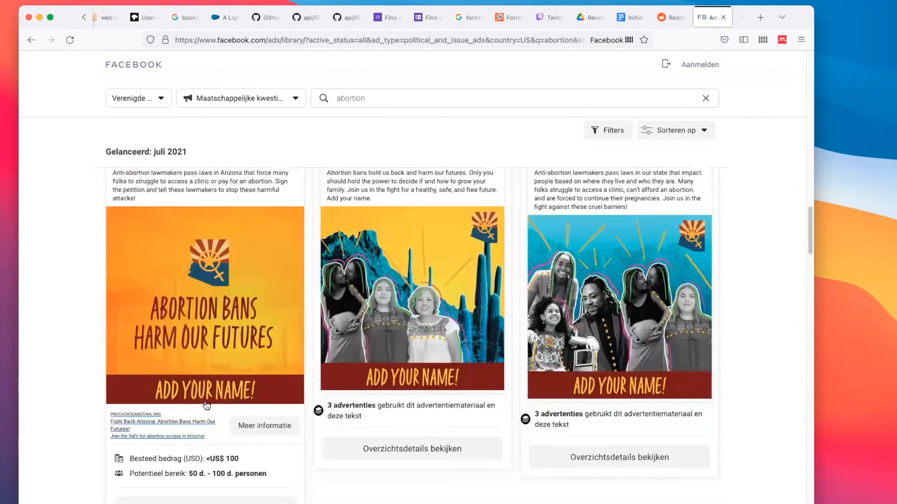
click(625, 16)
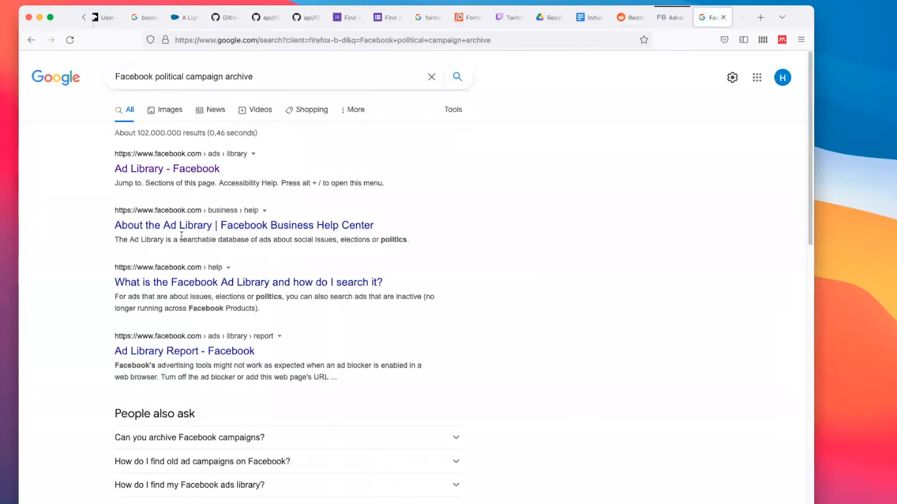
mouse_move(142, 355)
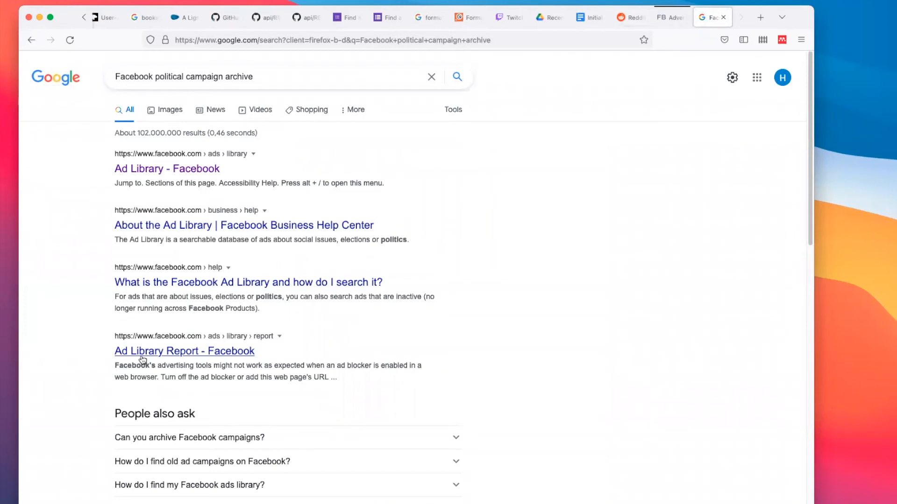
Return from the Google search to the outline document in Google Docs
click(589, 16)
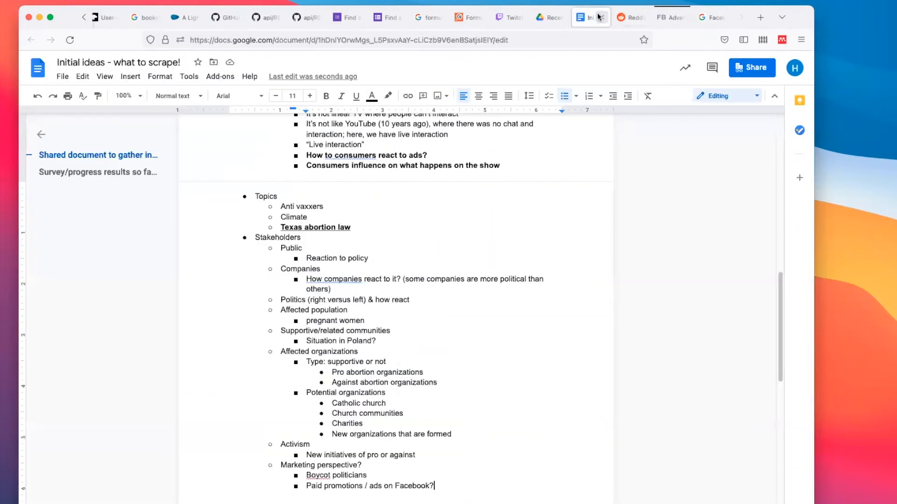
Add 'Potential outlets to scrape' listing Facebook Ads archive and Twitter (#abortion, #texas)
scroll(down, 3)
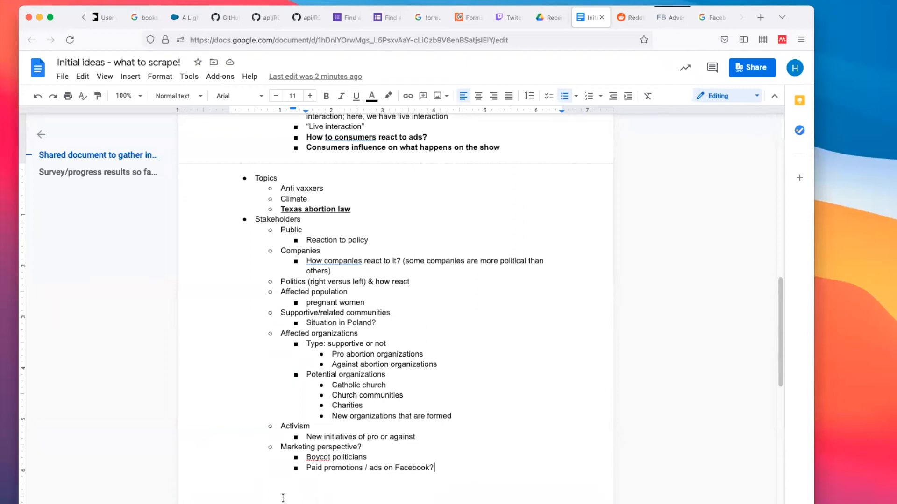
mouse_move(423, 303)
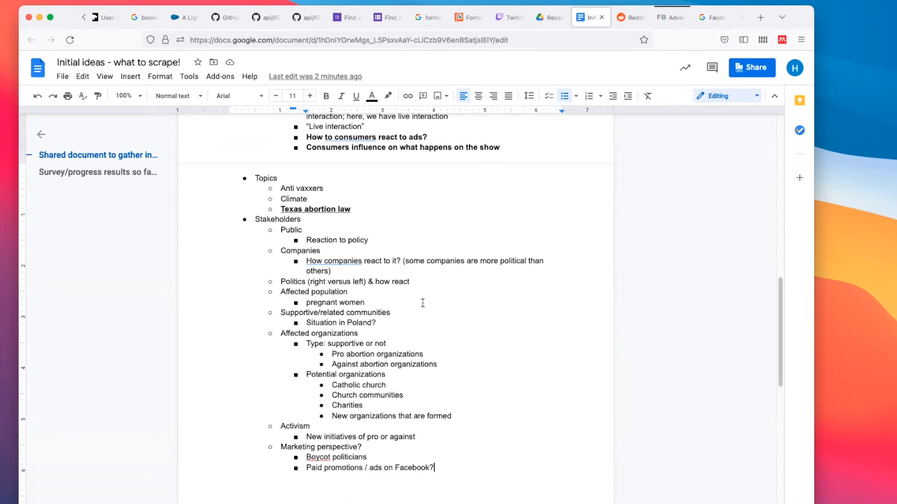
text(Pote)
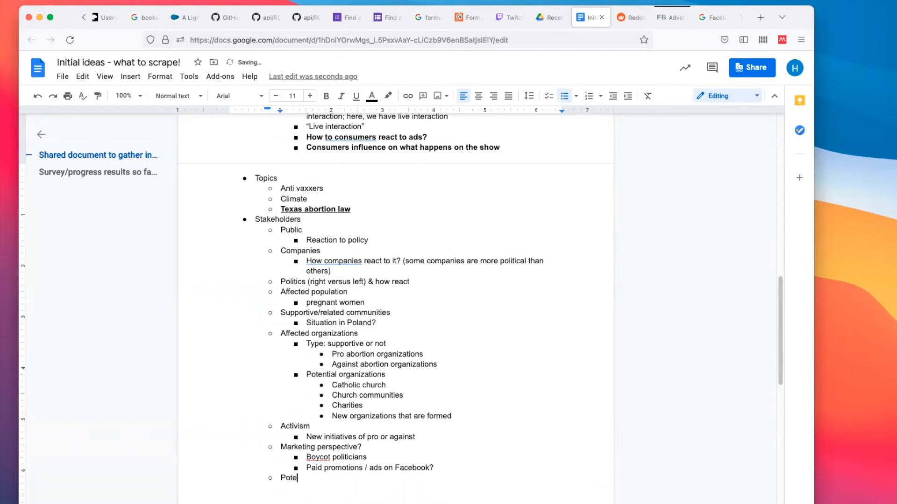
text(ntial outlets to scrape)
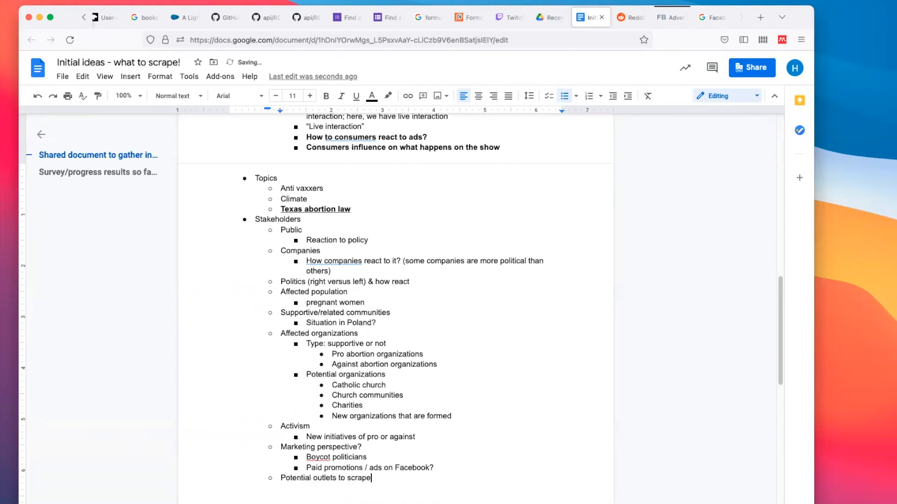
text(Facebook A)
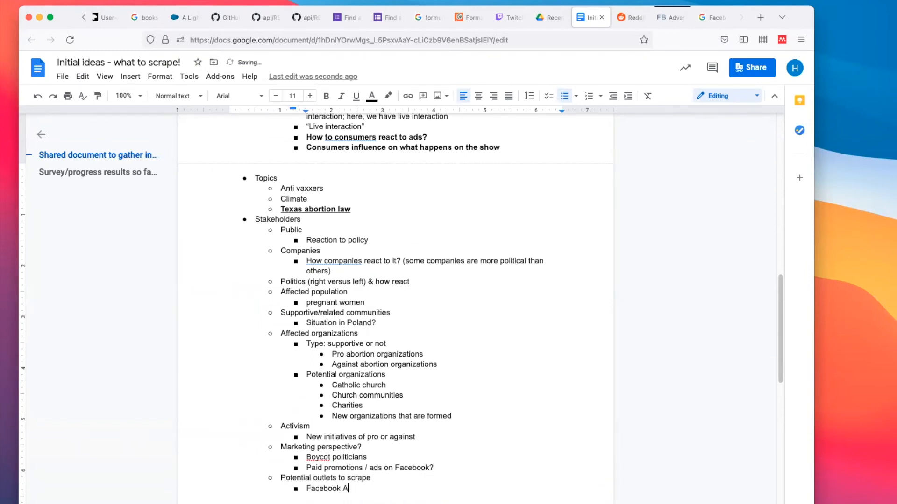
text(ds archive)
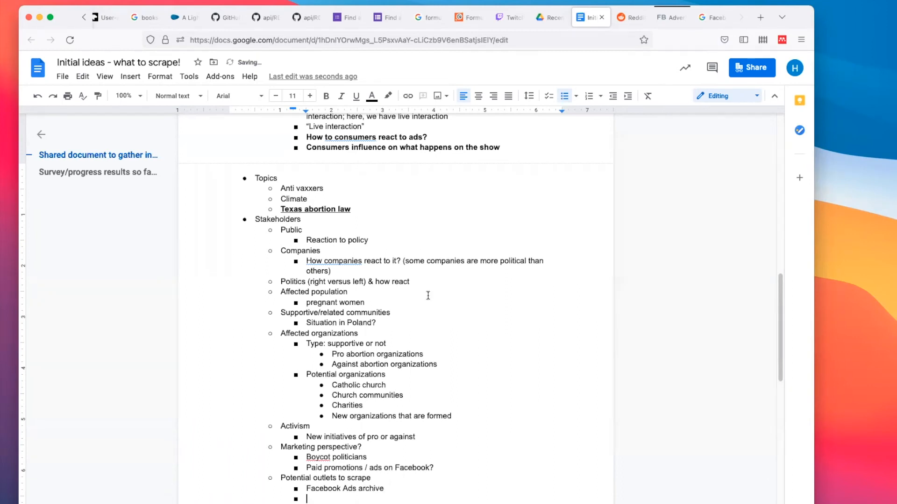
text(Twitter (#)
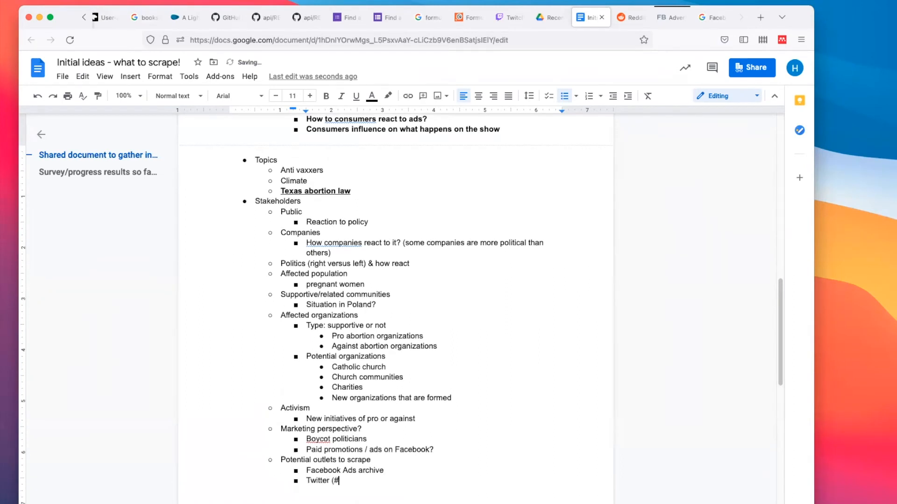
text(abortion, #tea)
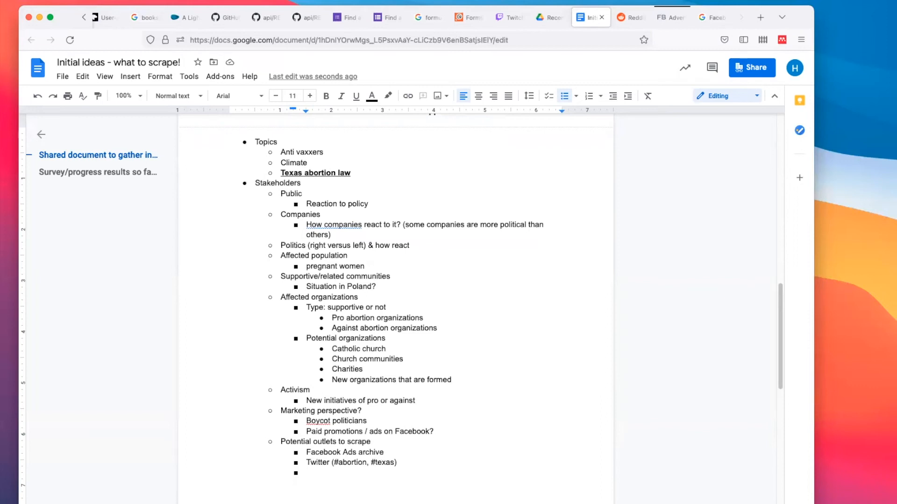
click(628, 16)
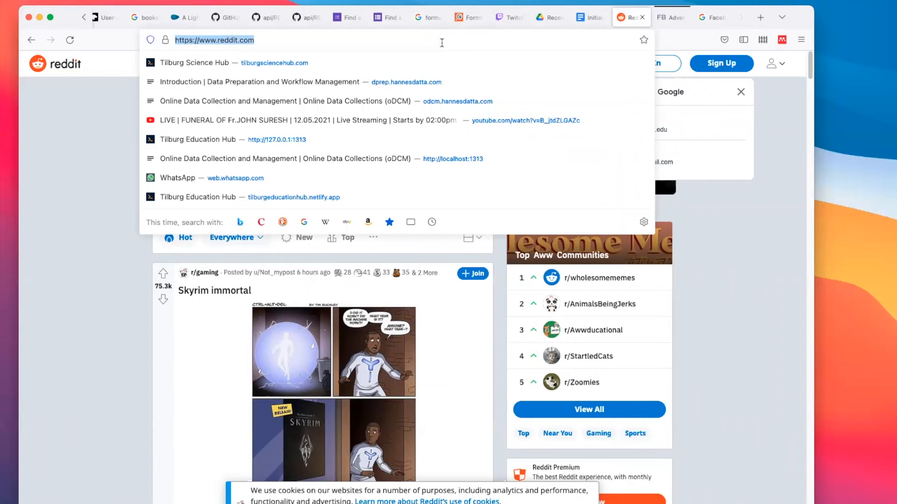
Search Google for 'abortion texas' and open the Wikipedia article 'Abortion in Texas' from the results
text(analytics.google.com/)
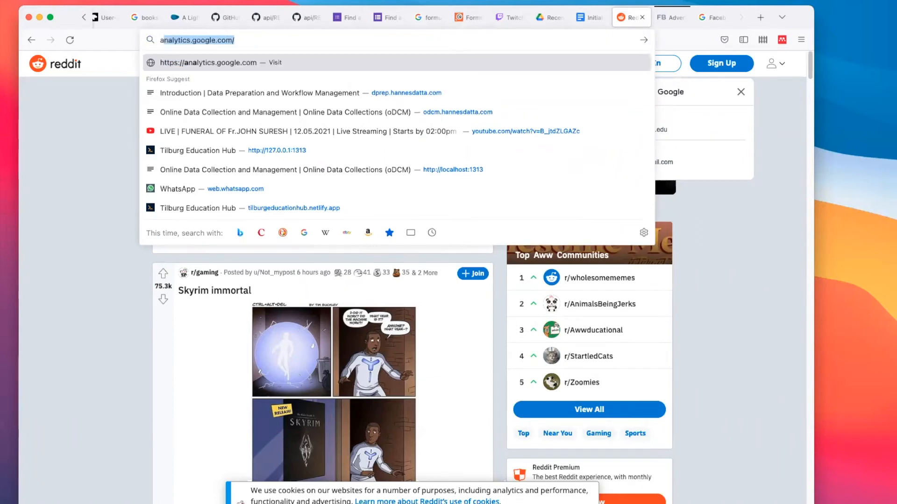
text(abortion texas)
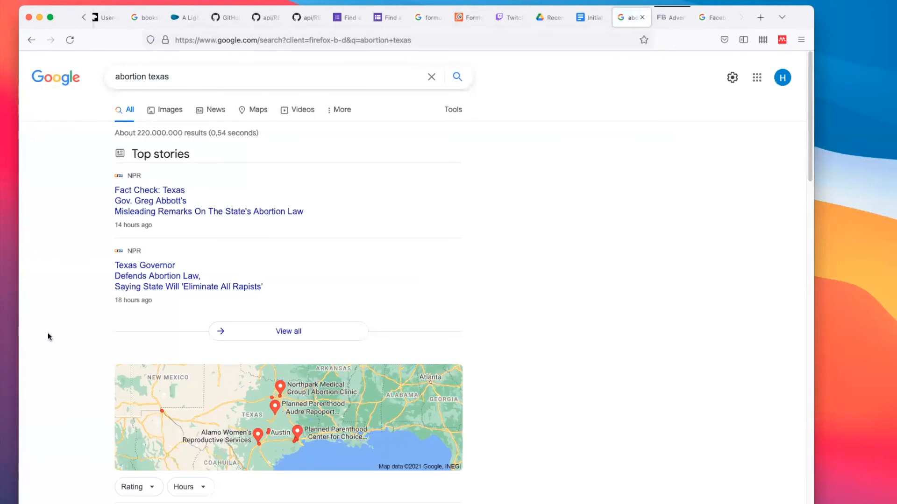
scroll(down, 3)
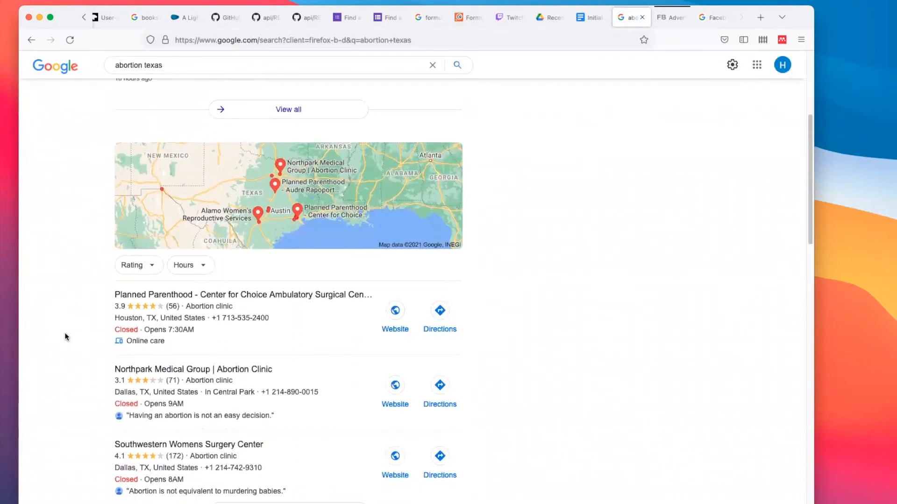
scroll(up, 3)
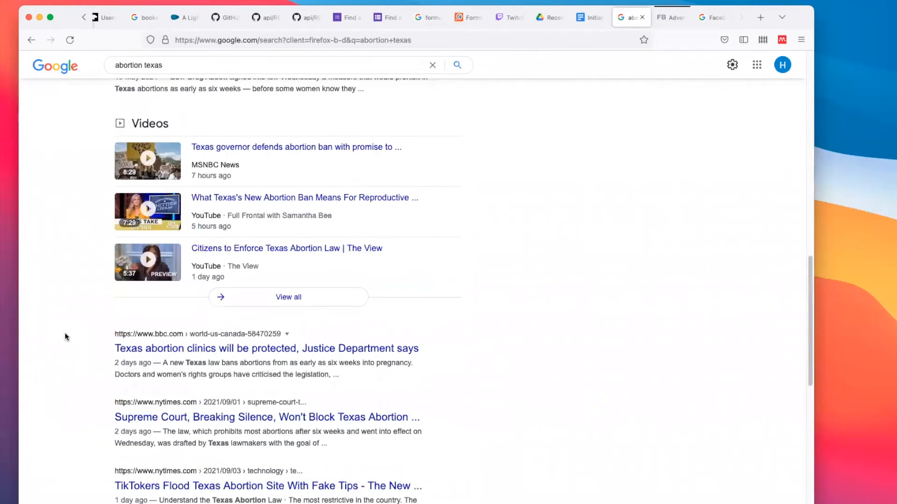
scroll(down, 3)
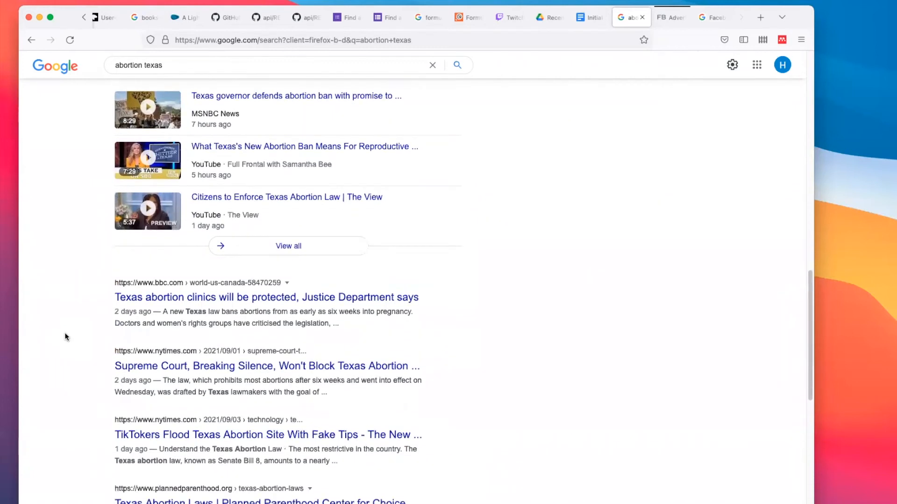
scroll(down, 3)
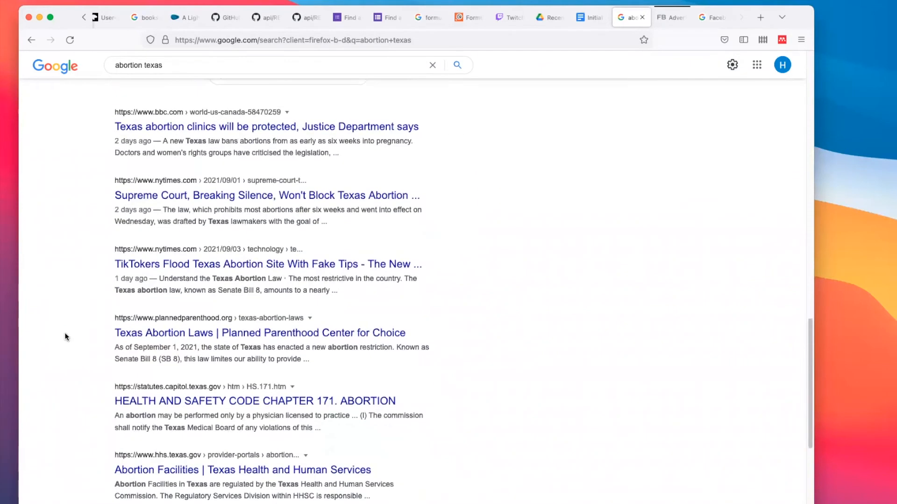
scroll(down, 3)
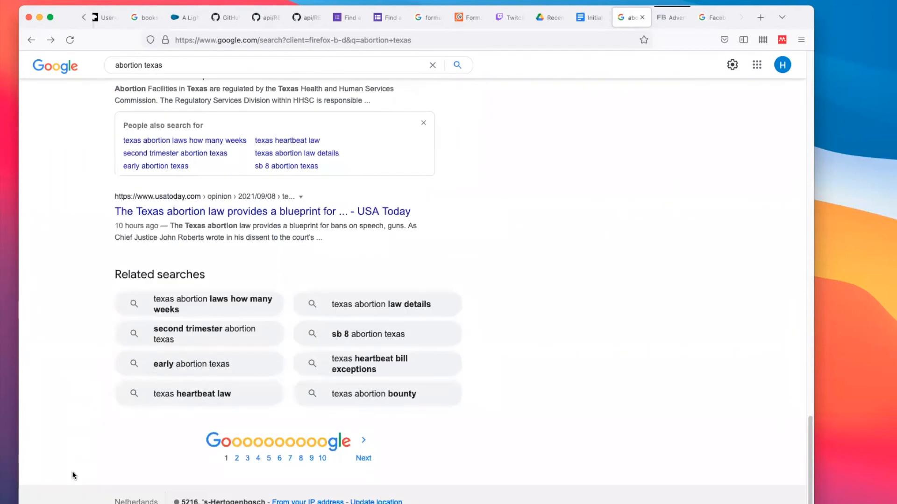
click(363, 458)
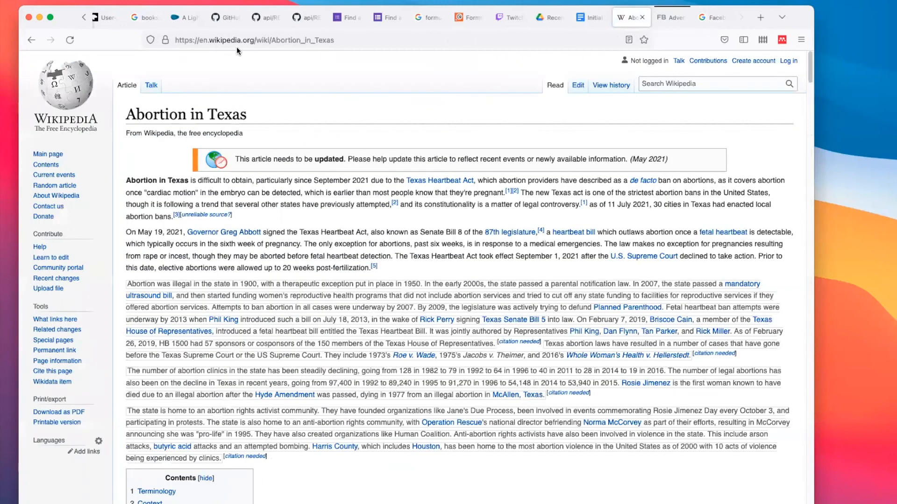
Note 'Changes on wikipedia' as an outlet in the ideas doc, then search Google for 'abortion clinic texas'
click(590, 17)
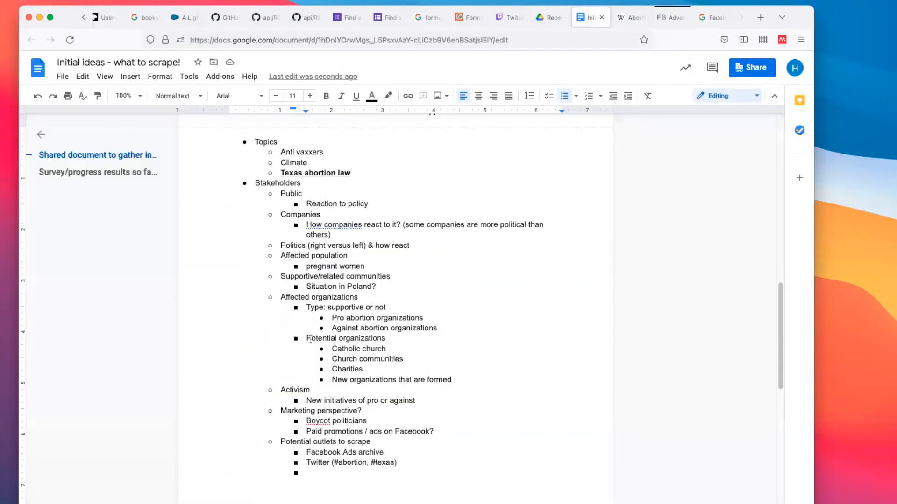
text(Changes on wikipedia)
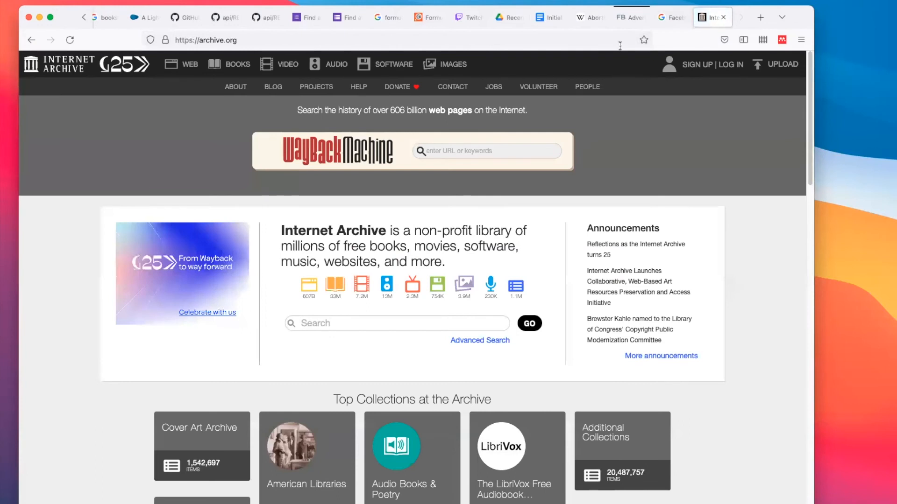
text(abortion clinic texas)
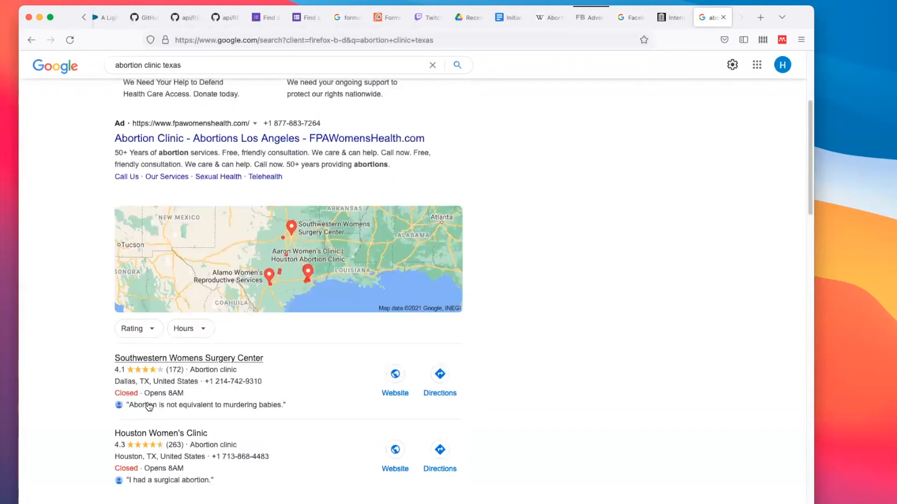
scroll(up, 3)
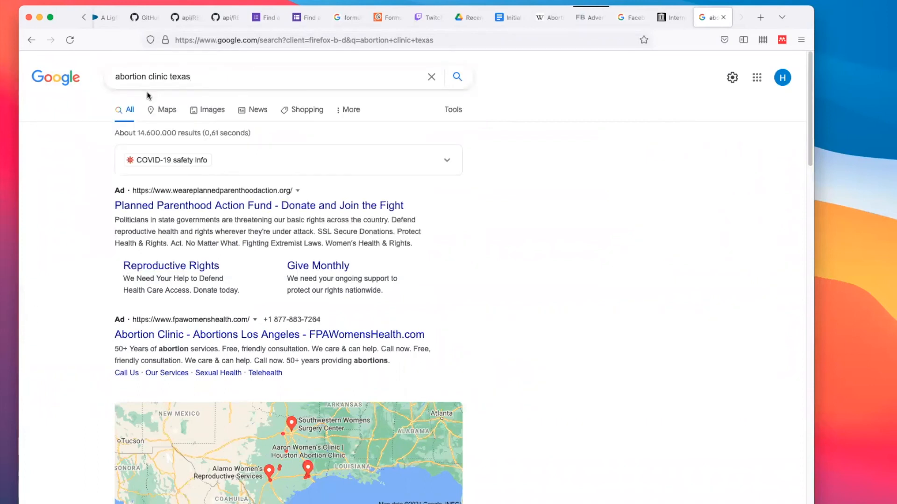
Add 'Ads on google' under Potential outlets to scrape, then return to the clinic search results
click(506, 17)
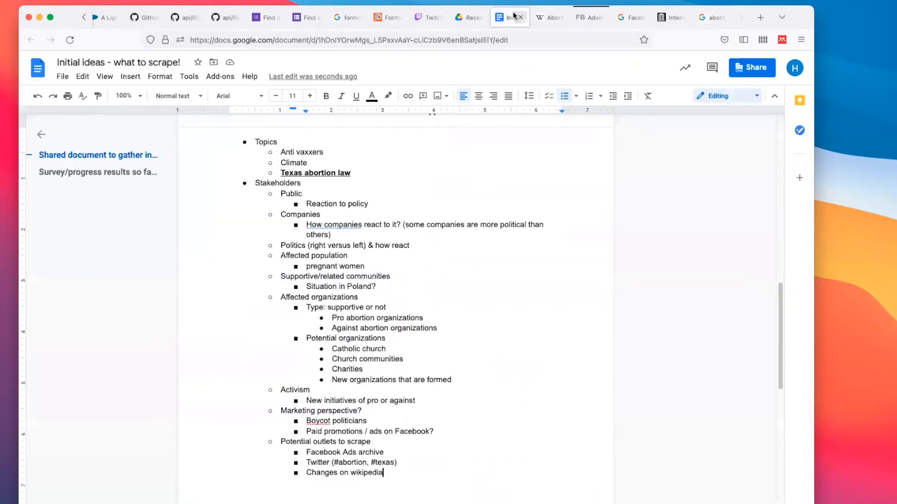
text(Ads a)
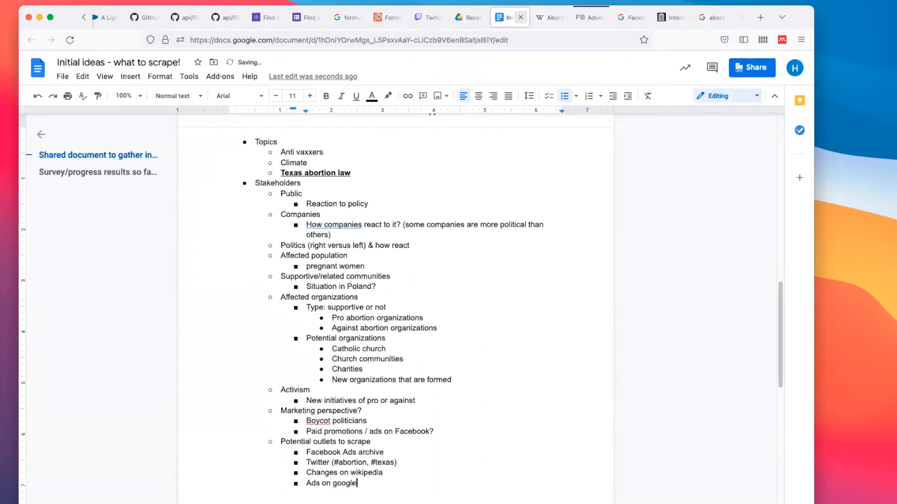
click(711, 17)
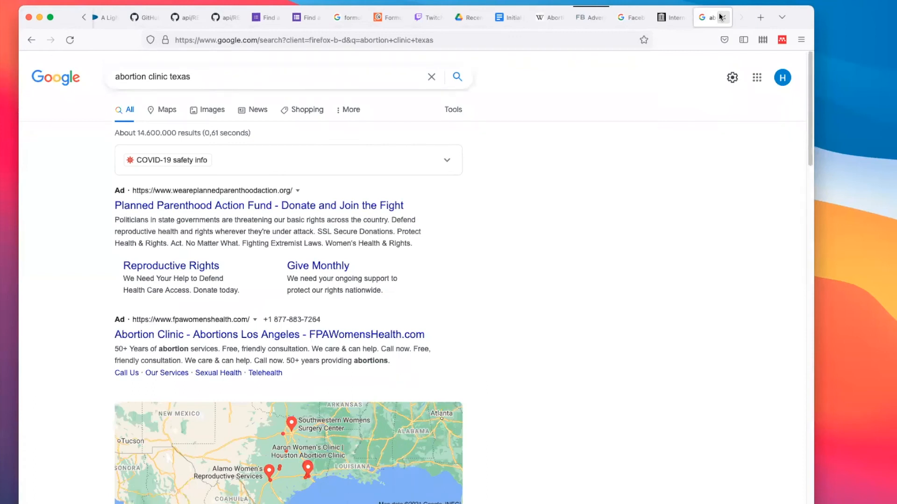
click(671, 17)
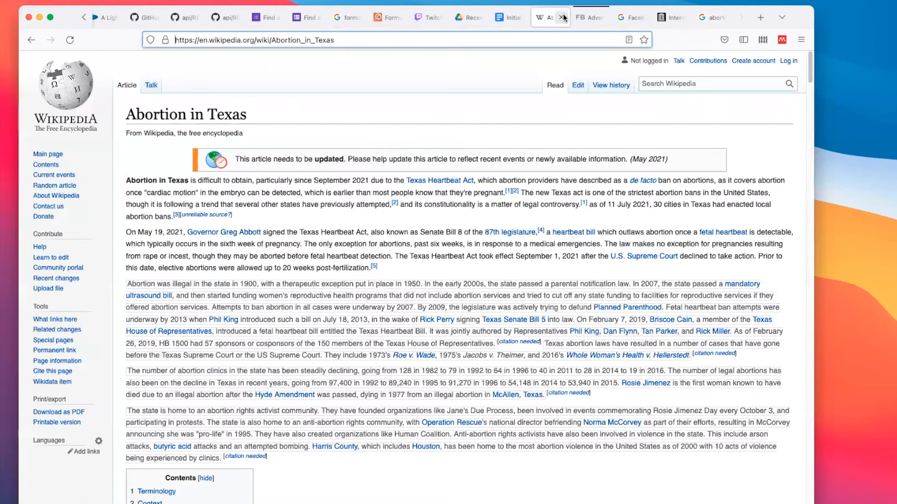
click(394, 39)
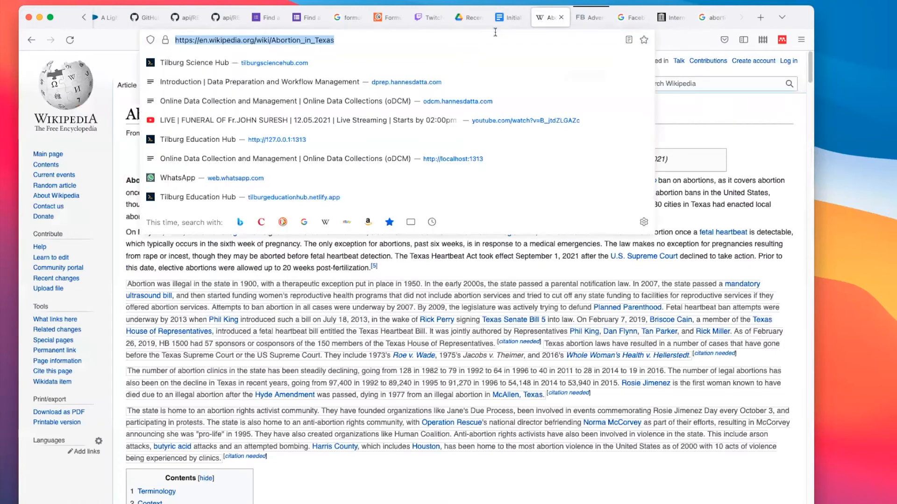
text(texas po)
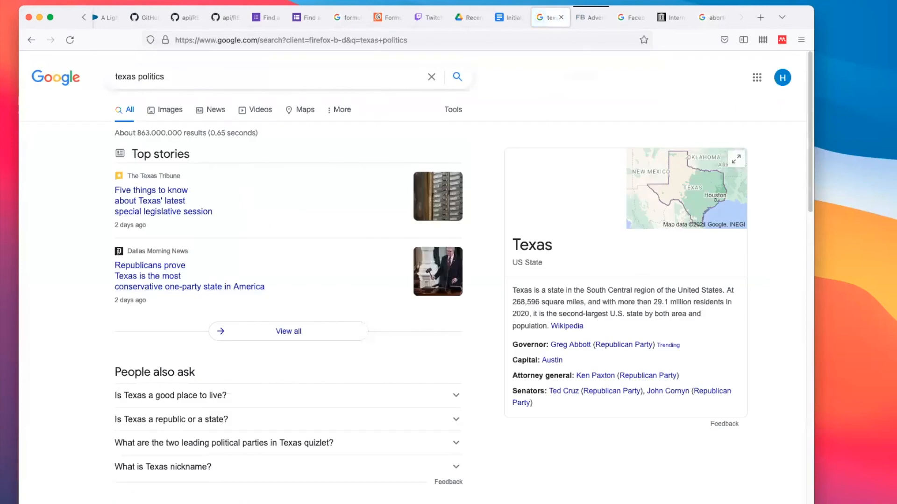
click(163, 201)
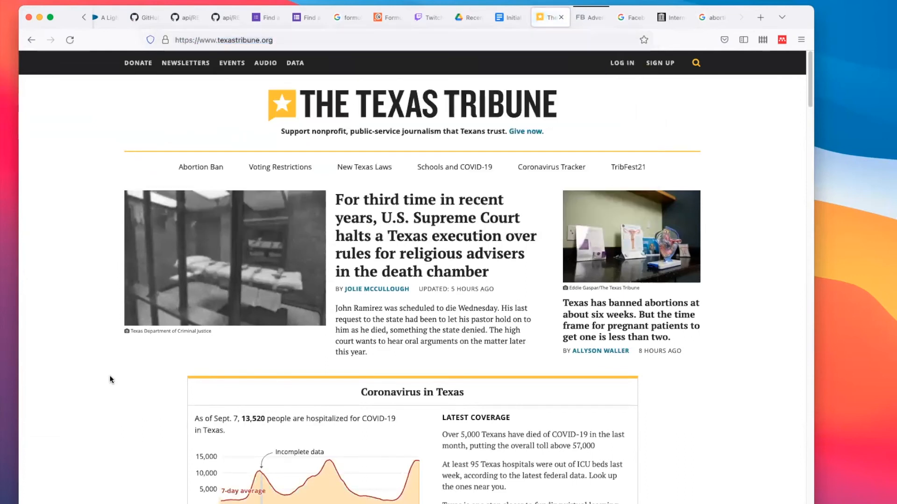
click(668, 17)
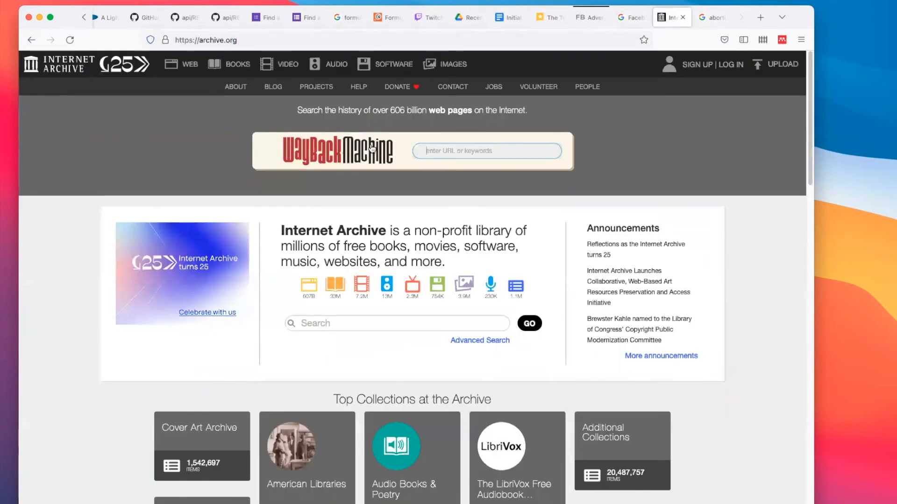
text(https://www.texastribune.org/)
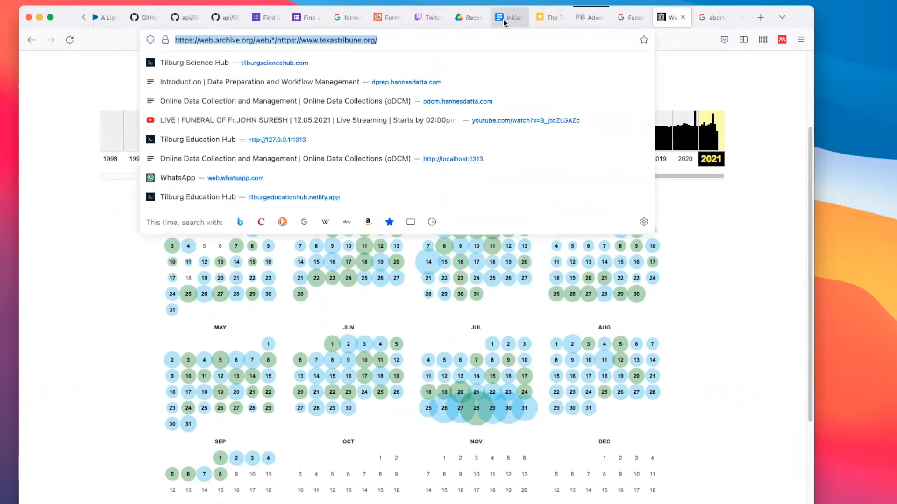
Paste the archived Tribune link with '→ archive.org' into the outlets list, then switch to Google Scholar
click(508, 17)
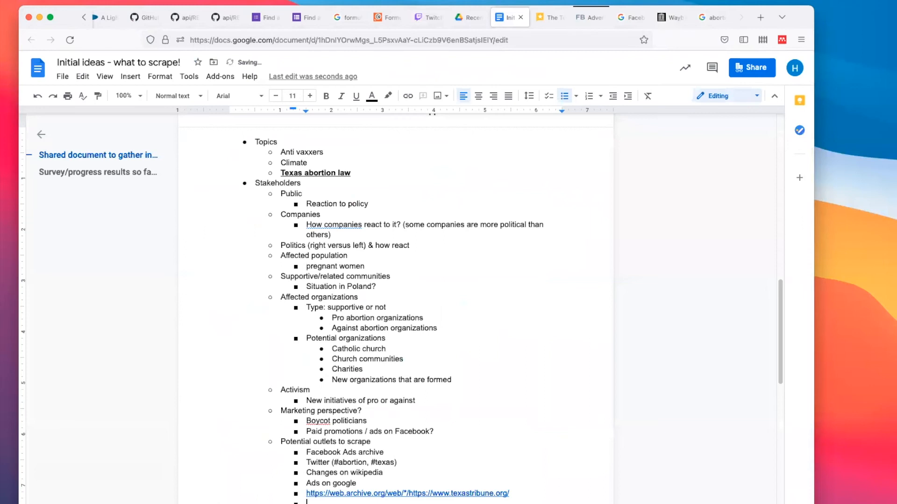
text(→ archive.org)
text(Lyft / uber, news media coverage)
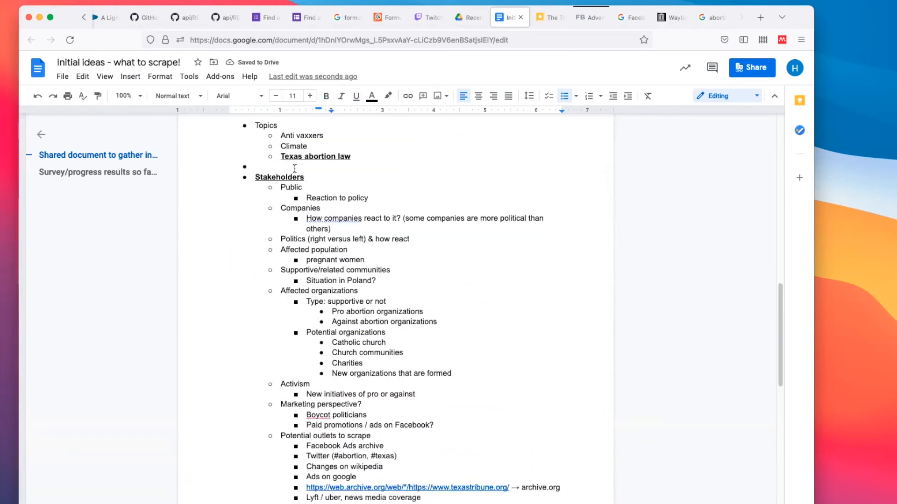
scroll(down, 3)
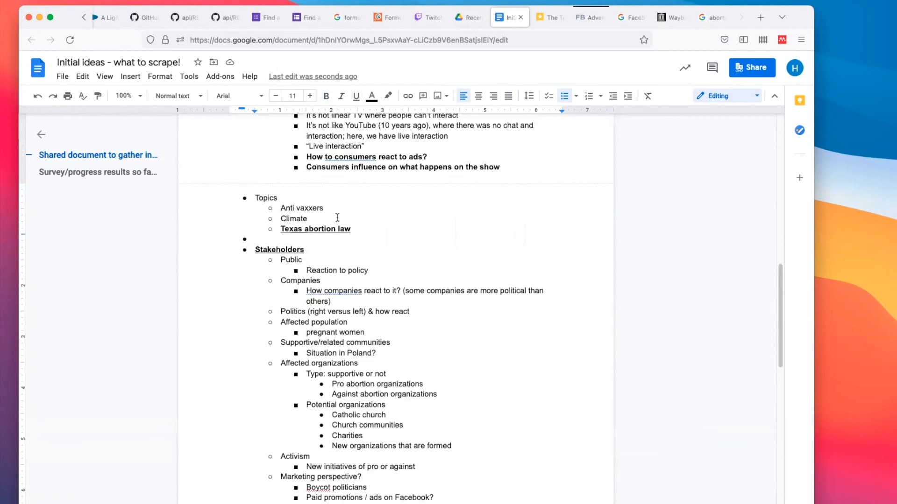
click(761, 17)
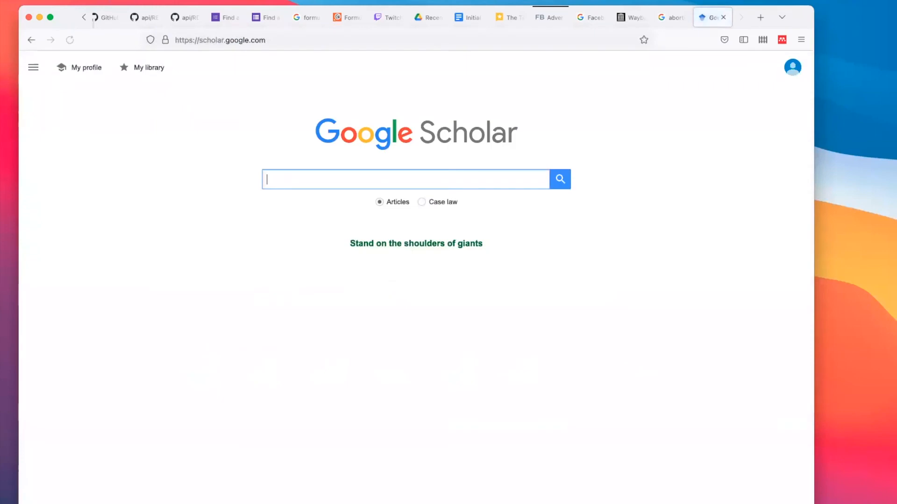
click(760, 17)
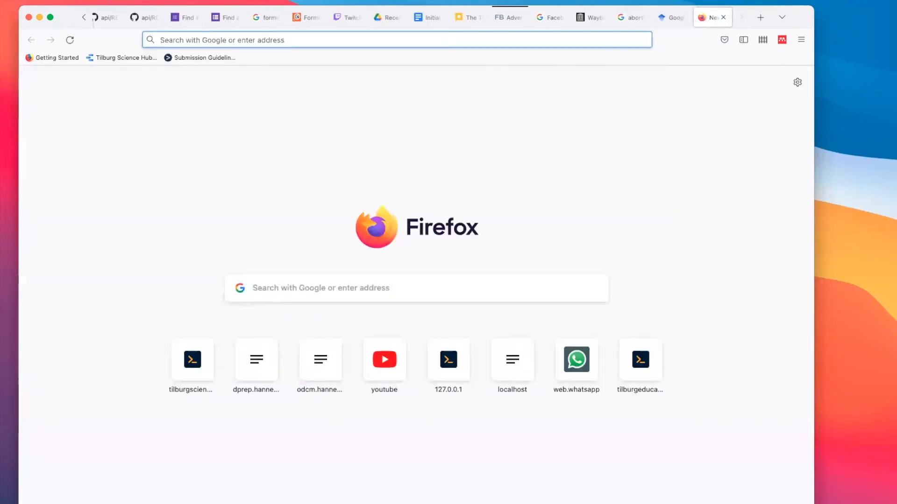
text(journal of mar)
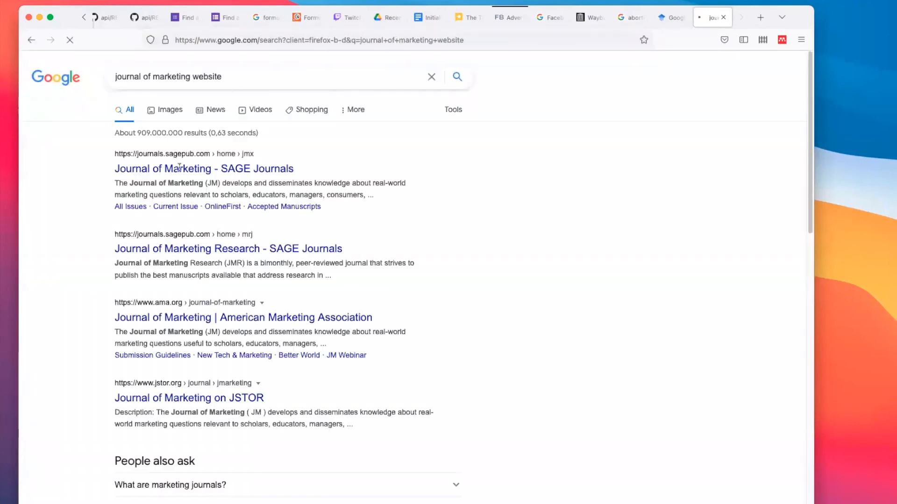
click(204, 168)
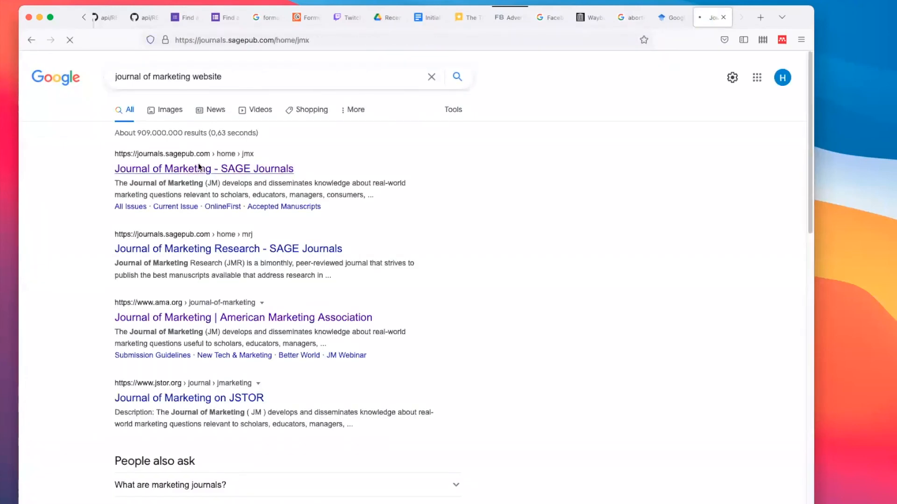
click(202, 168)
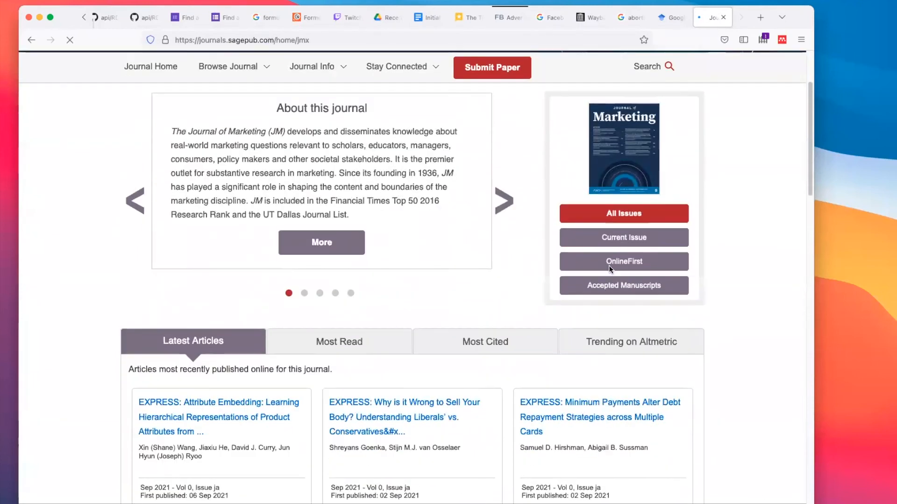
click(623, 213)
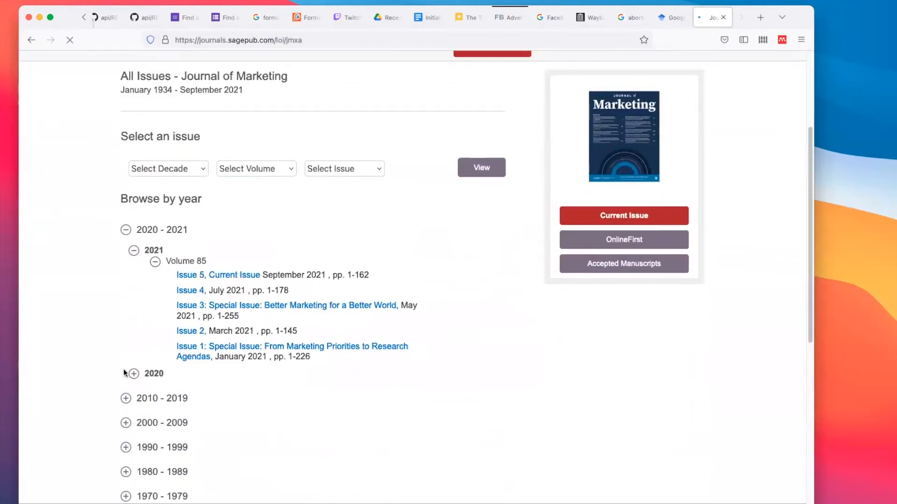
click(132, 374)
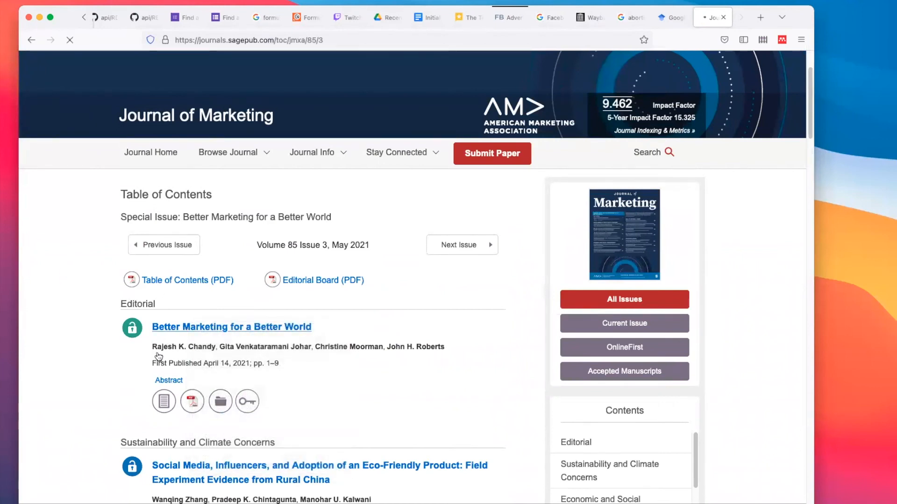
click(231, 327)
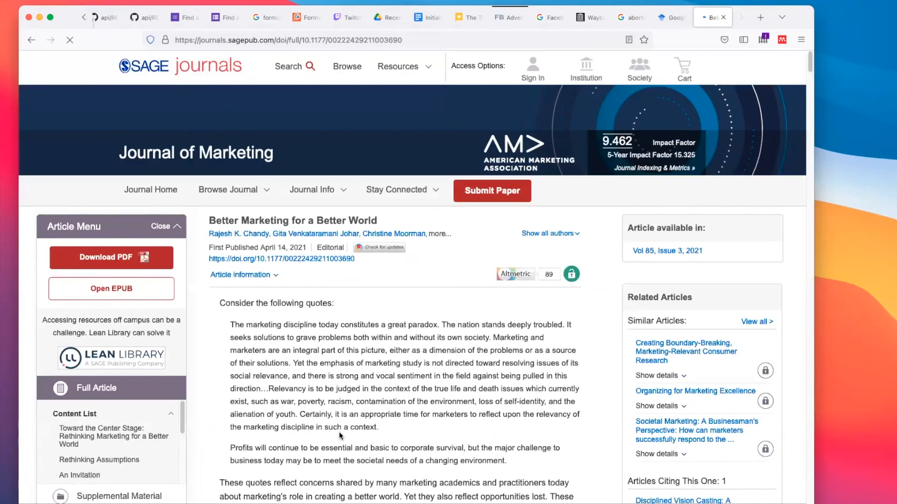
scroll(down, 3)
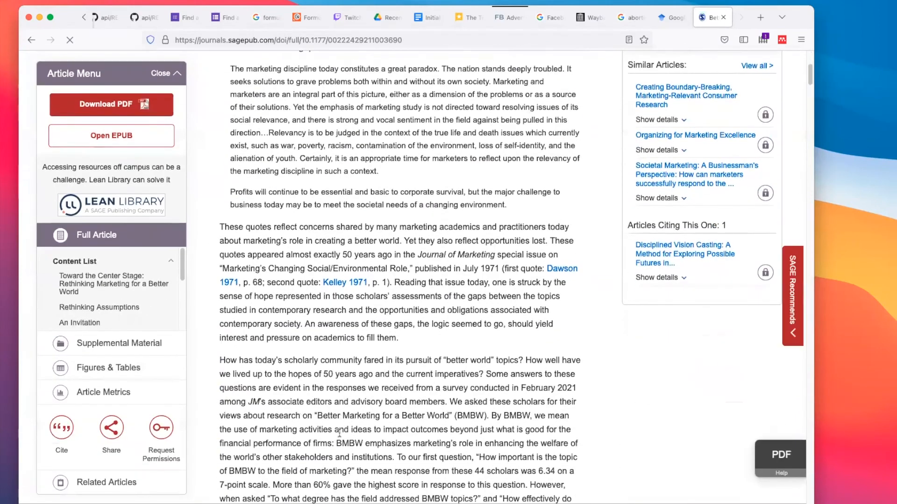
scroll(down, 3)
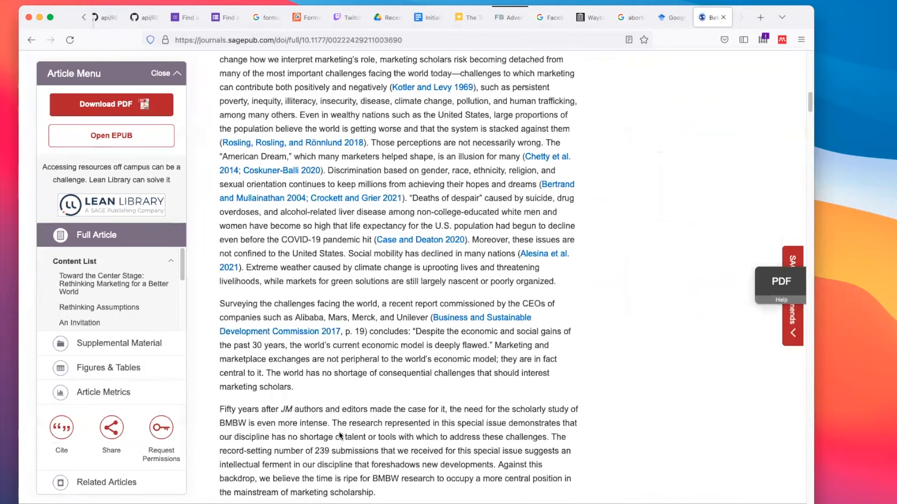
scroll(down, 3)
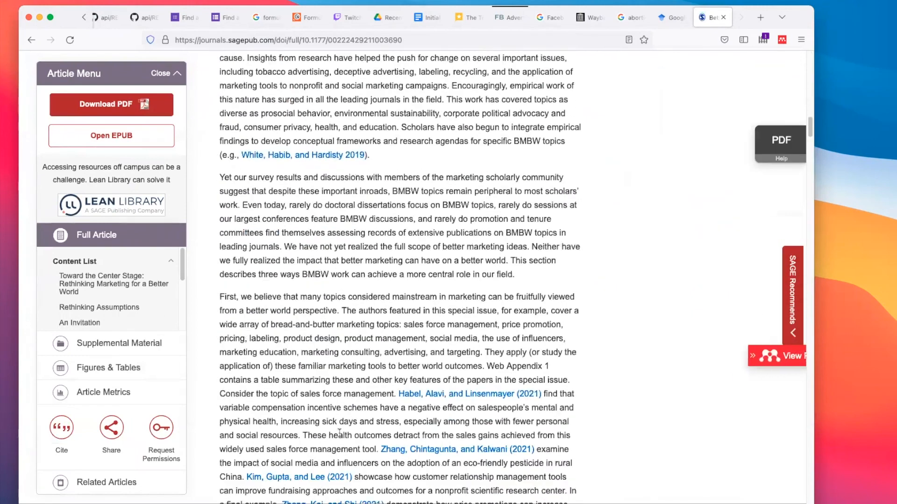
scroll(down, 3)
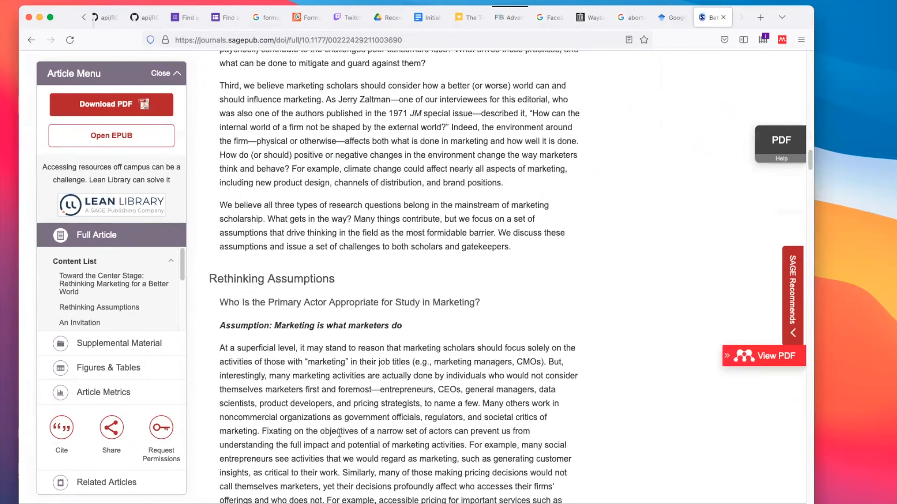
scroll(down, 3)
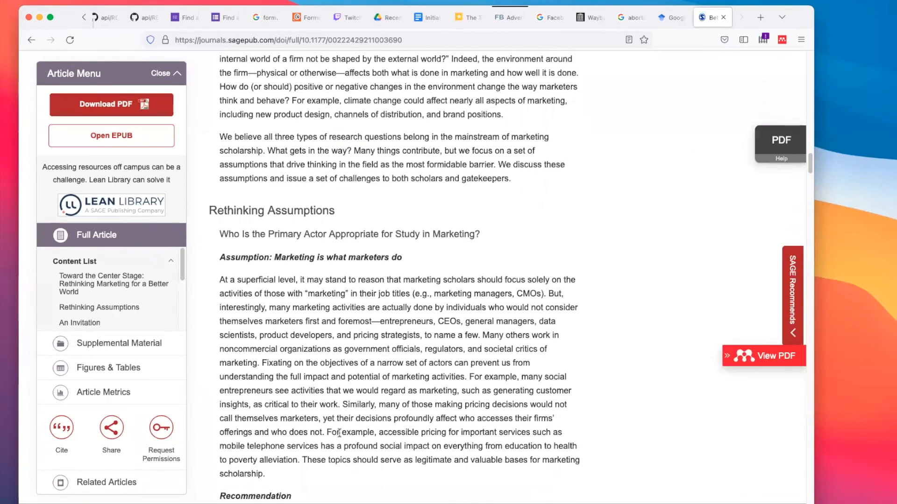
scroll(down, 3)
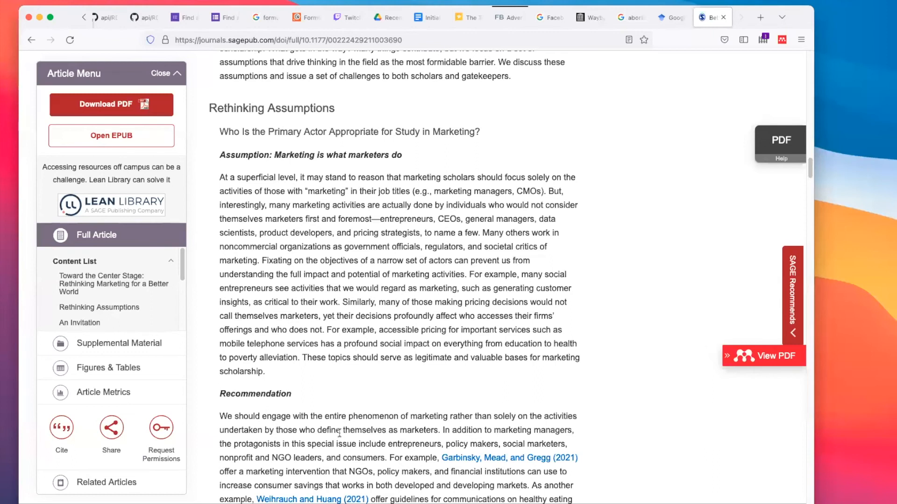
scroll(down, 3)
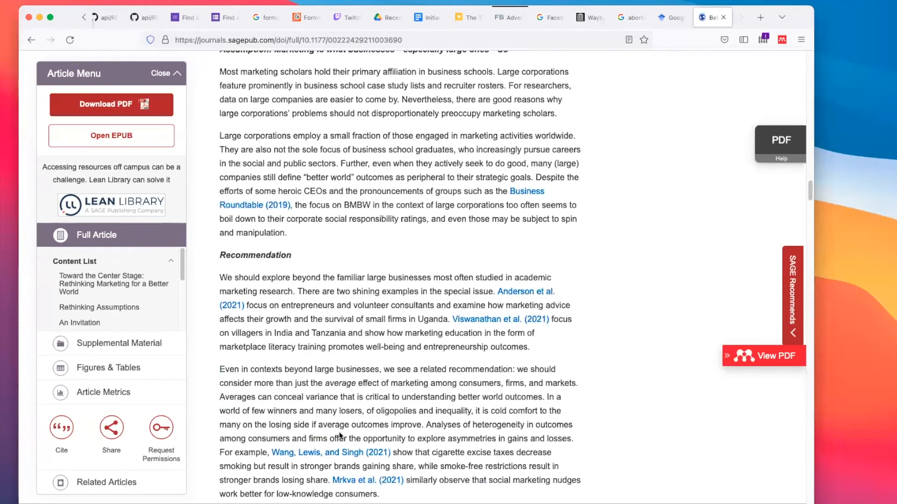
Check the breakout instructions, then start a numbered '1)' entry below the Potential outlets list
click(423, 17)
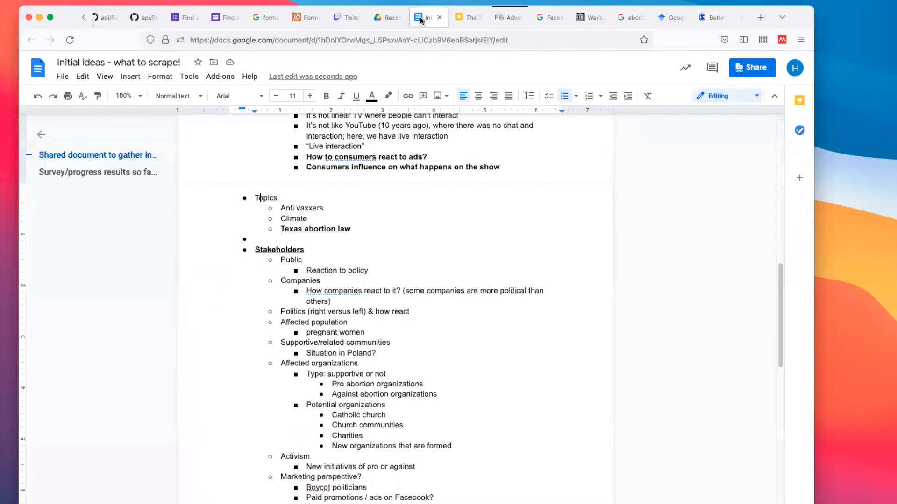
scroll(down, 3)
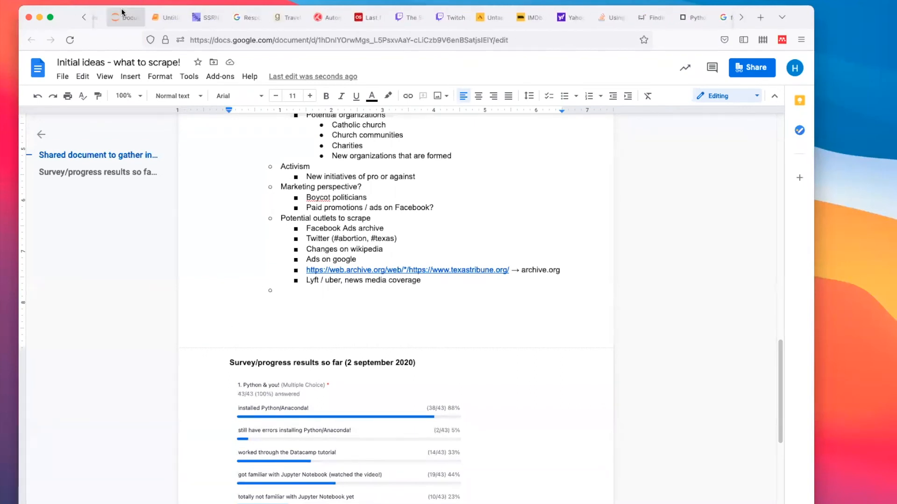
click(112, 17)
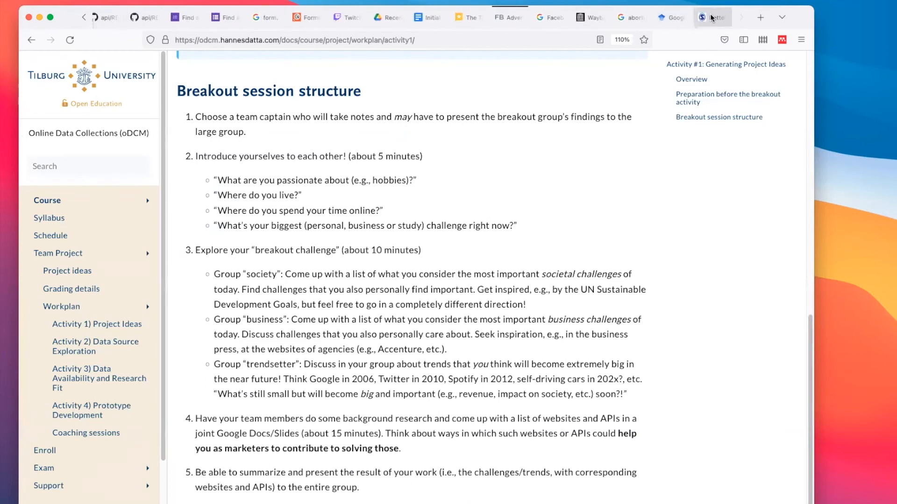
click(426, 17)
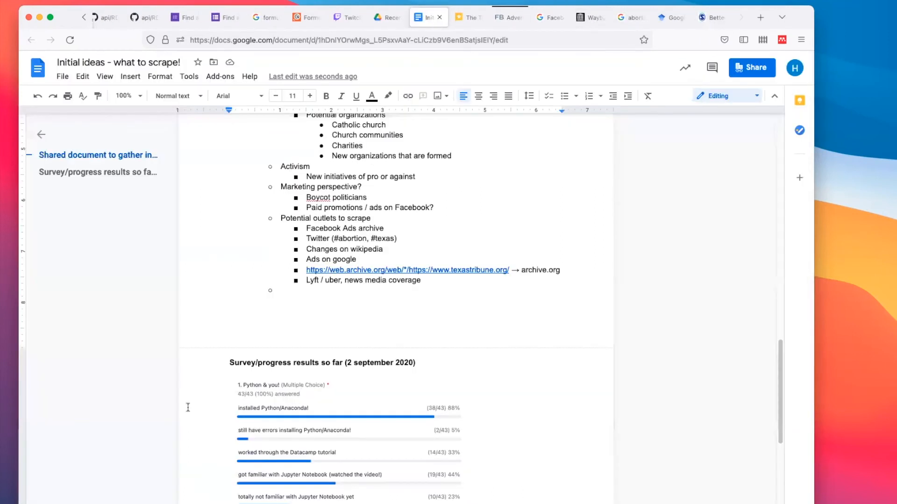
text(1)
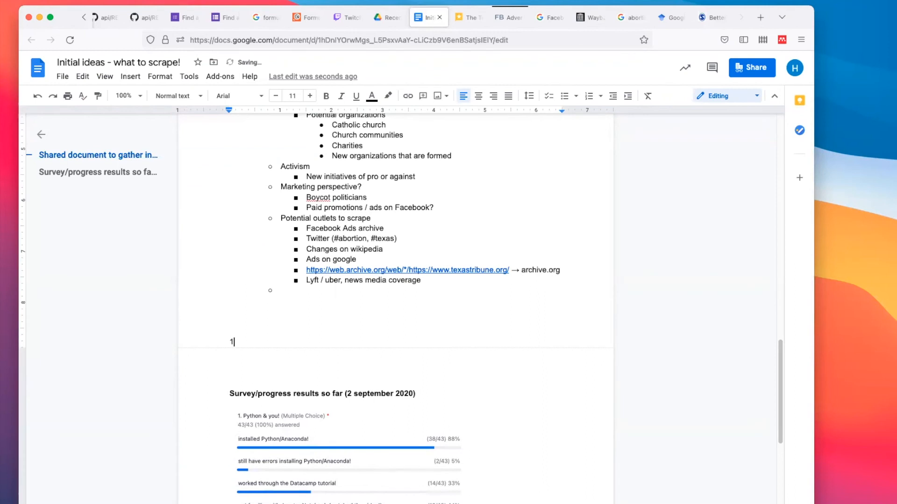
text())
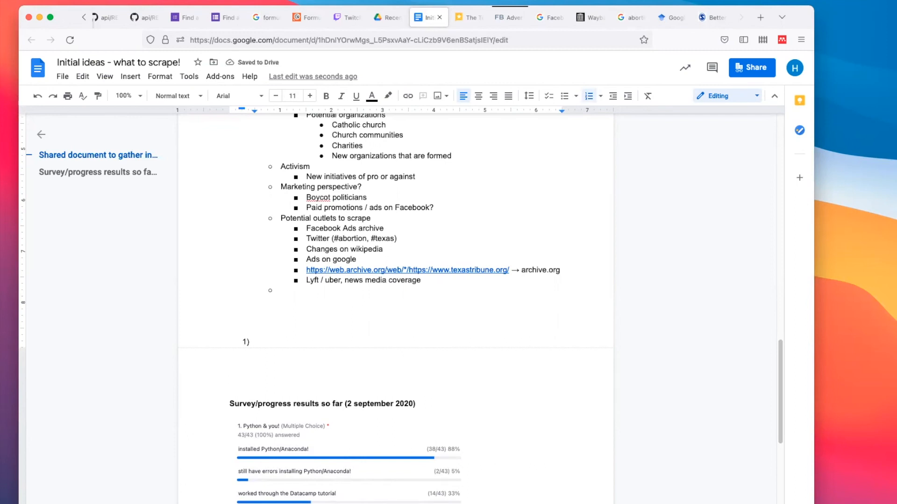
click(254, 342)
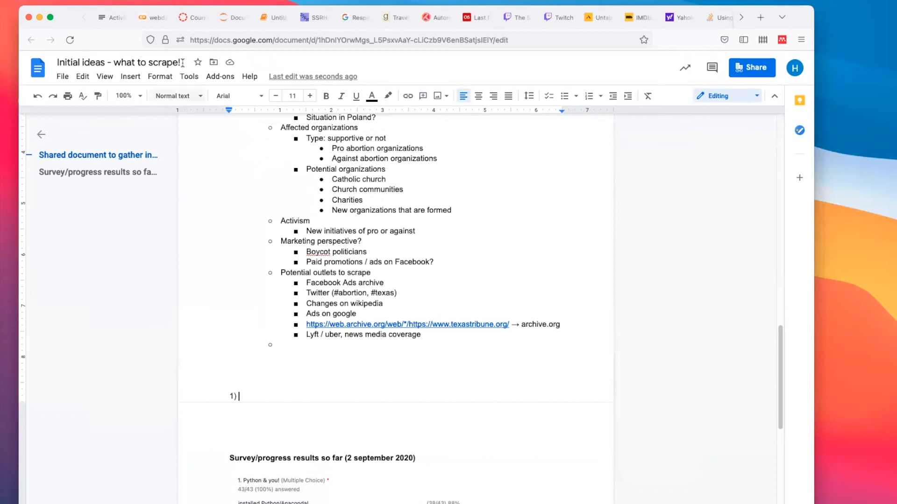
mouse_move(112, 17)
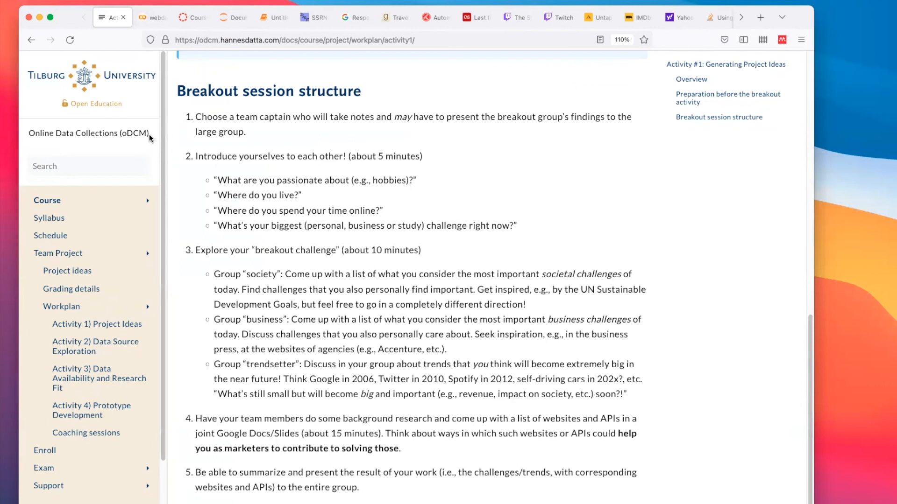
Open the Week 2 'Workflow & learning how to scrape' module and select the 'Initial group formation for team projects' line
drag(215, 319, 448, 348)
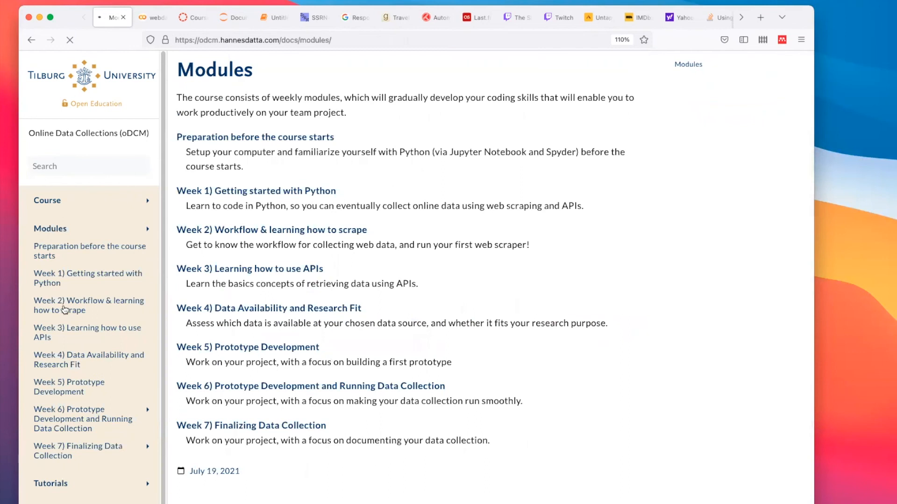
click(89, 304)
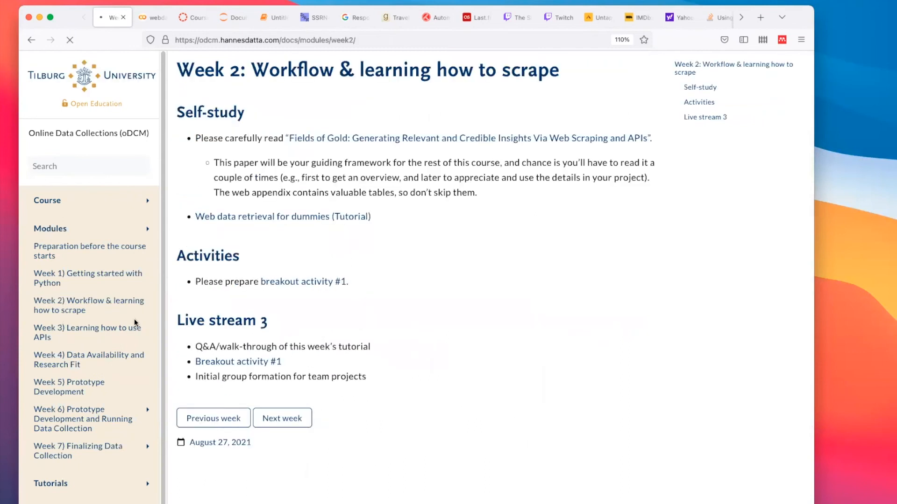
drag(194, 376, 366, 377)
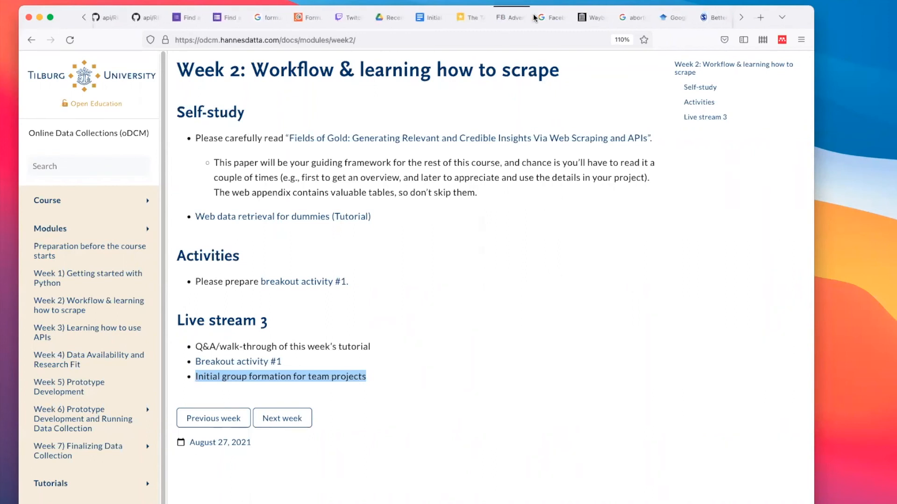
mouse_move(549, 17)
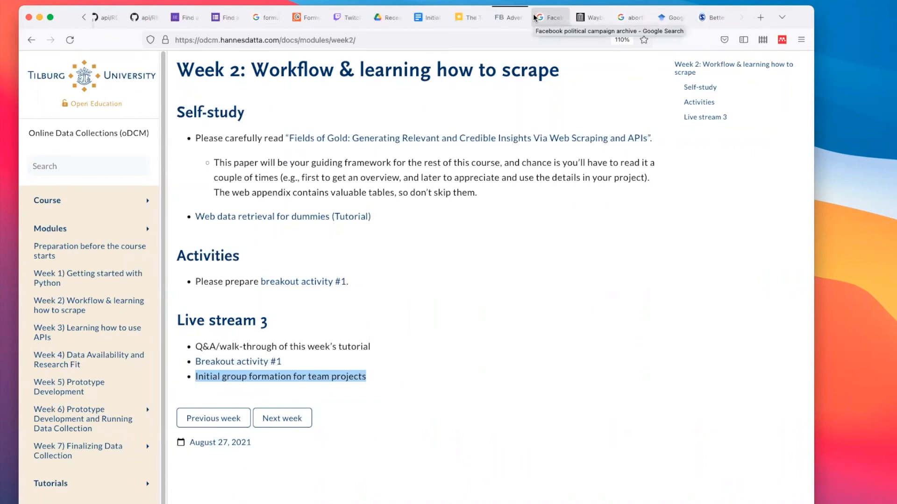
mouse_move(516, 36)
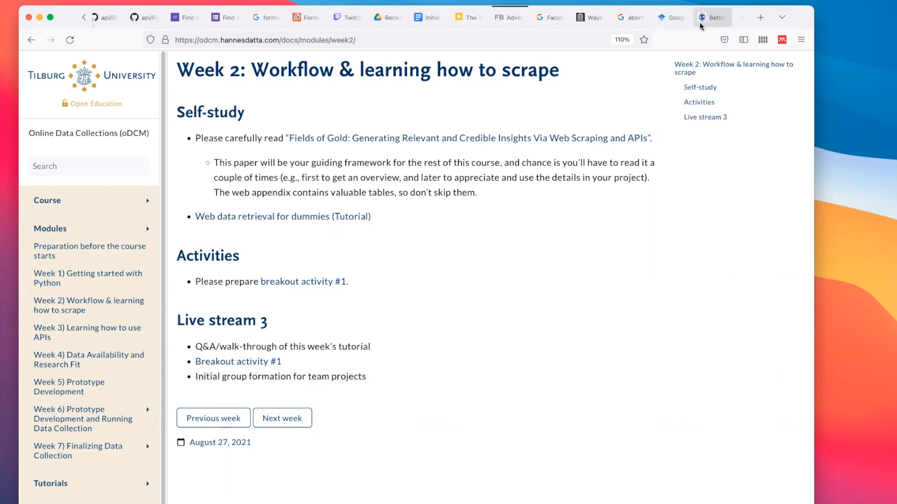
Add the heading 'Potential topics or platforms to scrape / use APIs' above the 1) item
click(426, 17)
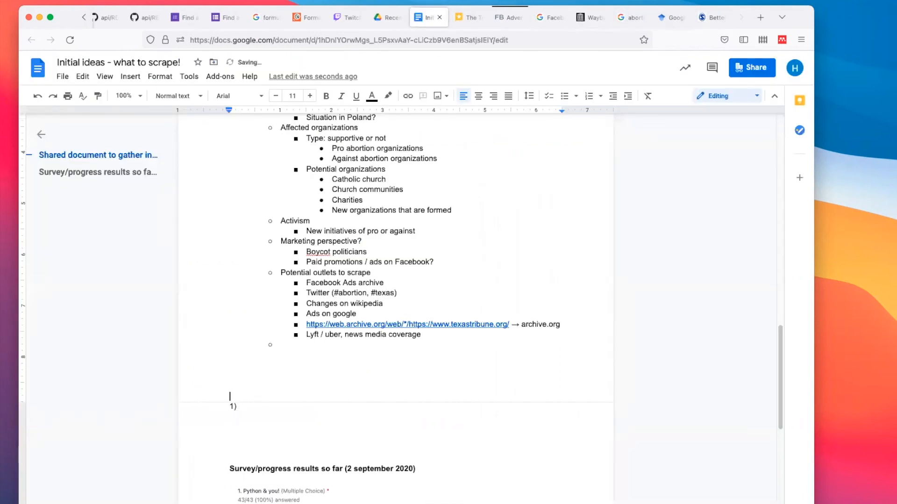
text(Potential topics or platforms to scrape /)
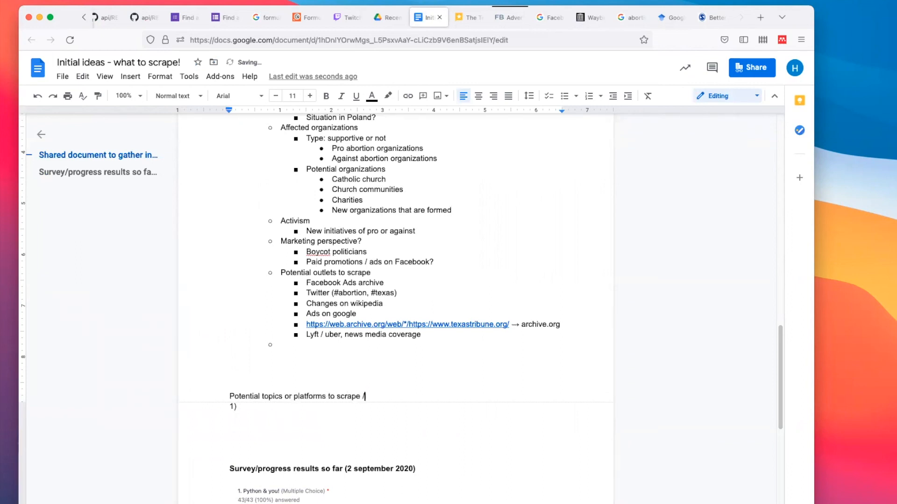
text(use APIs)
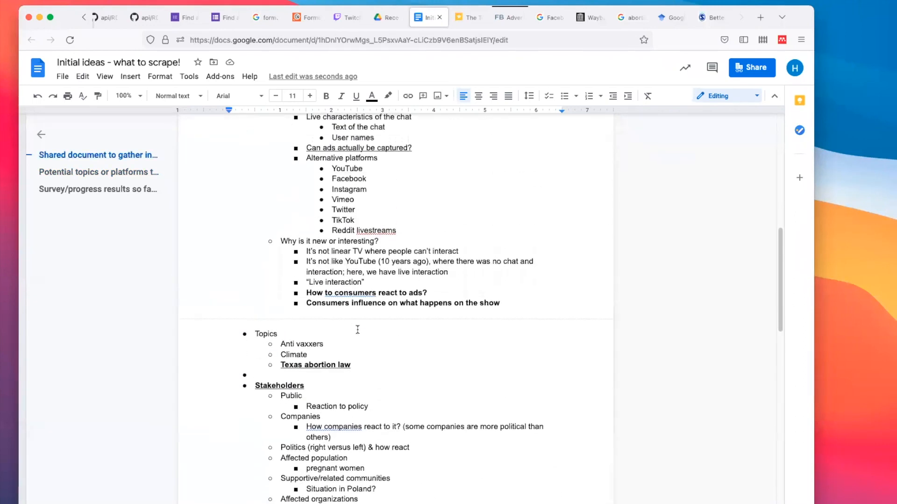
Extend 'Alternative platforms' with '→ broadening perspective' and scroll down to the Stakeholders section
click(351, 365)
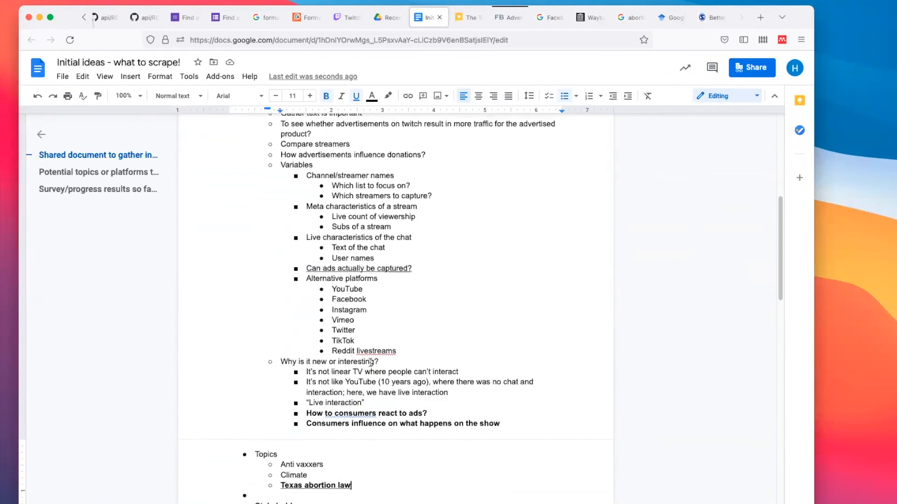
scroll(down, 3)
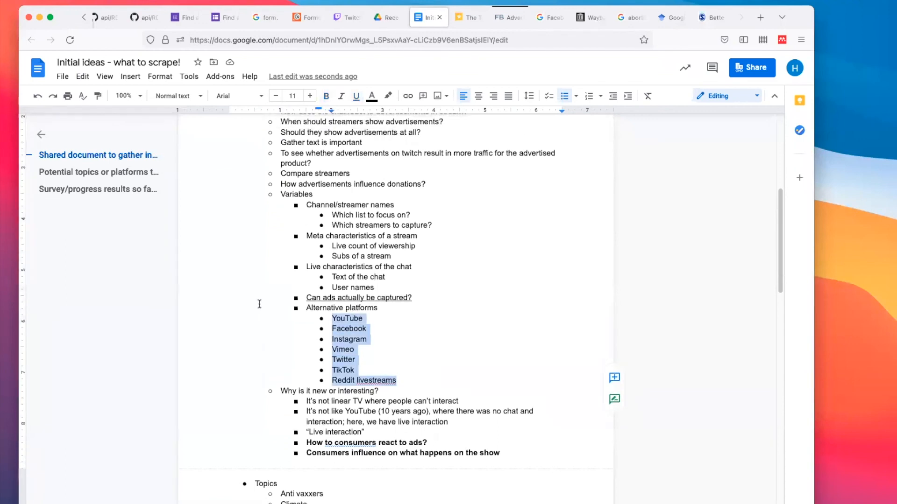
scroll(down, 3)
text( -->)
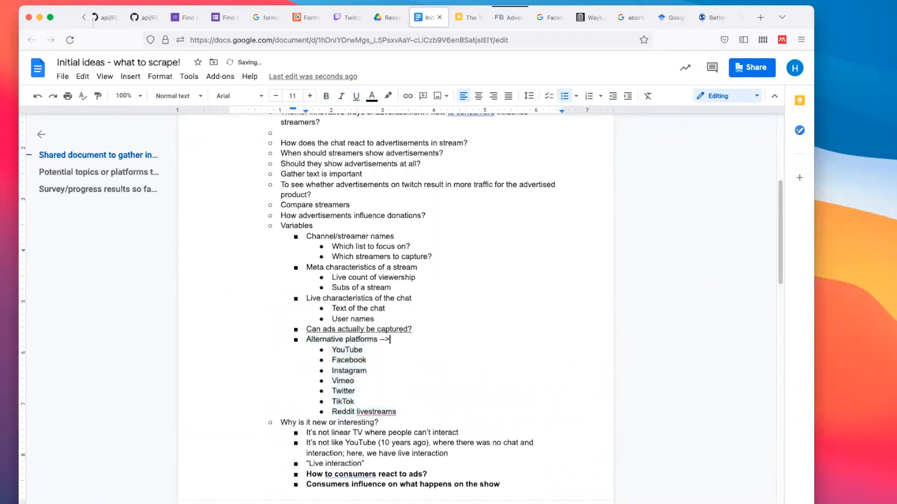
text(broadening perspective)
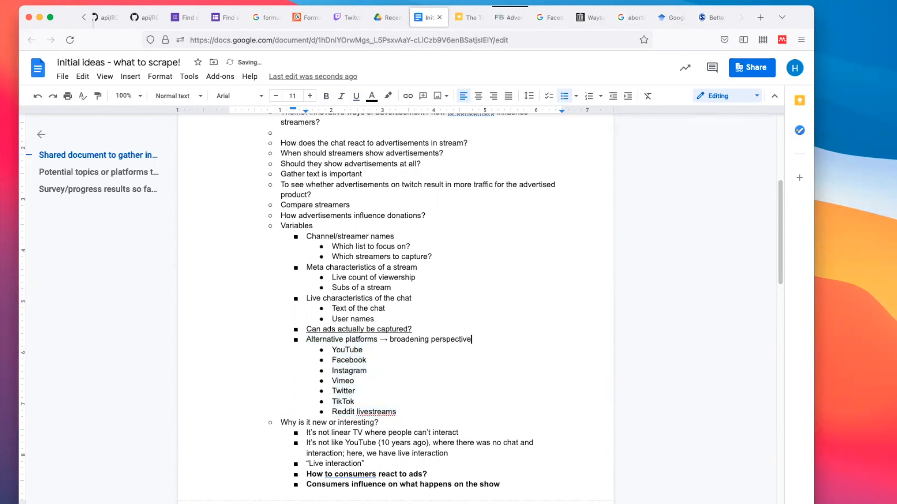
scroll(down, 3)
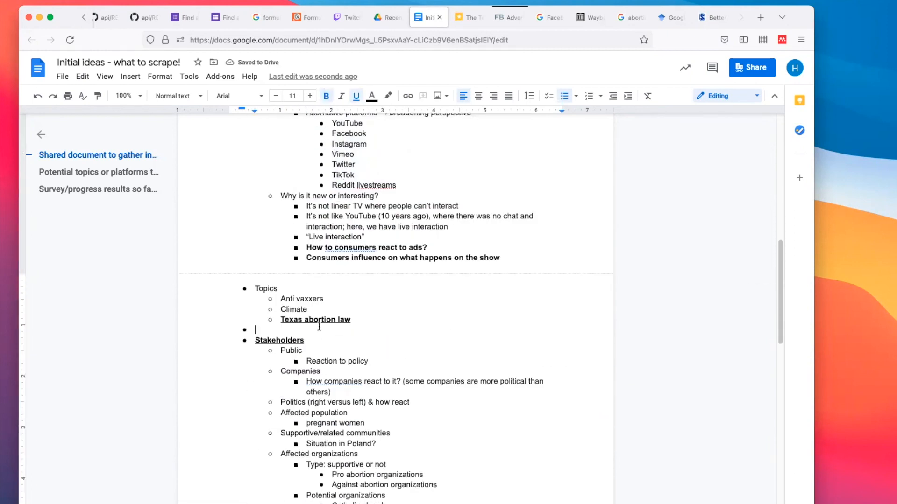
scroll(down, 3)
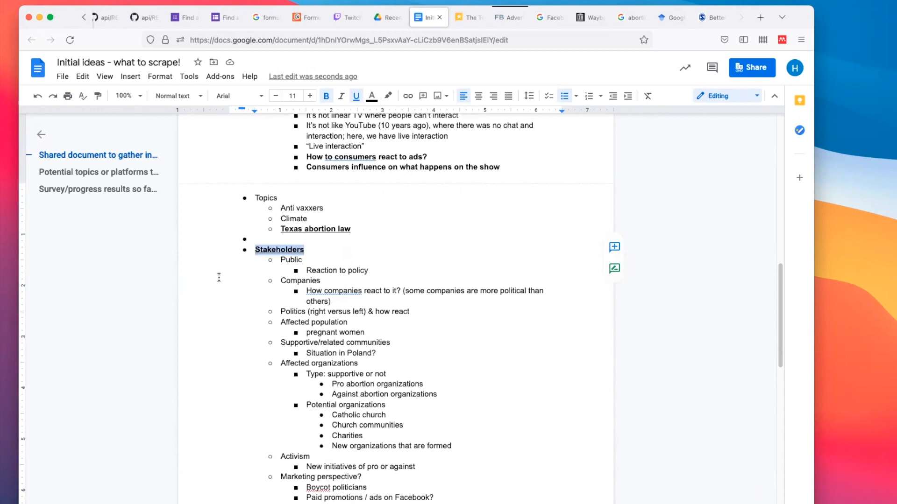
scroll(down, 3)
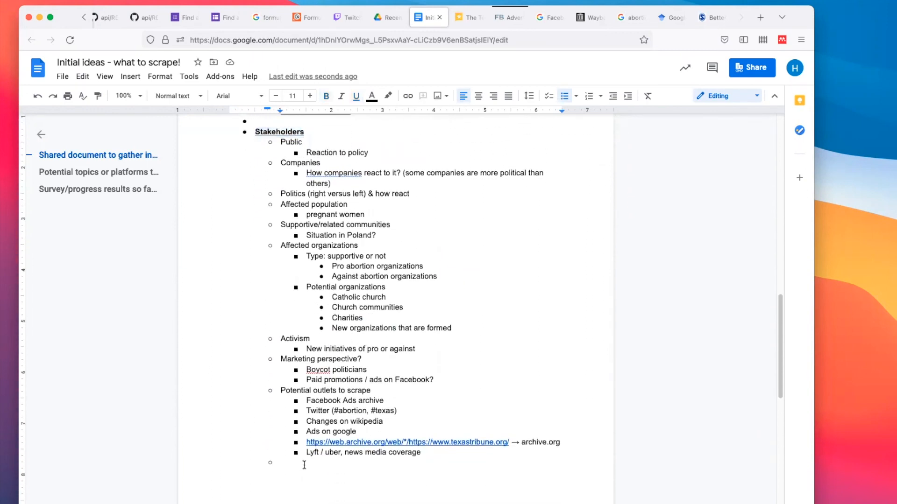
Add 'Type of data source' and 'Type of data' headings with a 'Going back in time using archive.org' bullet
text(Type of)
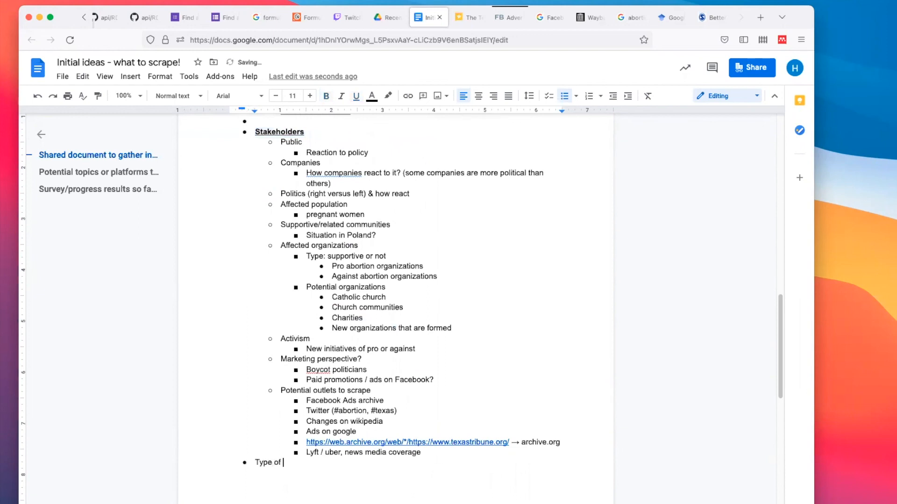
text(data)
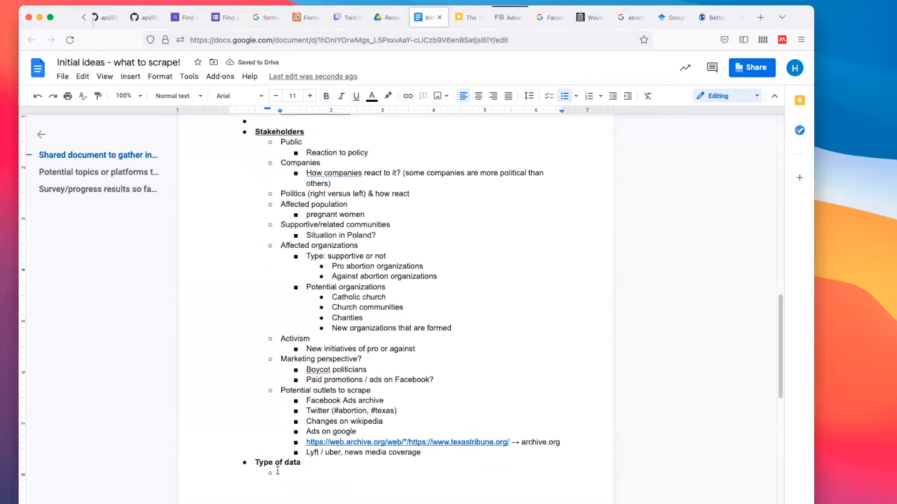
text(s)
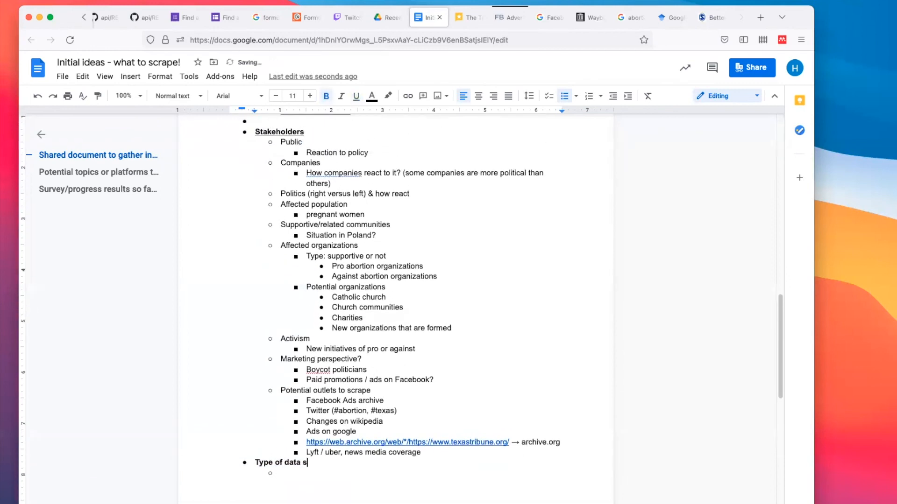
text(ource)
text(Type of)
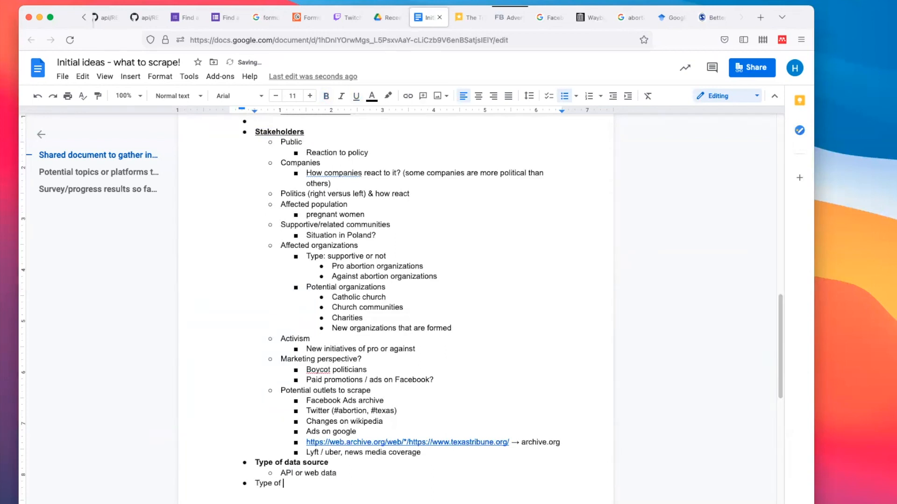
text(data)
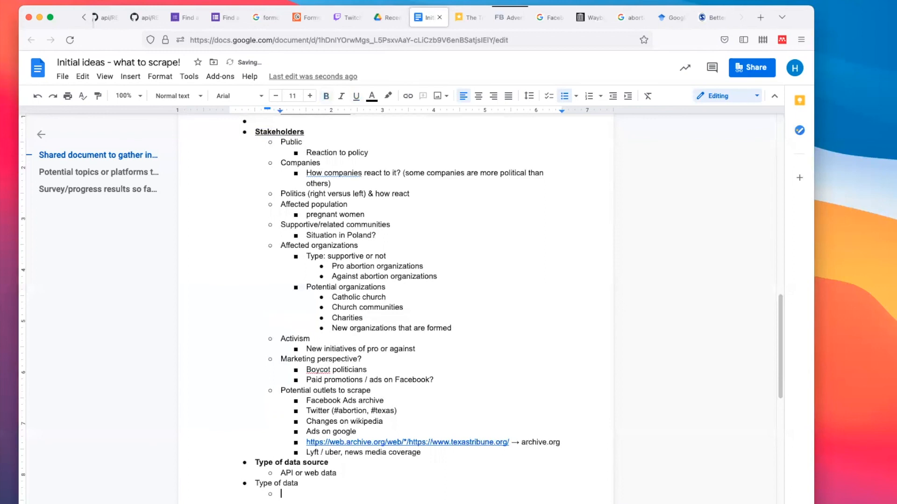
text(G)
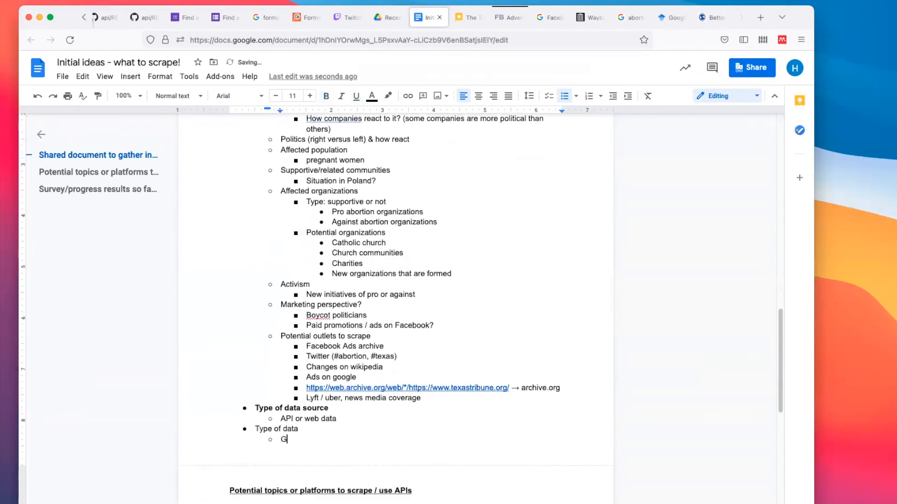
text(oing back in time using ar)
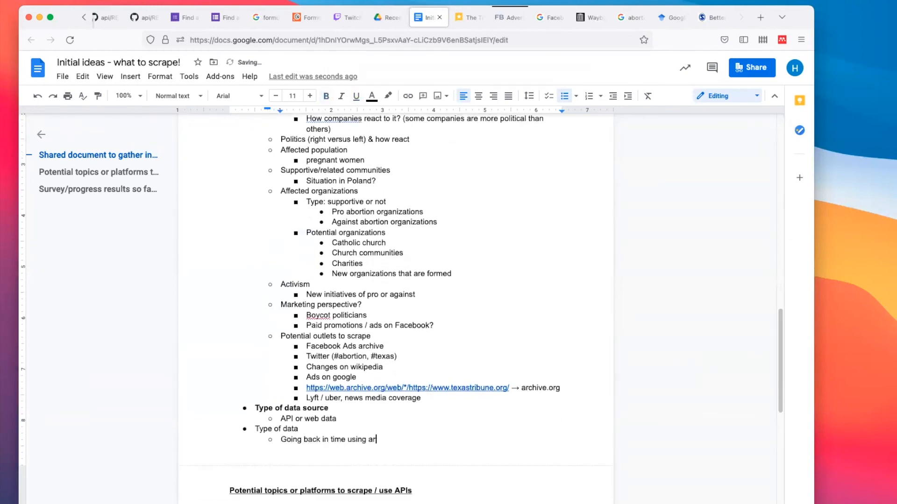
text(chive.org)
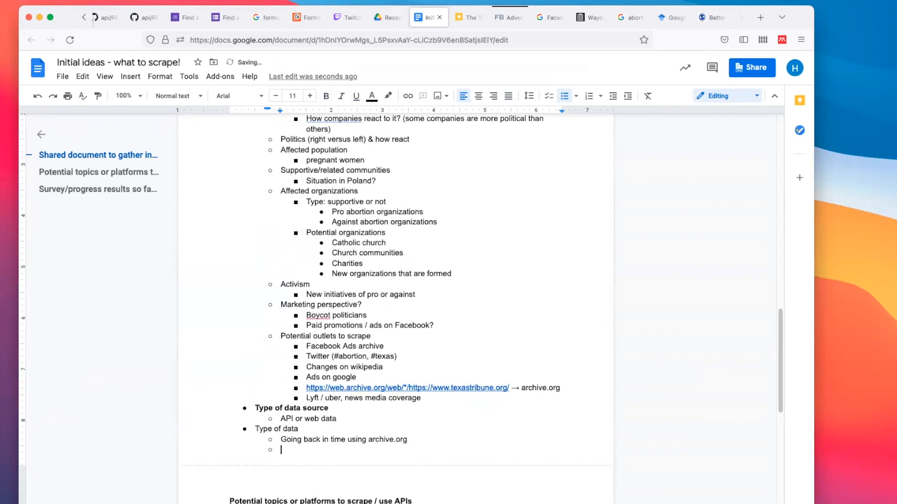
Add bullets 'Data which is historically available on a website' and 'Data that we would have to scrape live', then a 'Type of variables' heading
text(Data which is)
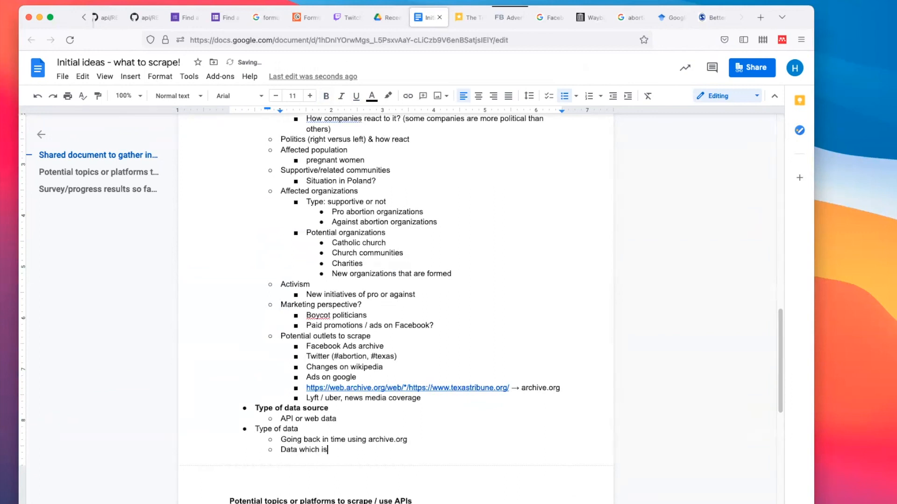
text(historically available)
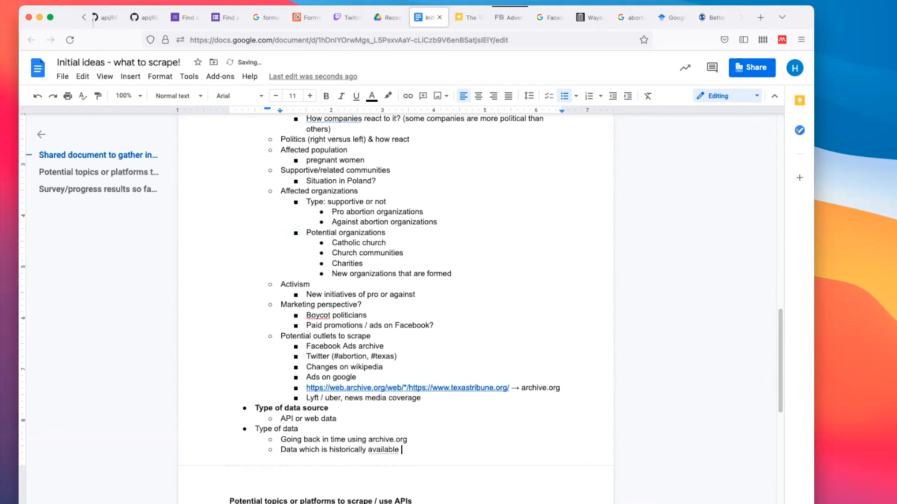
text(on a website)
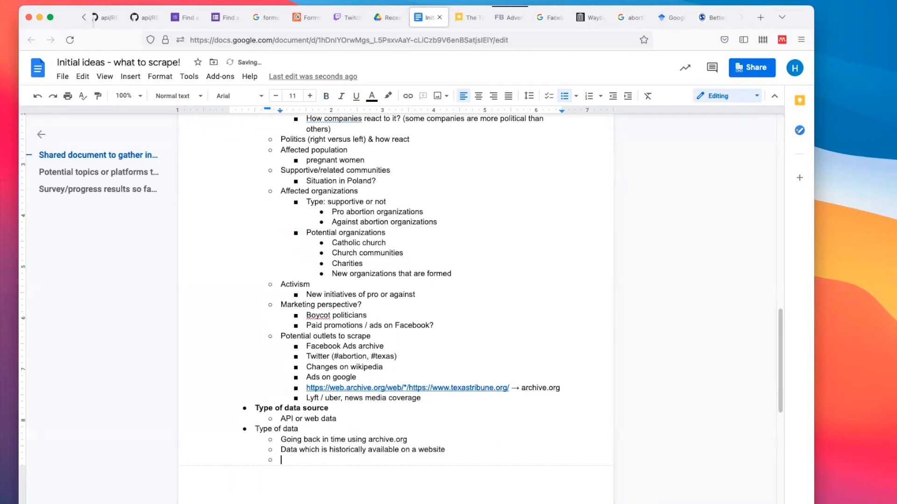
text(Data that we ha)
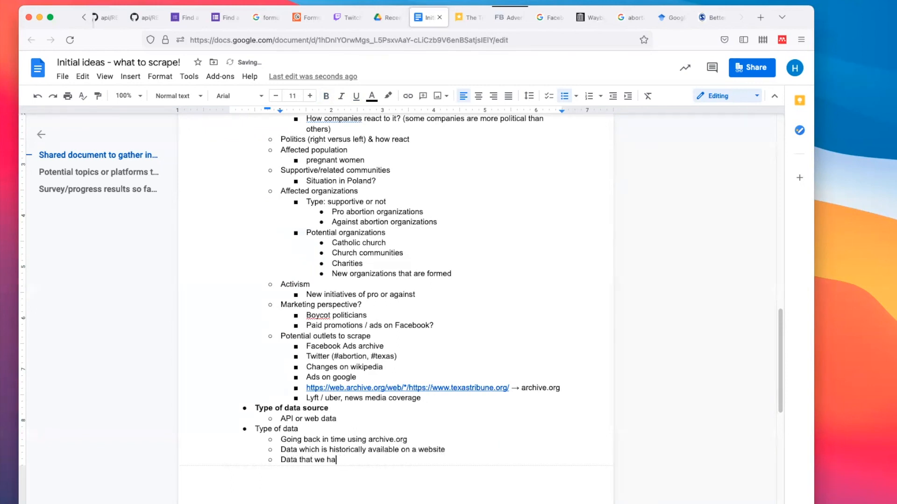
text(would have to scrape)
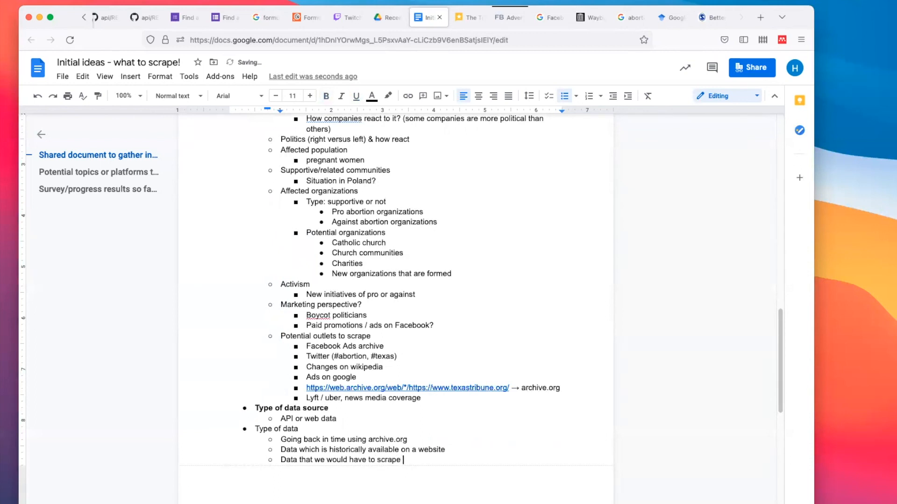
text(live / retrieve live from a website)
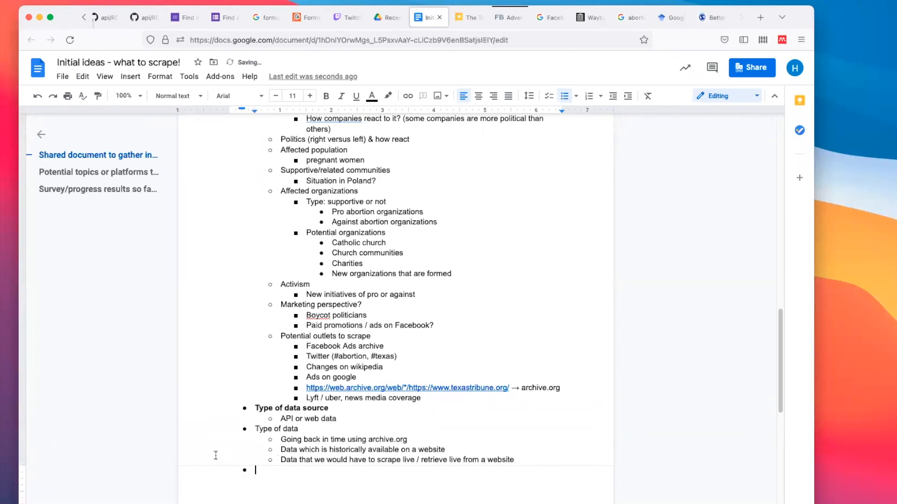
text(Type of var)
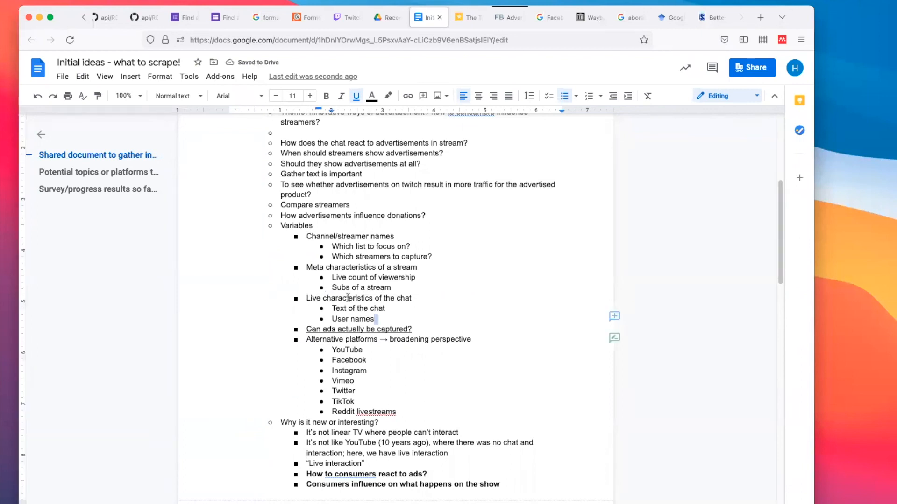
drag(281, 225, 376, 318)
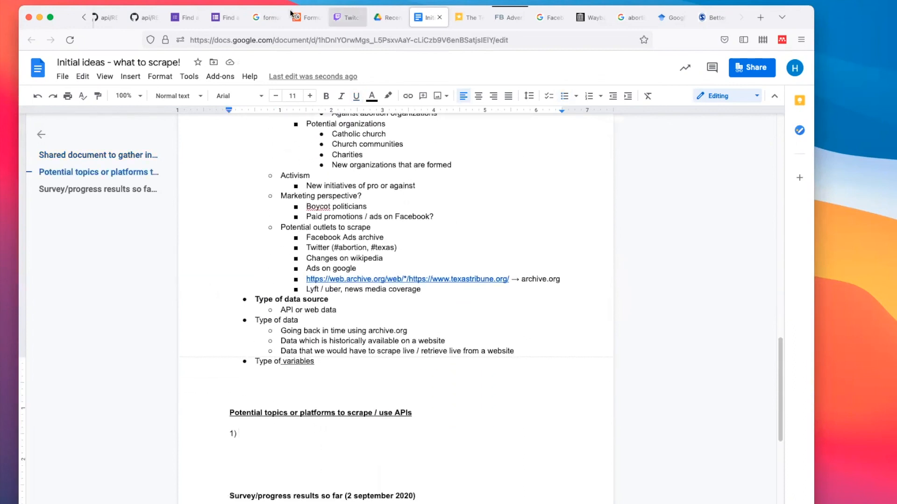
Switch to the oDCM course site and open the Week 3 module from the sidebar
click(108, 17)
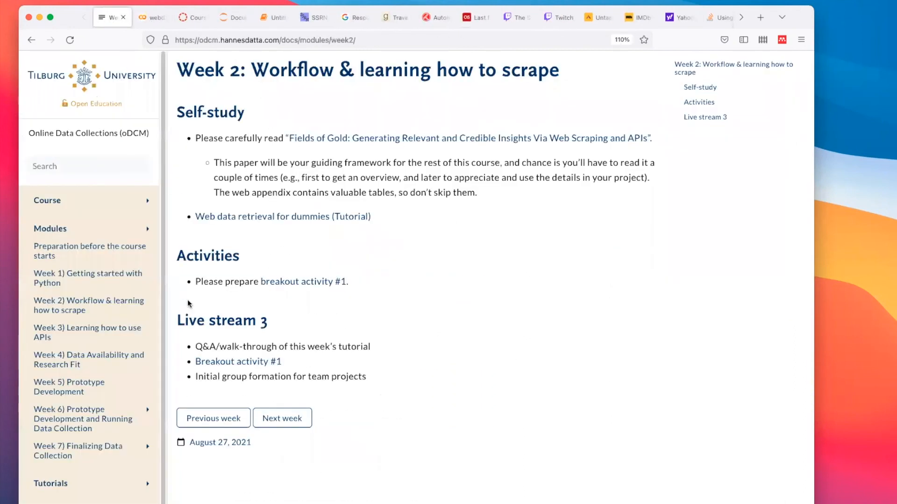
click(281, 418)
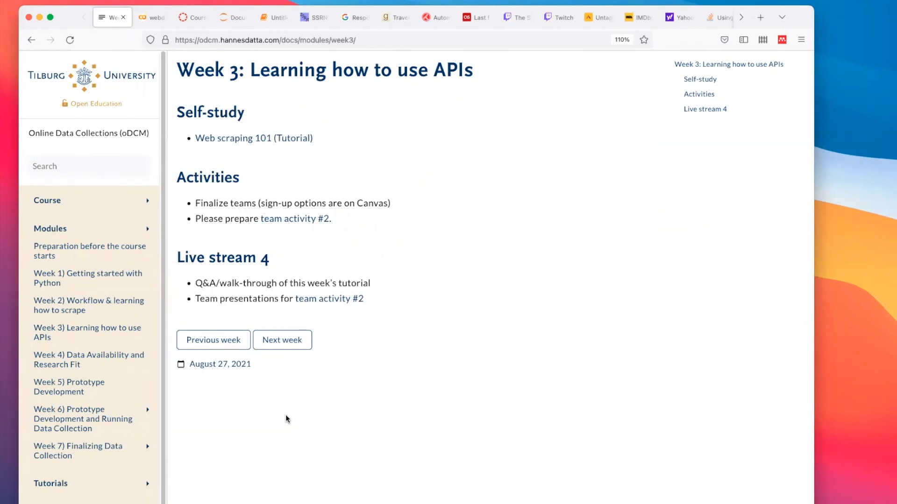
mouse_move(310, 229)
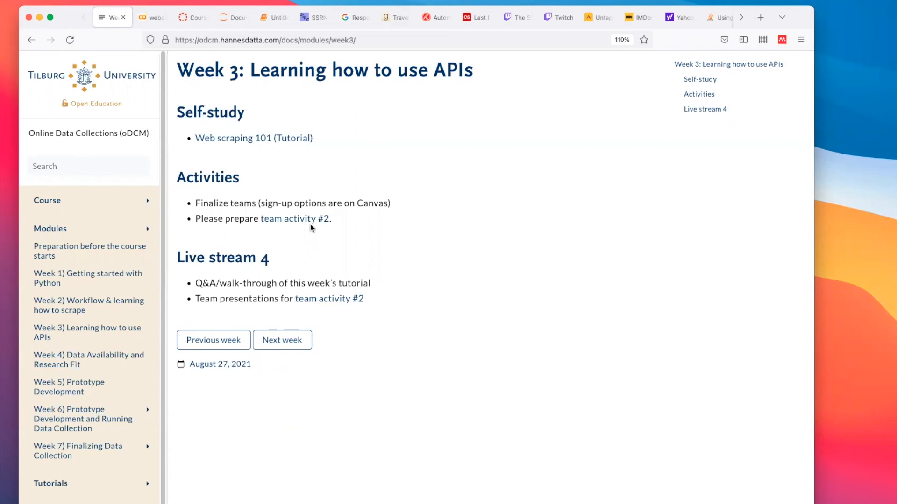
mouse_move(337, 297)
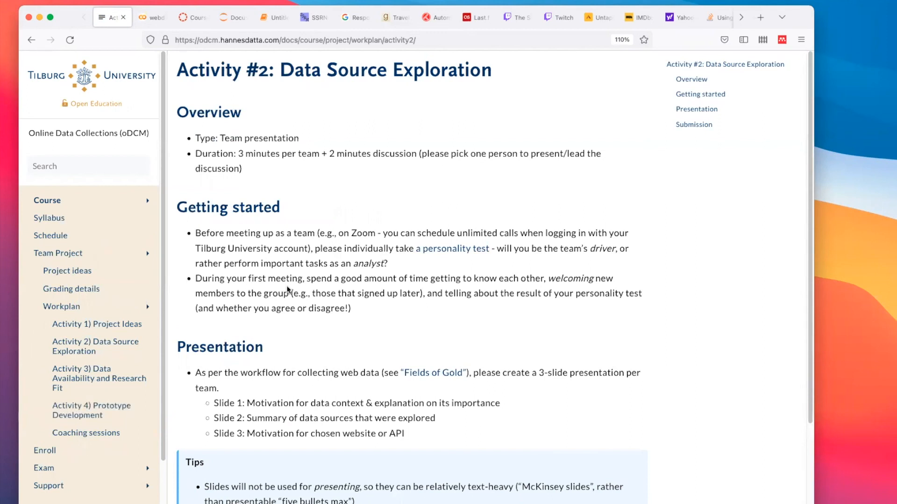
Review the Presentation section's slide 1 and slide 3 requirements for Activity #2
scroll(down, 3)
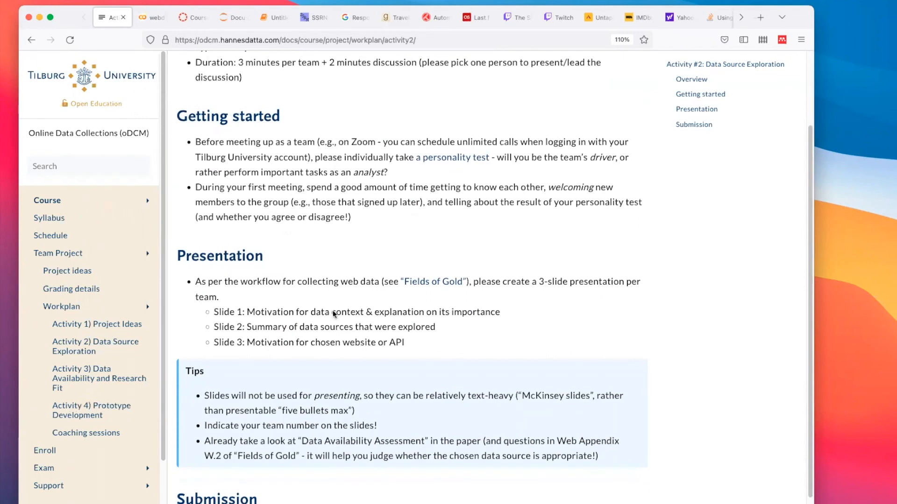
mouse_move(581, 317)
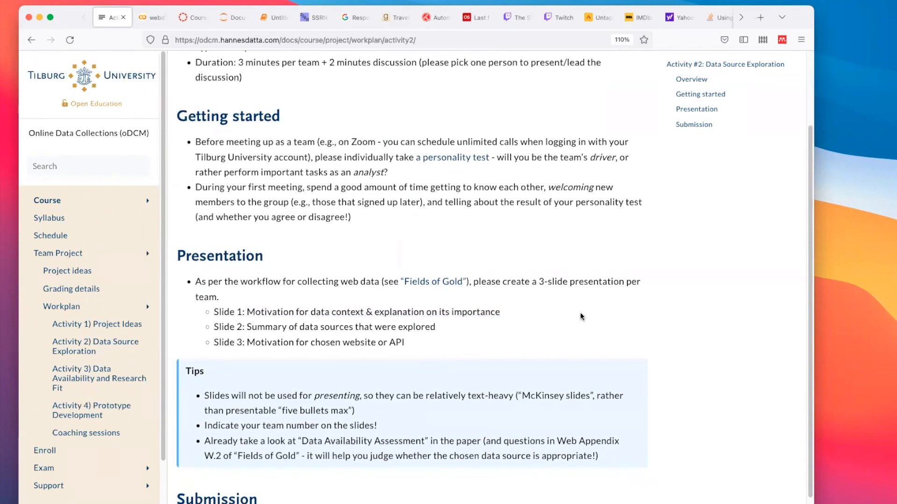
drag(342, 312, 499, 312)
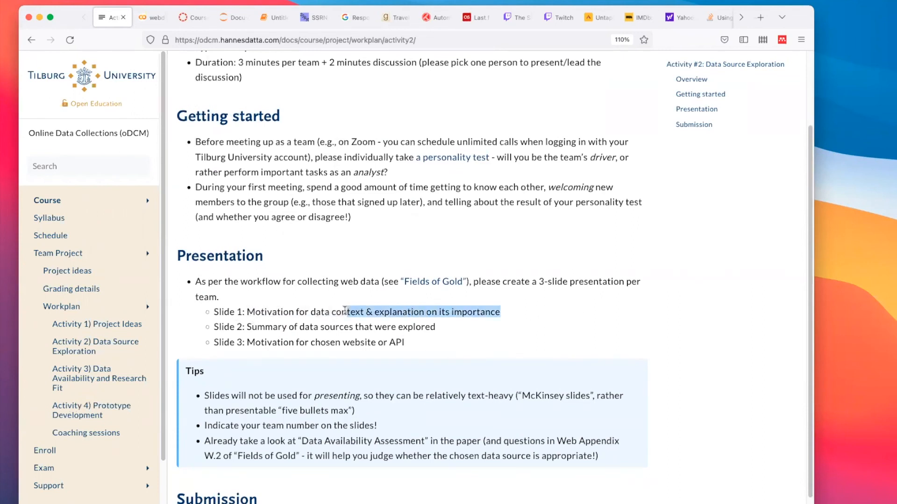
click(483, 335)
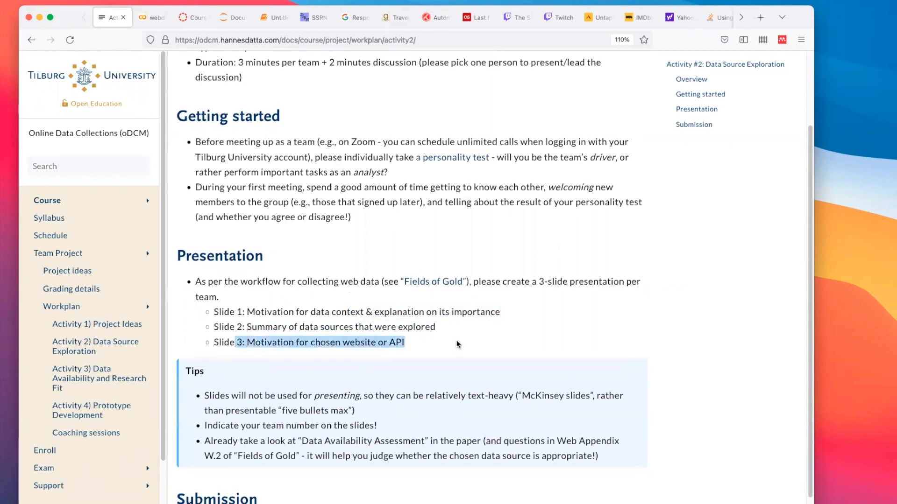
click(424, 326)
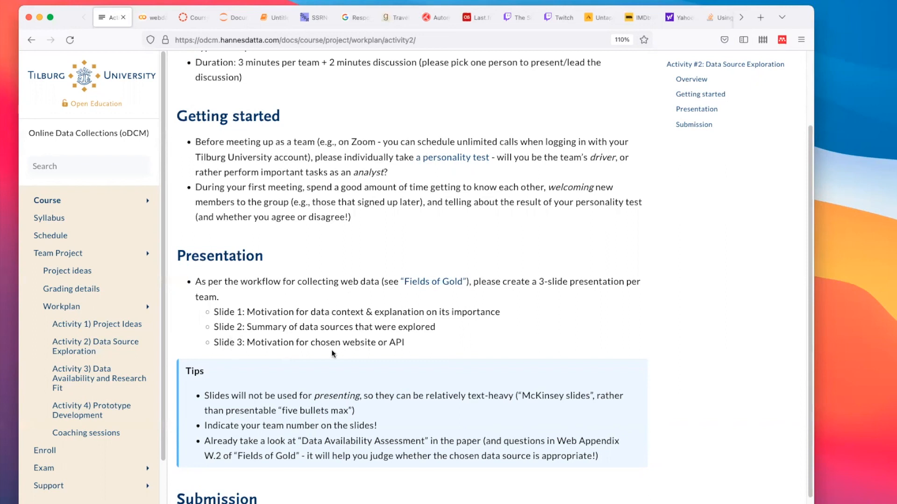
Start a new tab to search the web for coronadashboard
double_click(331, 342)
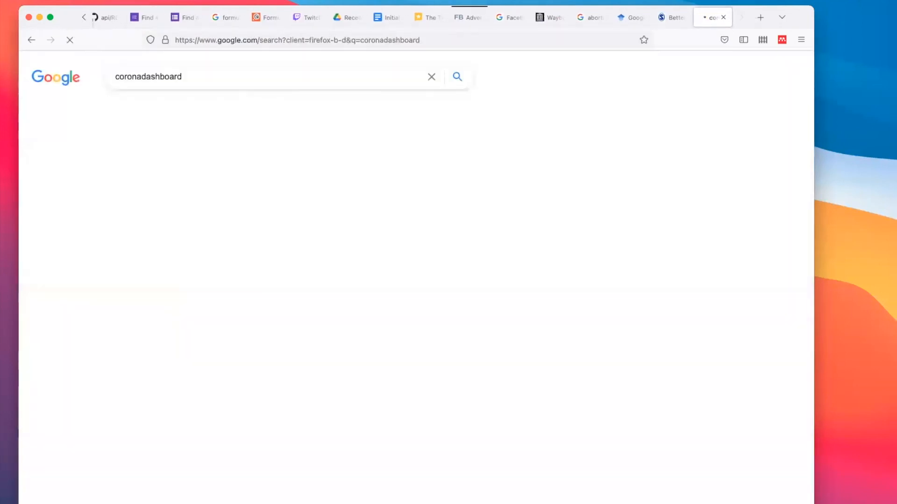
Open coronadashboard.rijksoverheid.nl and scroll through its case figures, articles and risk map
click(457, 75)
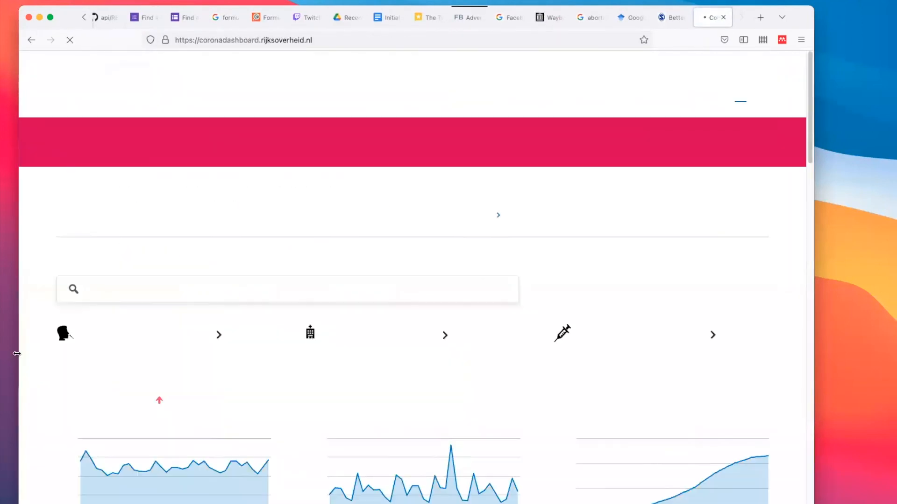
scroll(down, 3)
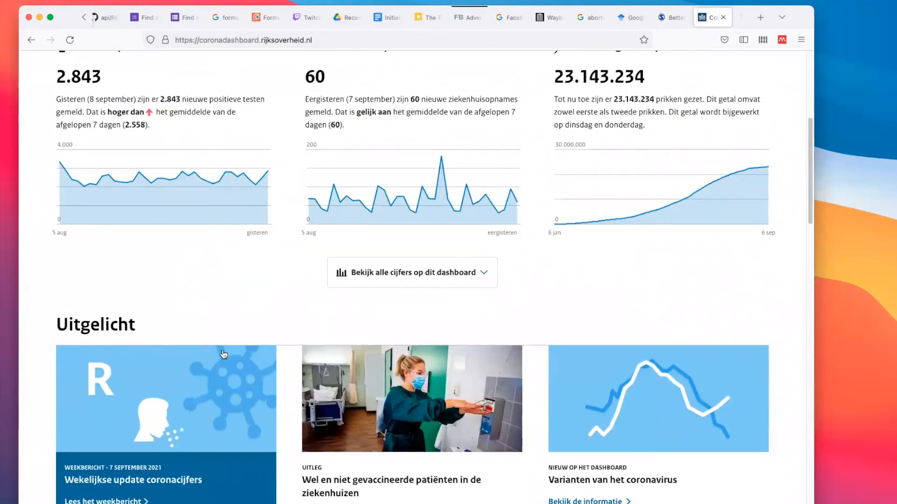
scroll(down, 3)
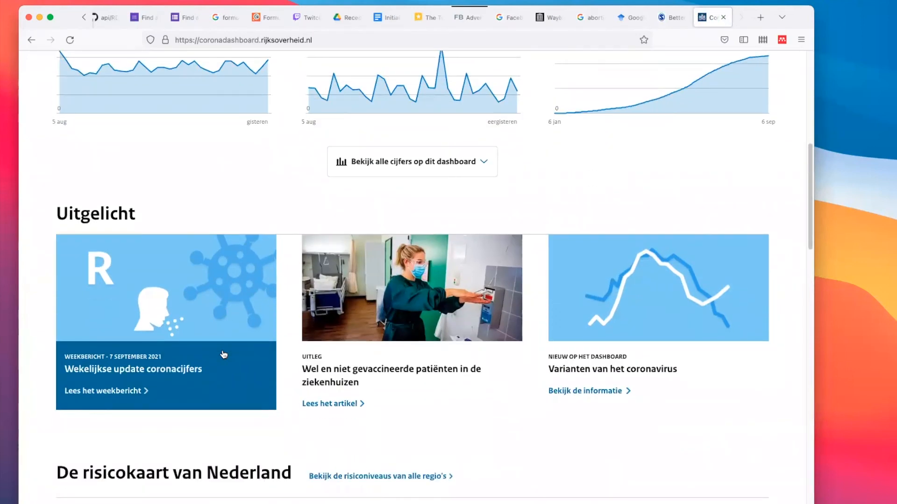
scroll(down, 3)
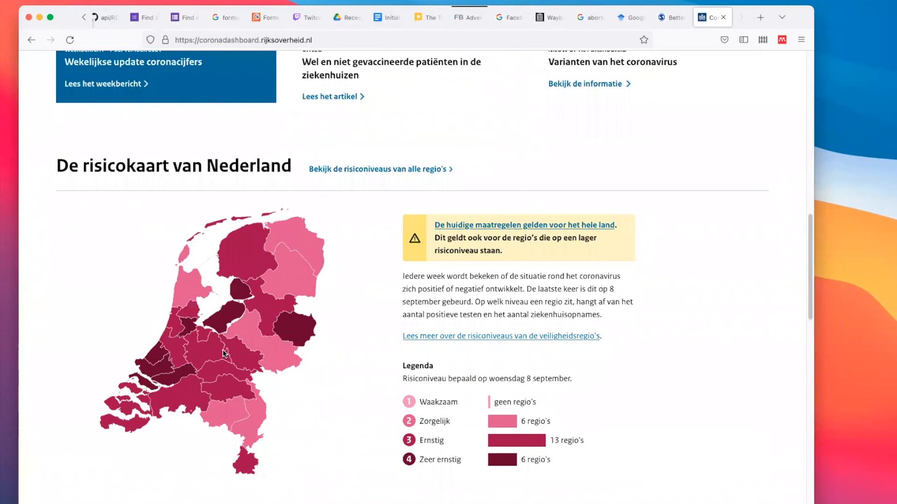
scroll(up, 3)
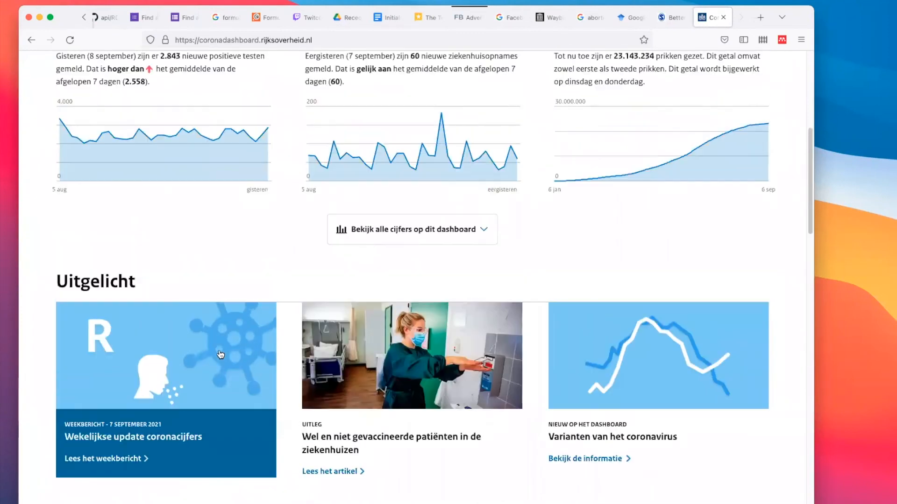
scroll(down, 3)
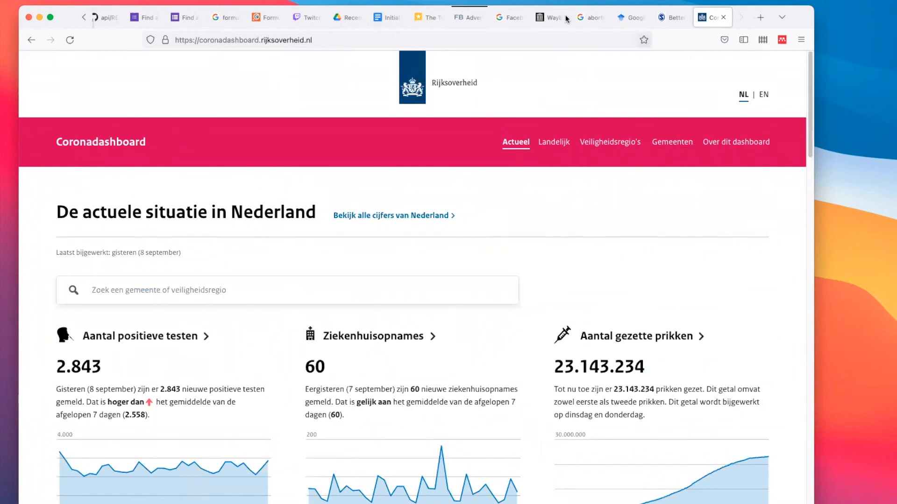
scroll(down, 3)
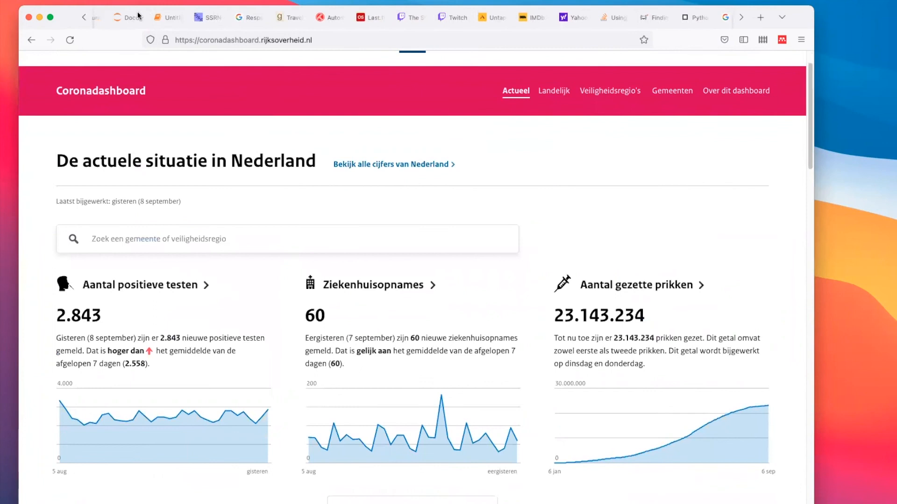